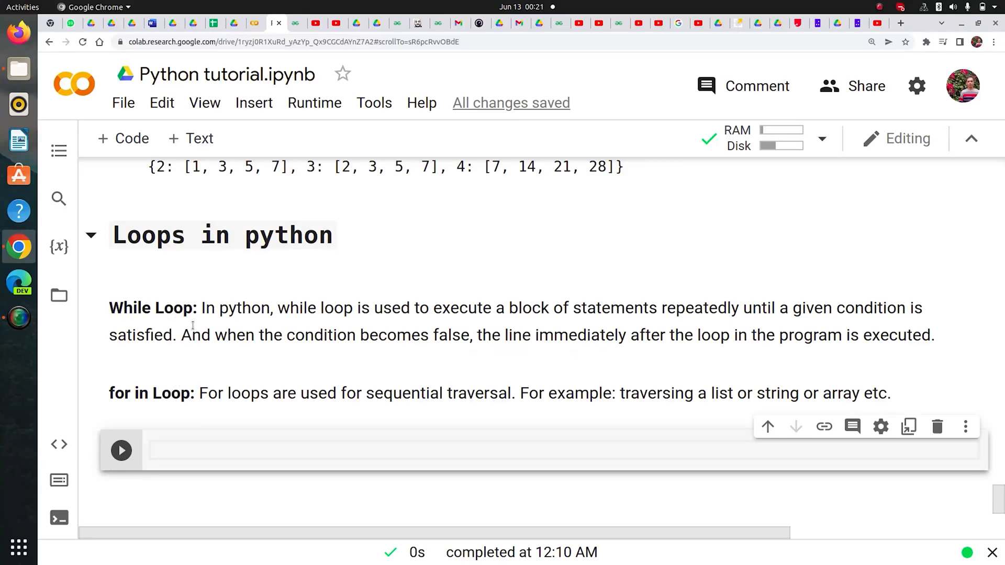
{"action": "mouse_move", "coordinate": [186, 328]}
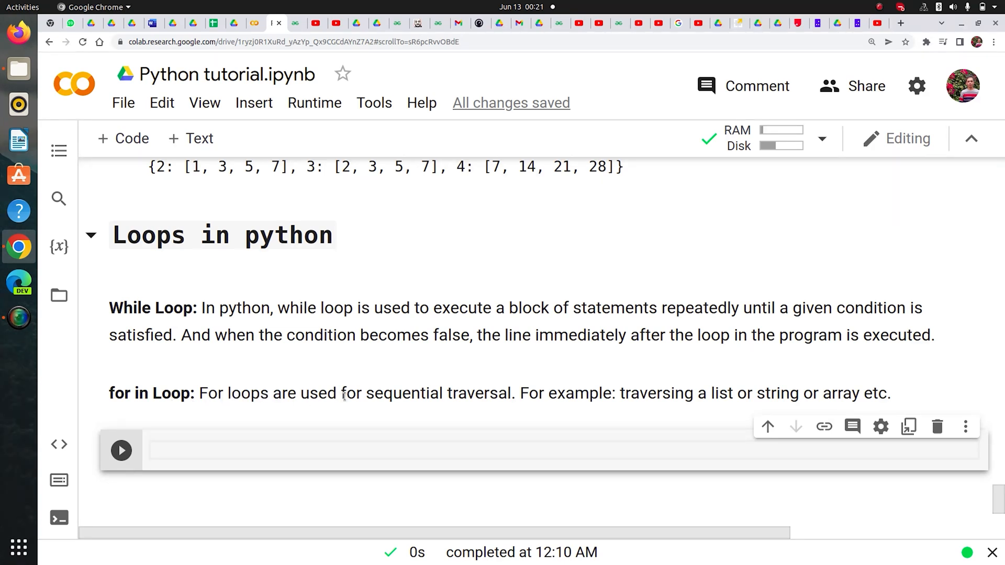
{"action": "mouse_move", "coordinate": [223, 459]}
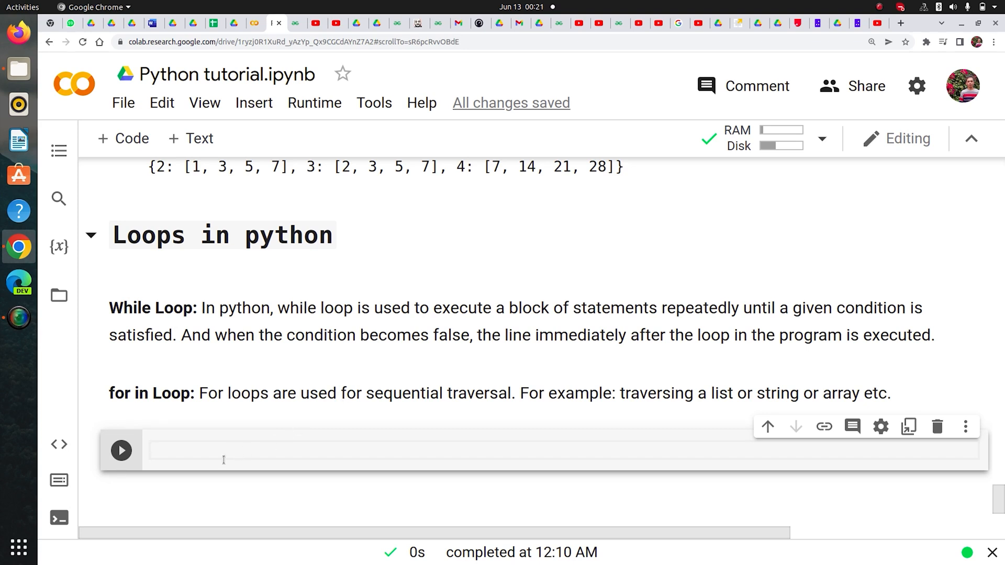
Initialize i = 0 and write the loop header while i < 5
{"action": "type", "text": "i = 0"}
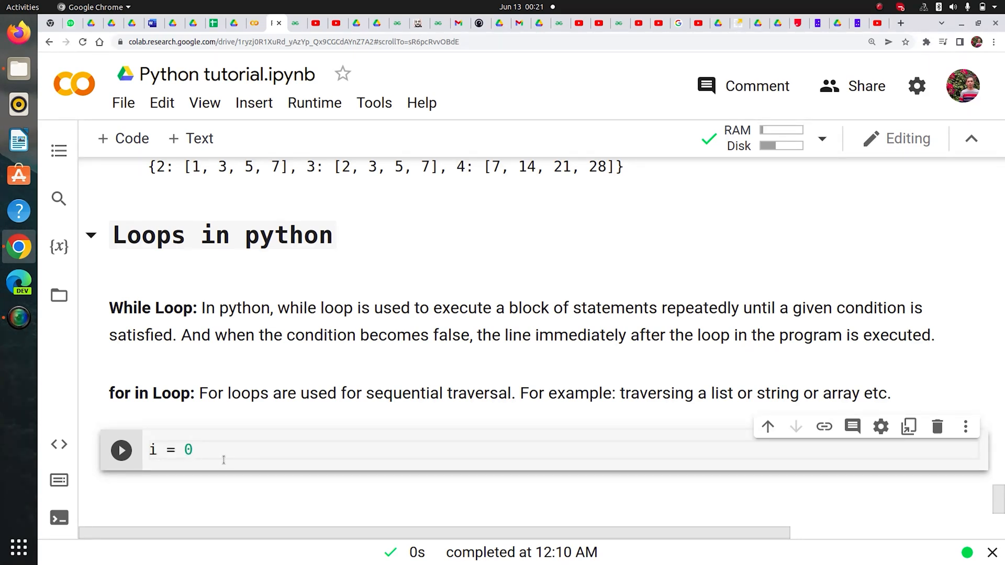
{"action": "type", "text": "wh"}
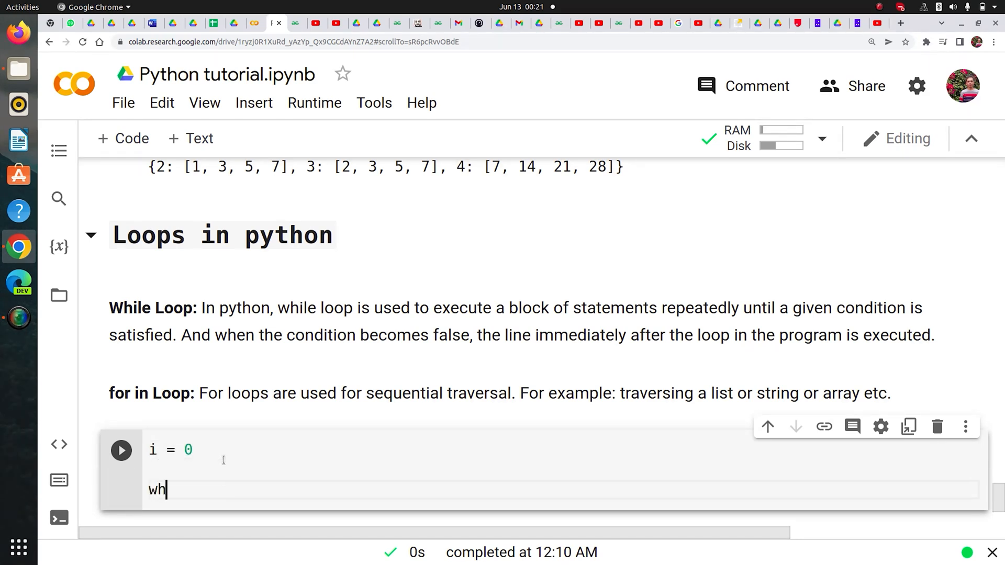
{"action": "type", "text": "ile i"}
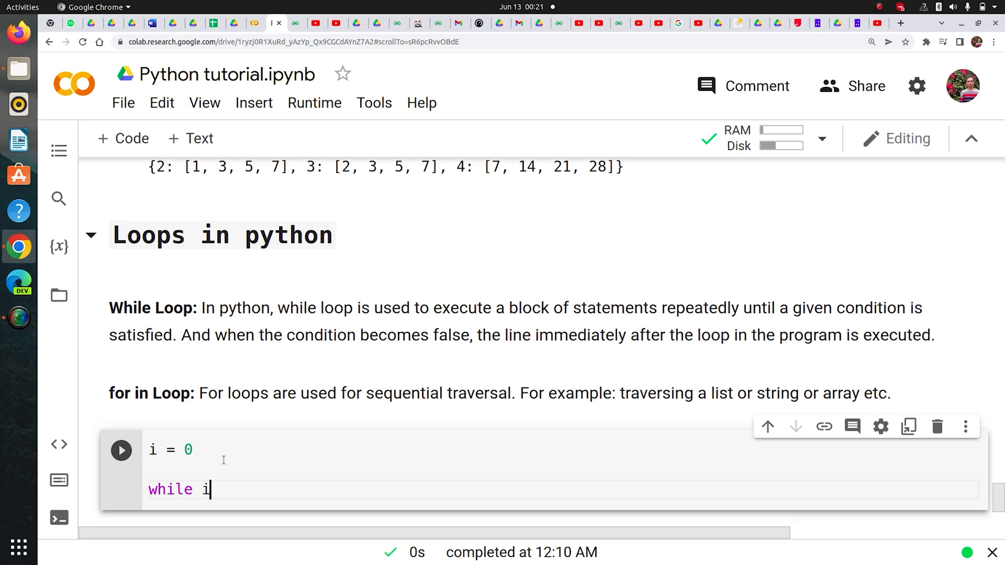
{"action": "type", "text": "<"}
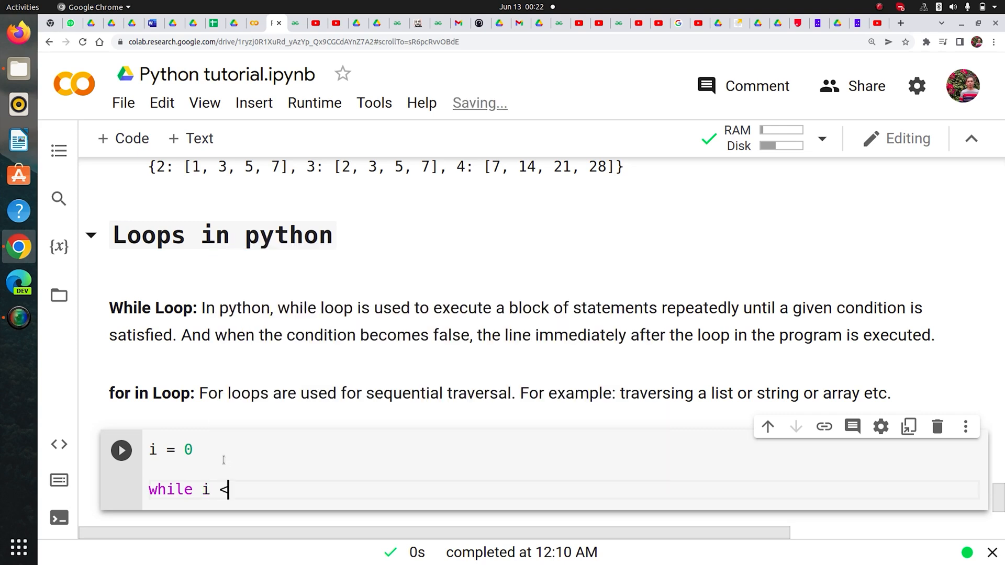
{"action": "type", "text": "5:"}
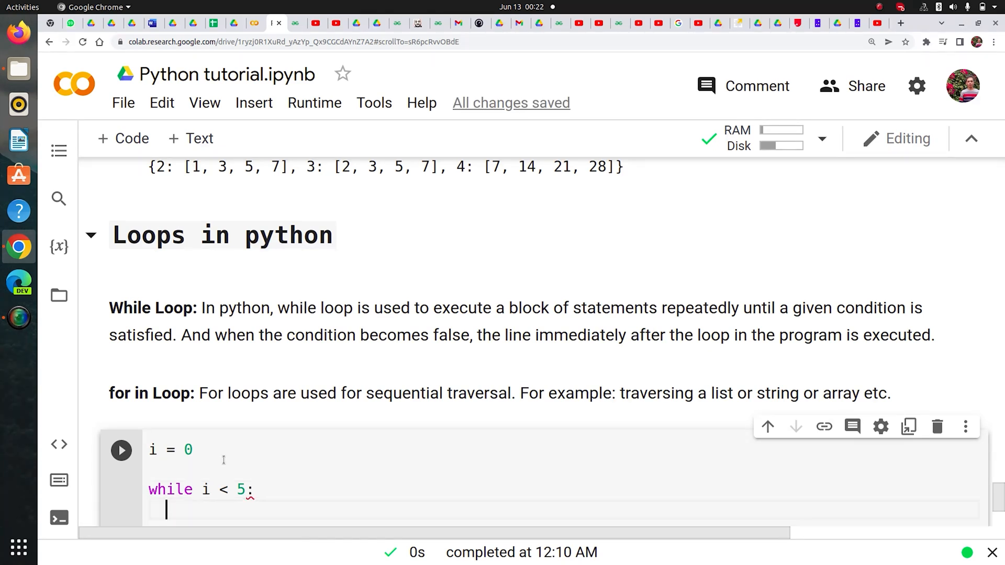
Add print('welcome to cloudyml') and i = i + 1 with a '# i += 1' comment
{"action": "type", "text": "print("}
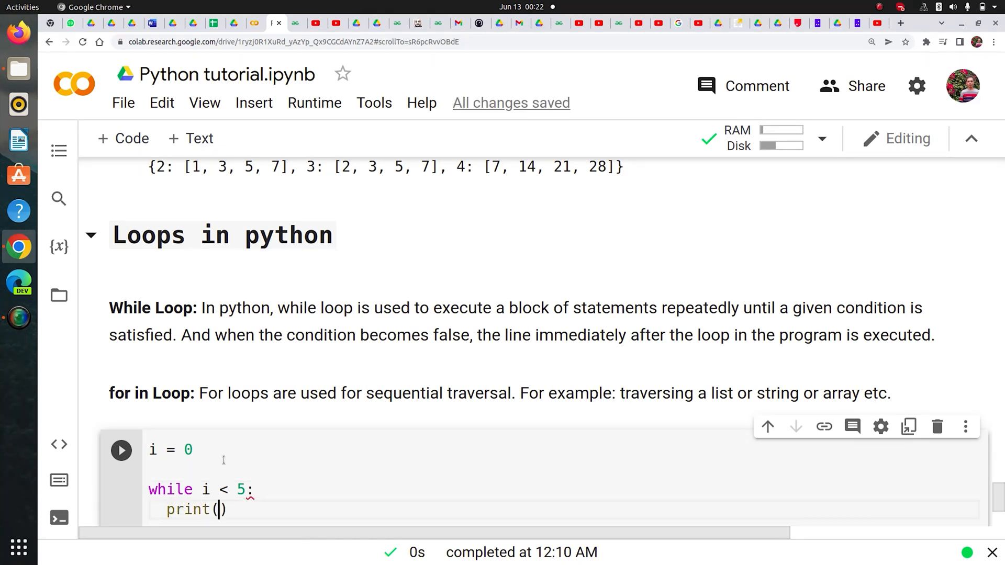
{"action": "type", "text": "'welcome to'"}
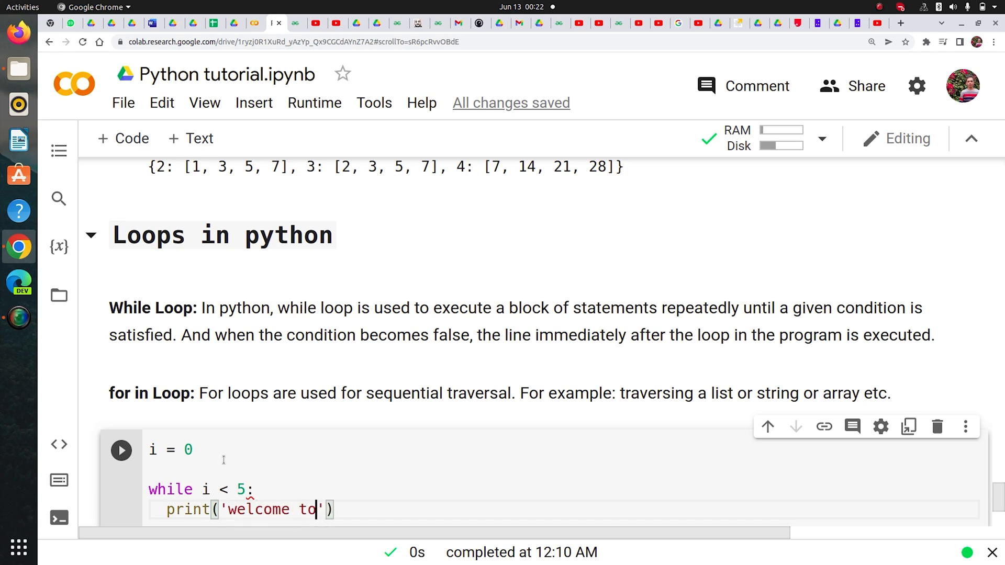
{"action": "type", "text": "cloudyml"}
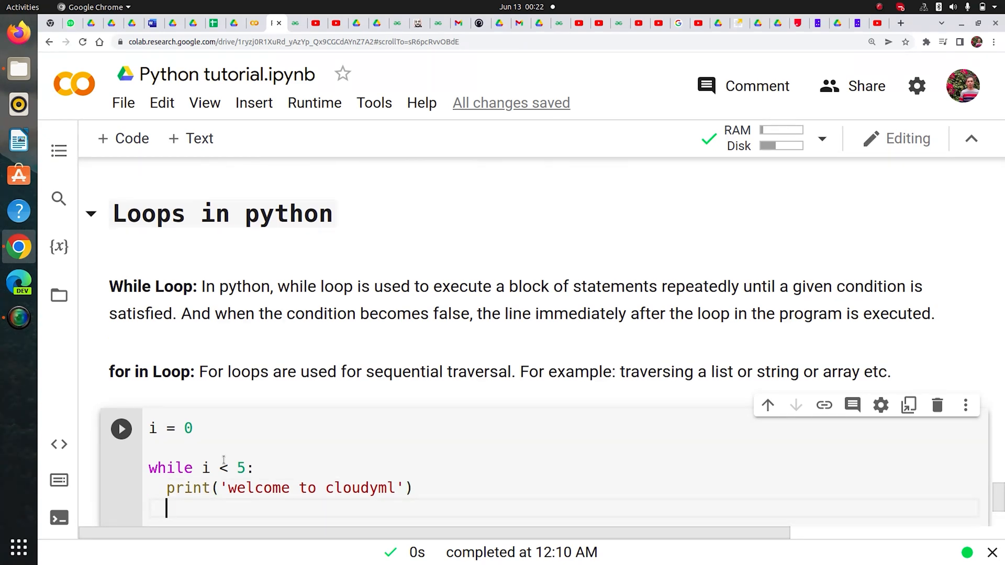
{"action": "type", "text": "i ="}
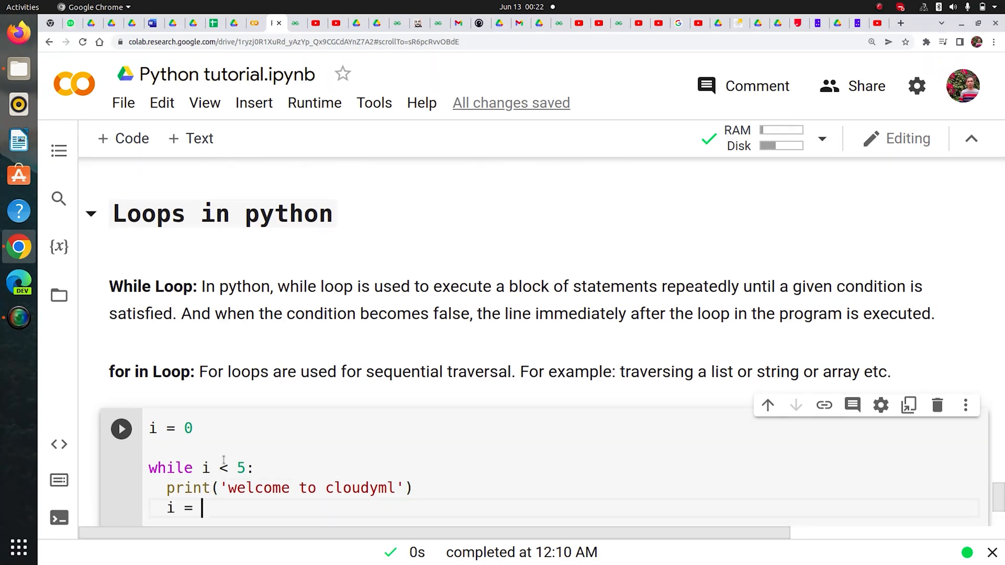
{"action": "type", "text": "i +"}
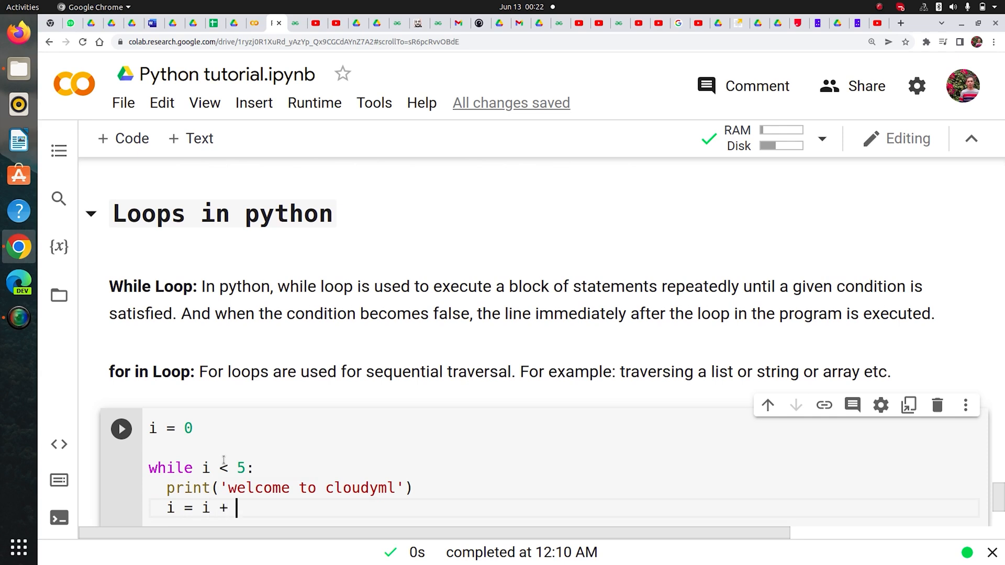
{"action": "type", "text": "1"}
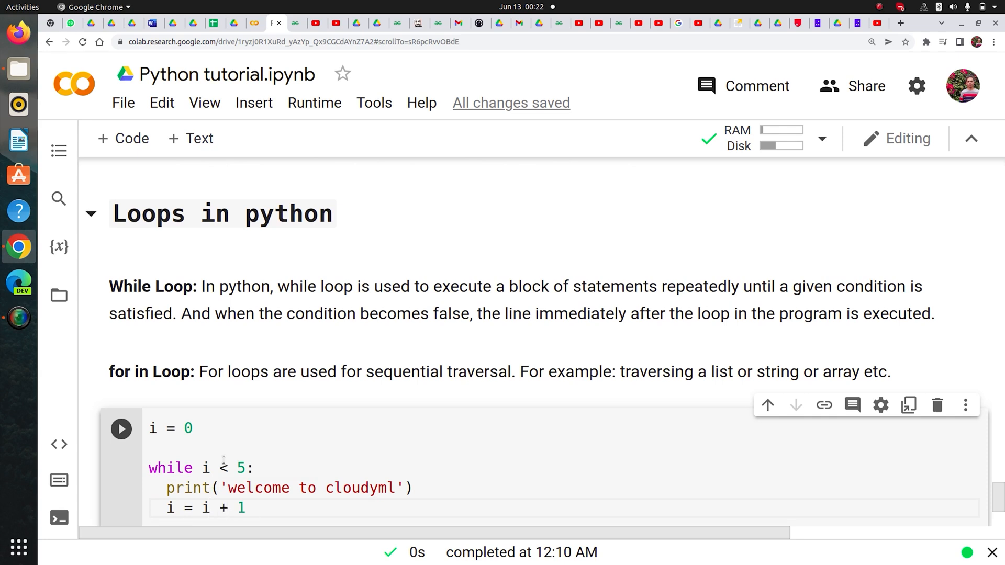
{"action": "type", "text": "# i"}
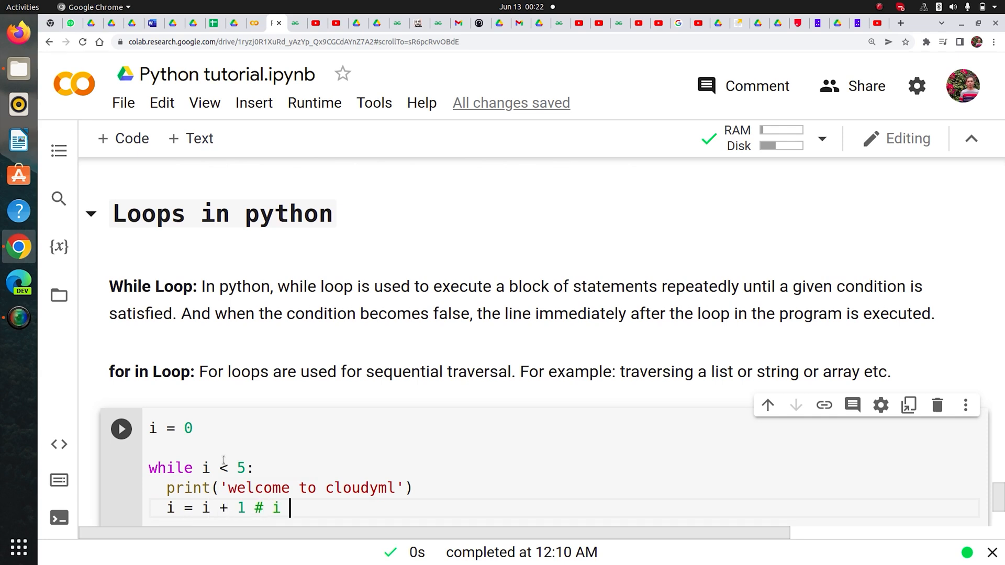
{"action": "type", "text": "+= 1"}
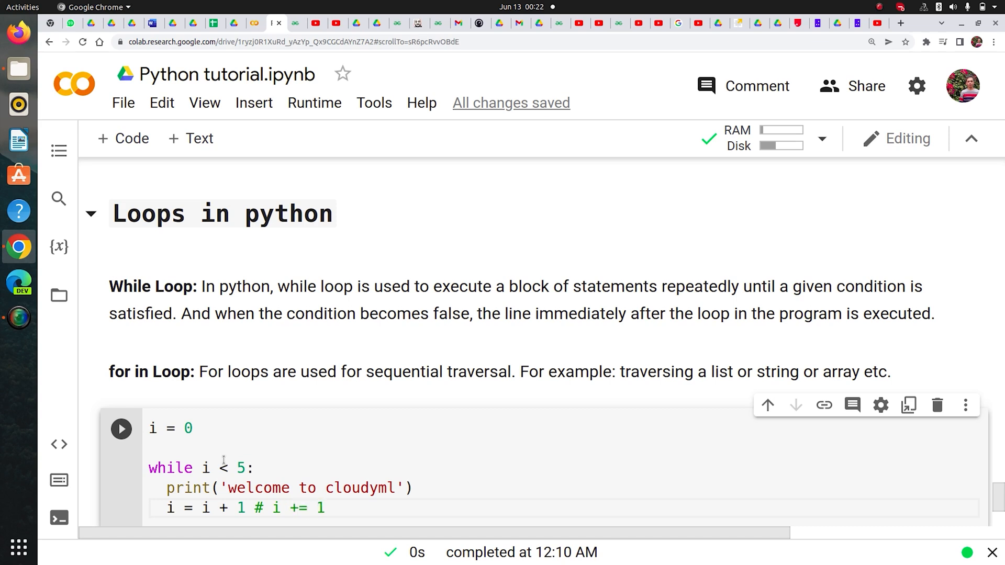
{"action": "scroll", "scroll_direction": "down", "scroll_amount": 3}
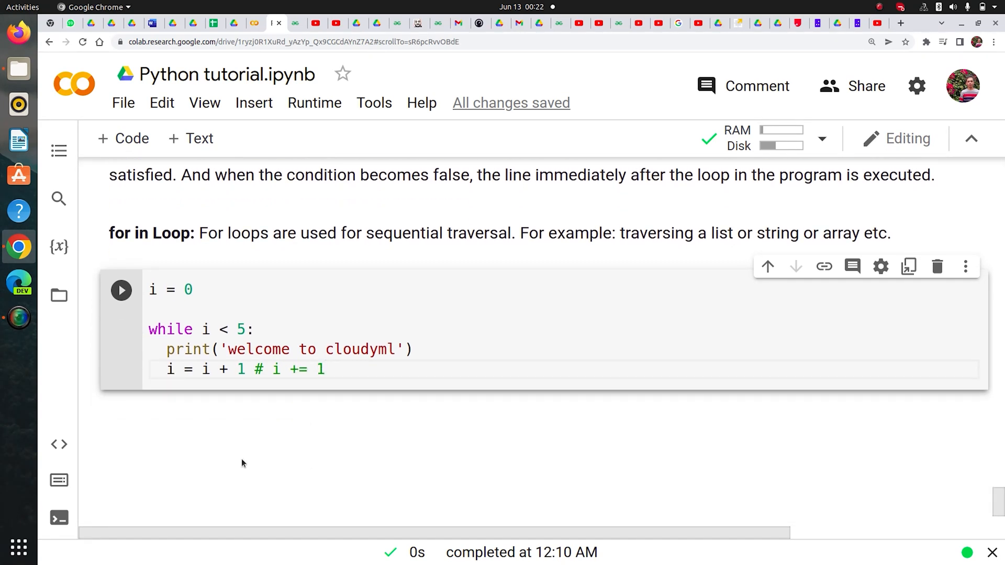
Run the loop to print 'welcome to cloudyml' five times, then start a line below
{"action": "left_click", "coordinate": [121, 290]}
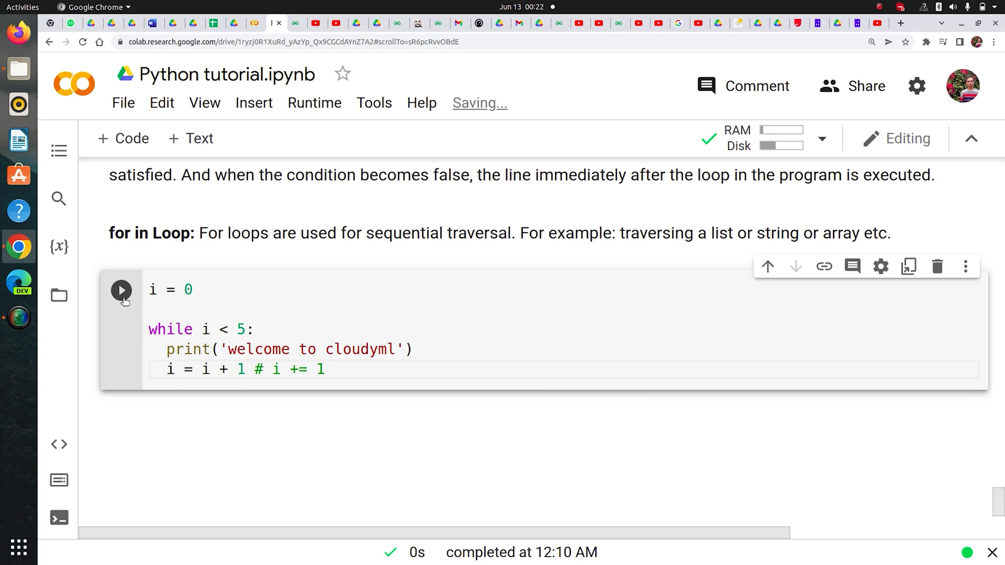
{"action": "left_click", "coordinate": [121, 290]}
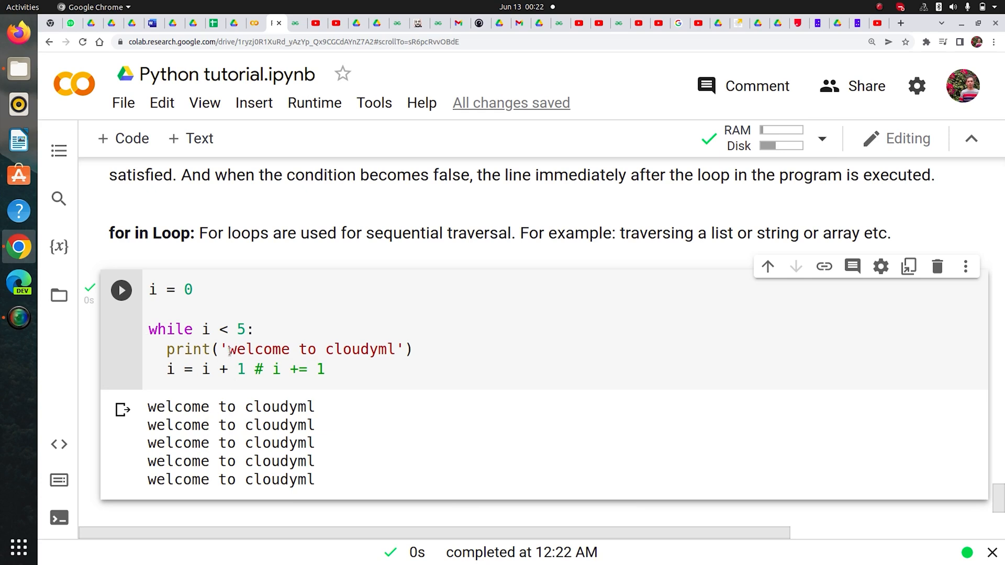
{"action": "left_click", "coordinate": [202, 329]}
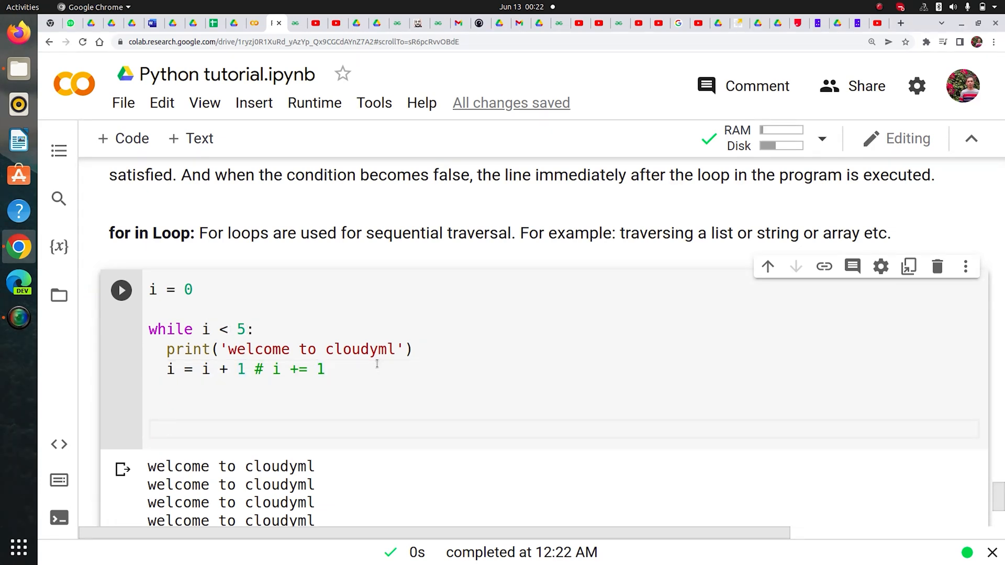
Write comments '# 1st loop ---> 0 < 5', '# 2nd loop ---> 1 < 5', '# 3rd loop ---> 2 < 5'
{"action": "type", "text": "#"}
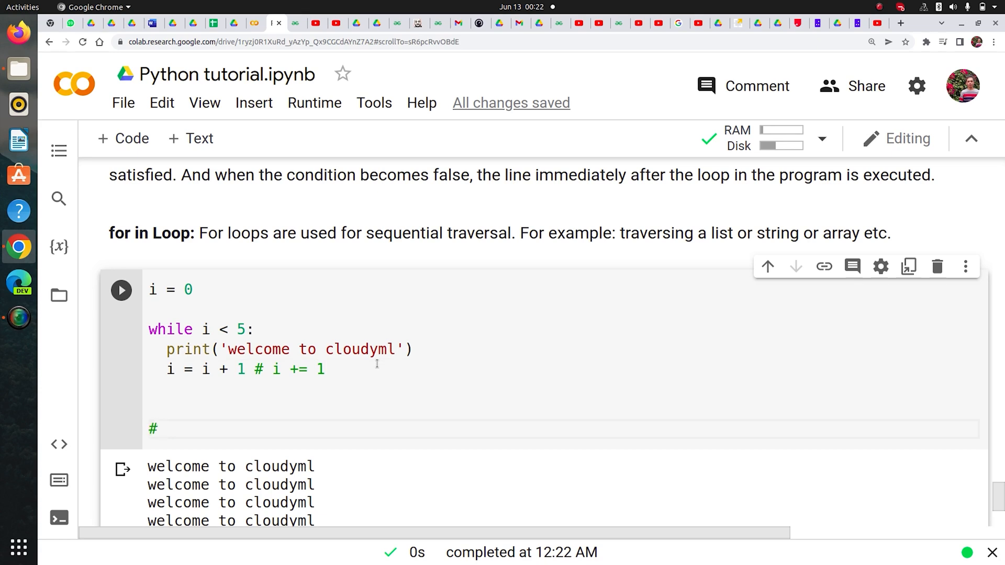
{"action": "type", "text": "1st l"}
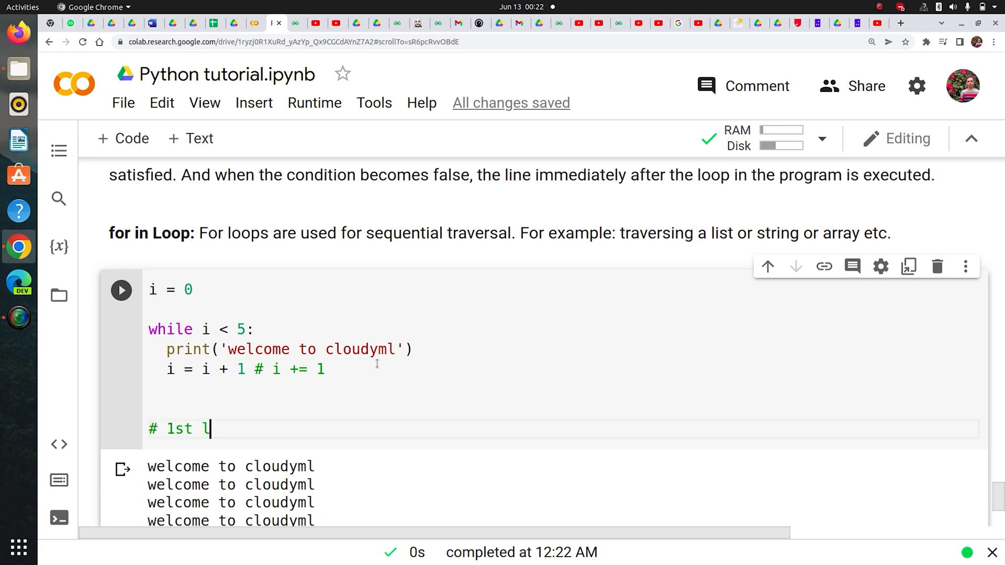
{"action": "type", "text": "oop --->"}
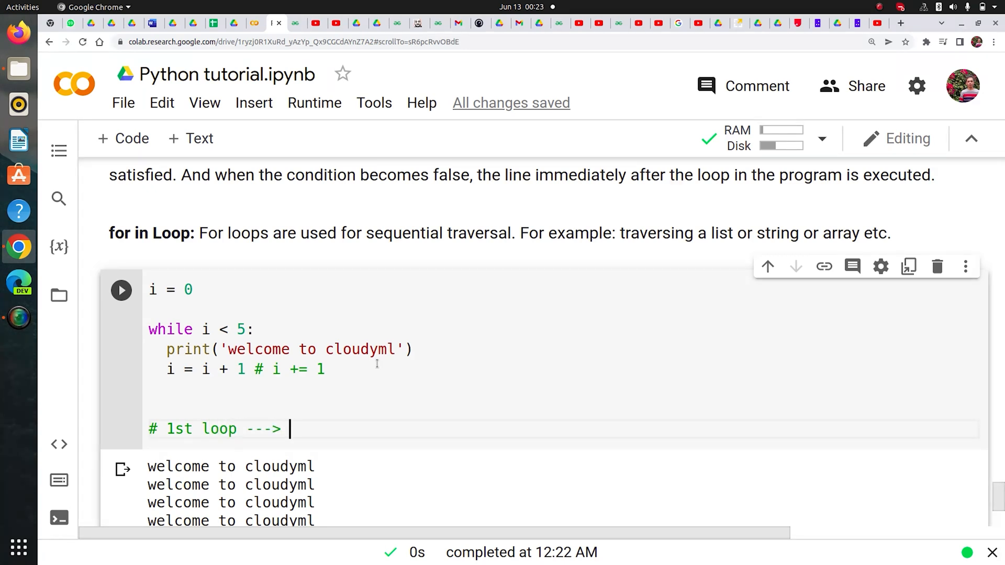
{"action": "type", "text": "0 < 5"}
{"action": "type", "text": "#"}
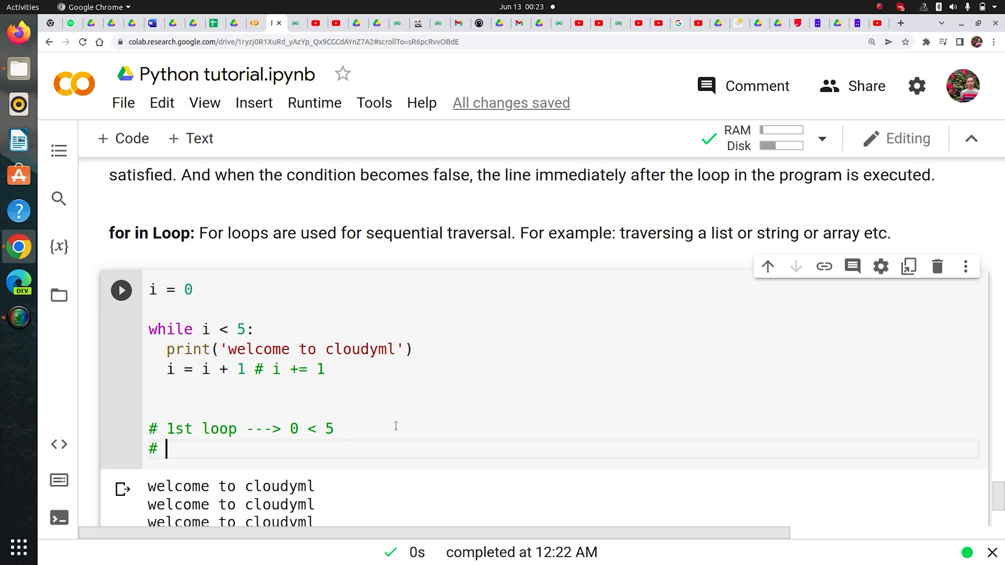
{"action": "type", "text": "2nd loop"}
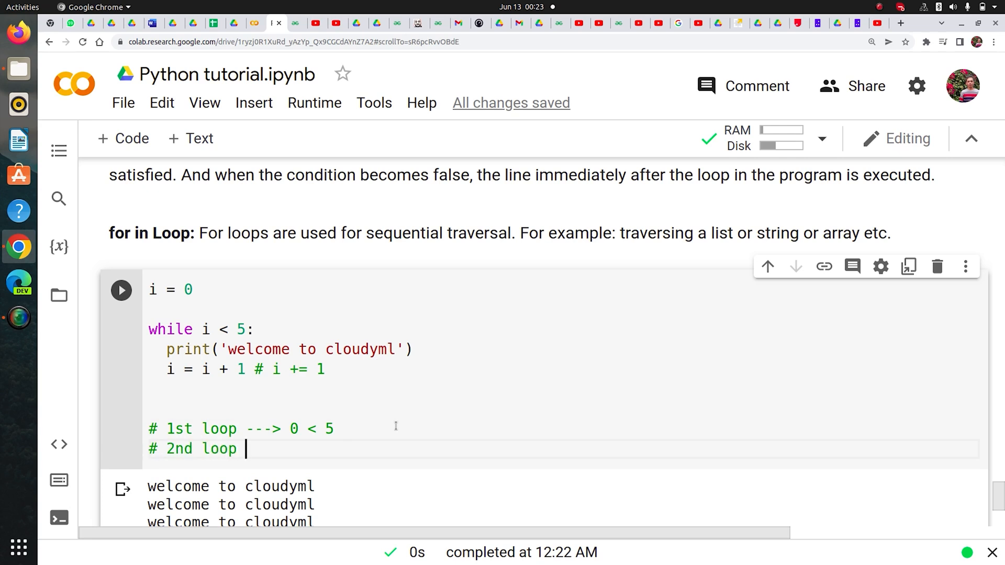
{"action": "type", "text": "--->"}
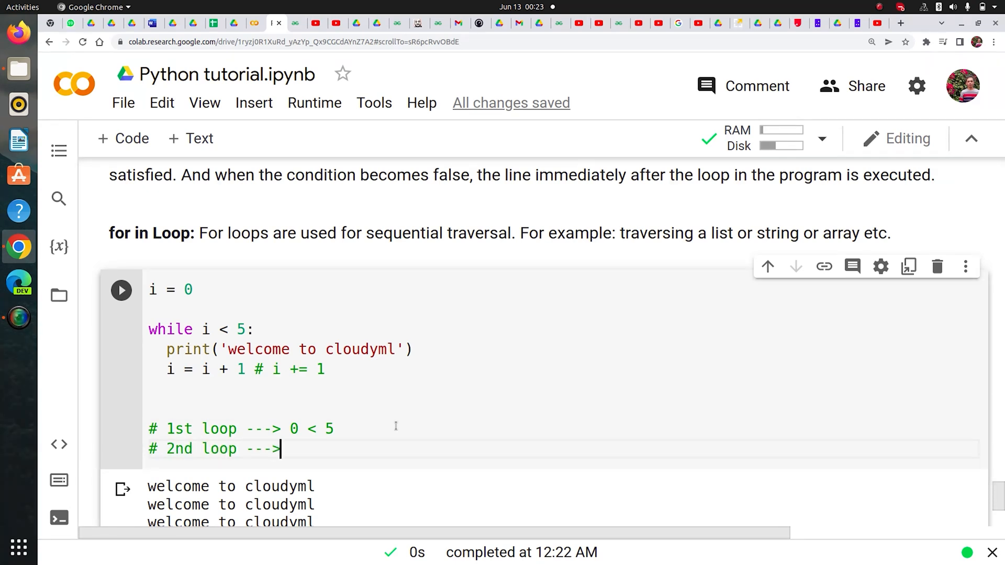
{"action": "type", "text": "1"}
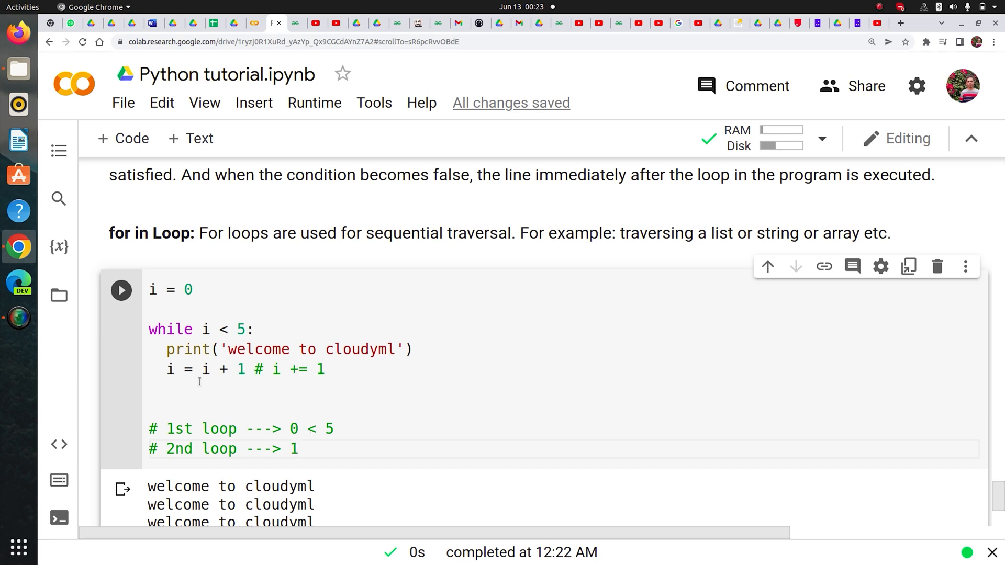
{"action": "mouse_move", "coordinate": [359, 449]}
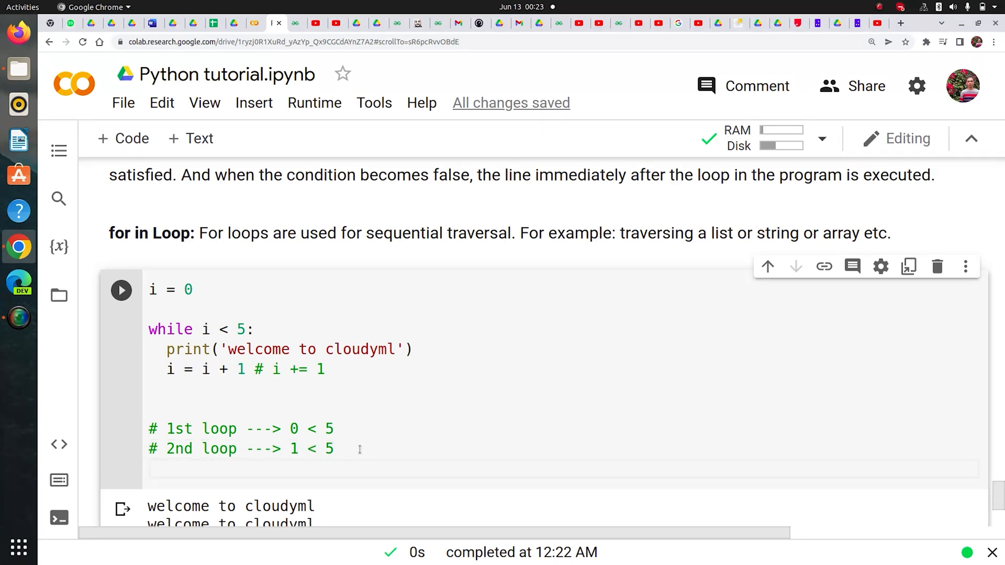
{"action": "type", "text": "#"}
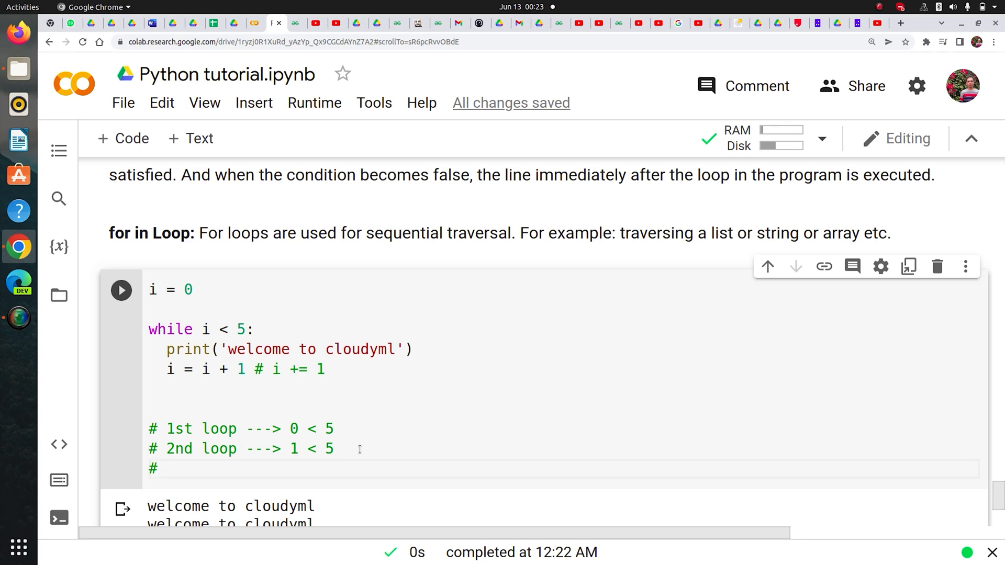
{"action": "type", "text": "3rd loop"}
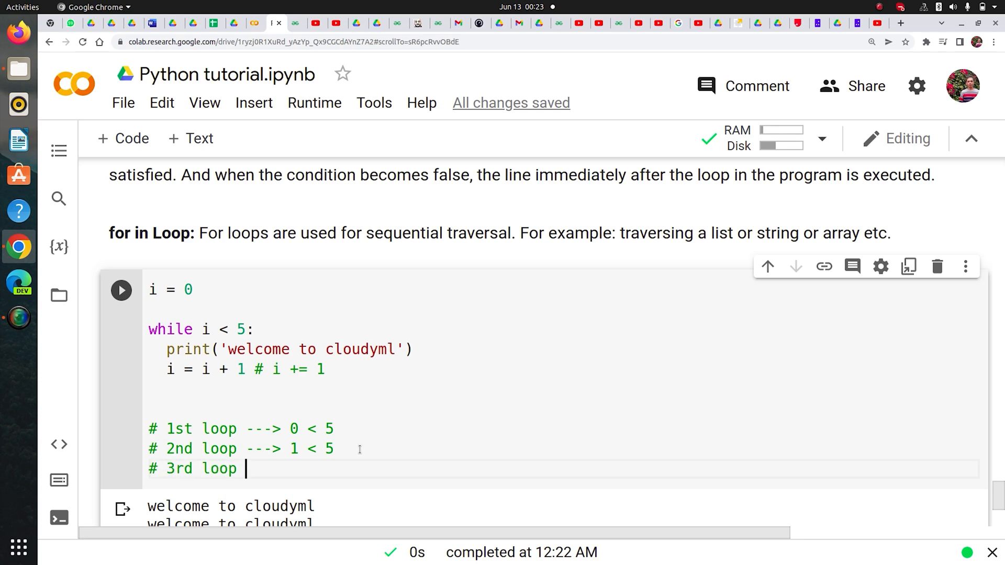
{"action": "type", "text": "--->"}
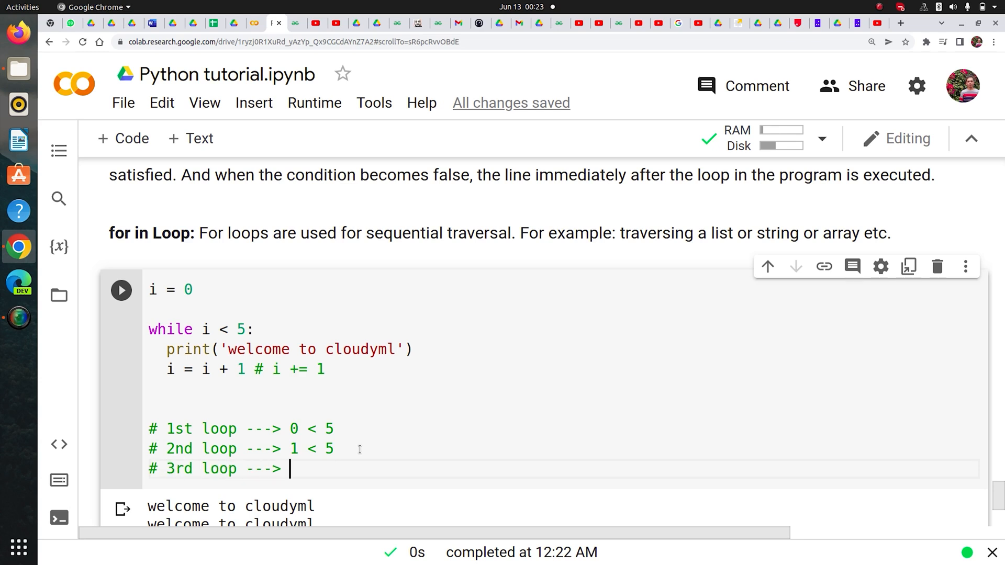
{"action": "type", "text": "2"}
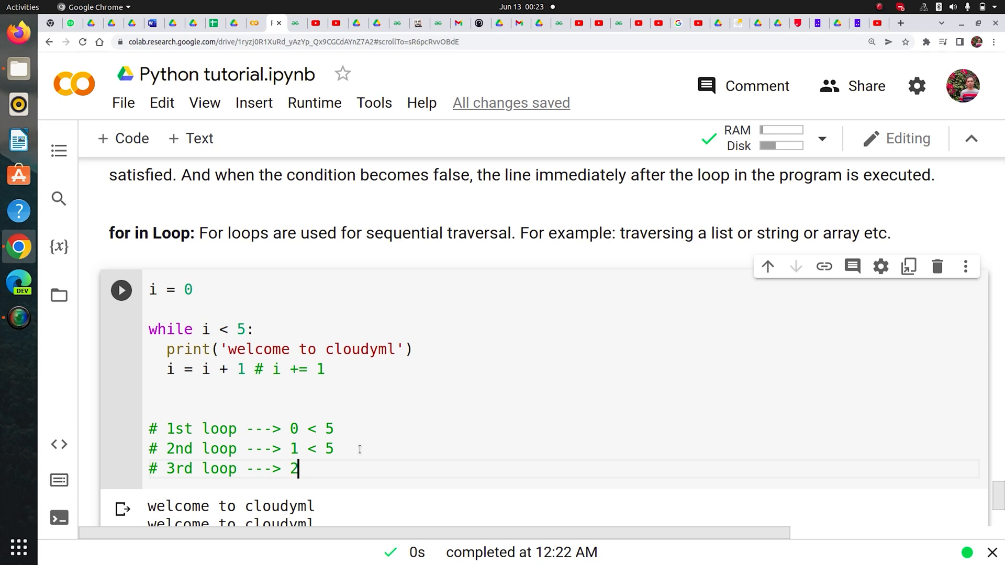
{"action": "type", "text": "<"}
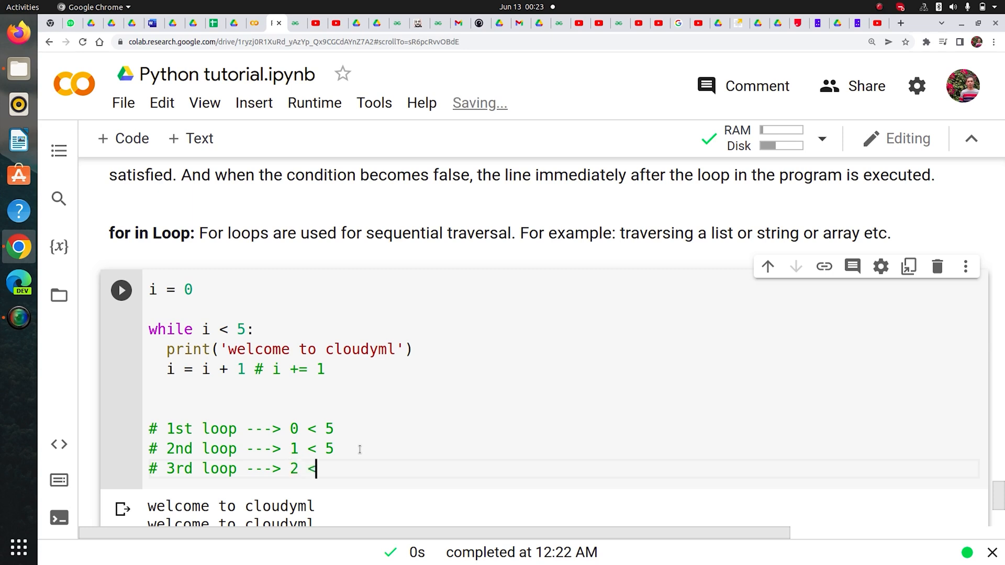
Append '= True, print welcome' to the 1st through 3rd loop comments
{"action": "type", "text": "5"}
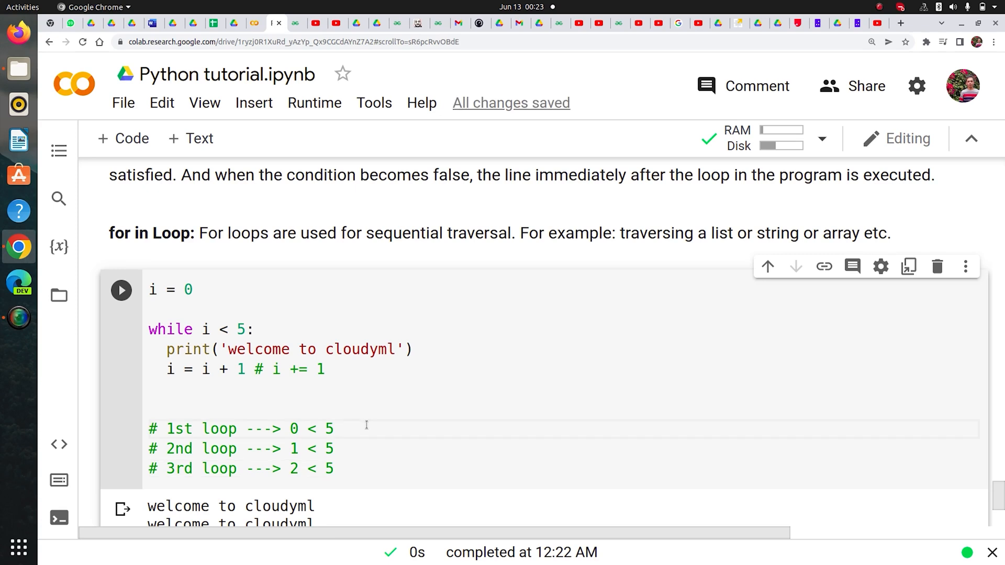
{"action": "left_click", "coordinate": [333, 429]}
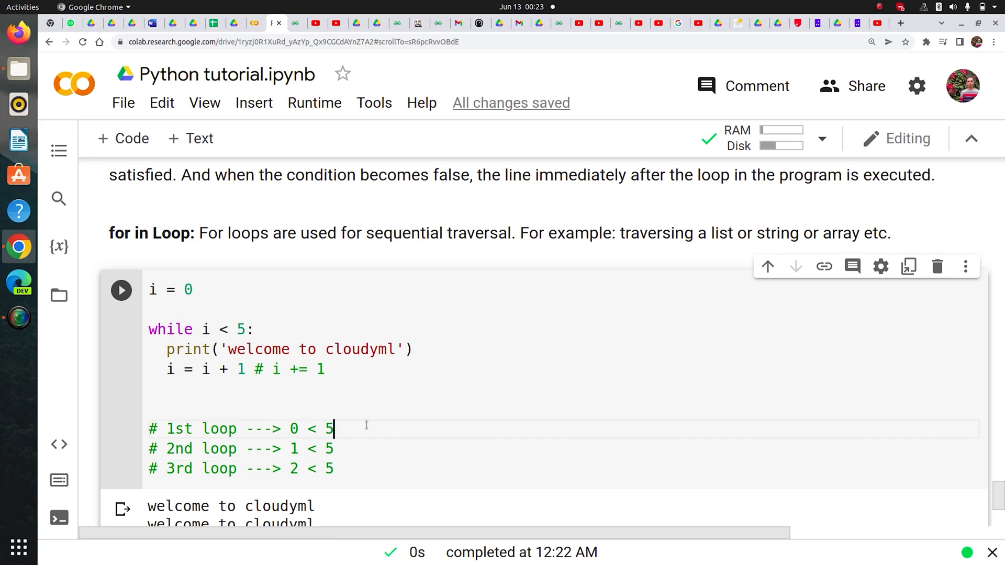
{"action": "type", "text": "= T"}
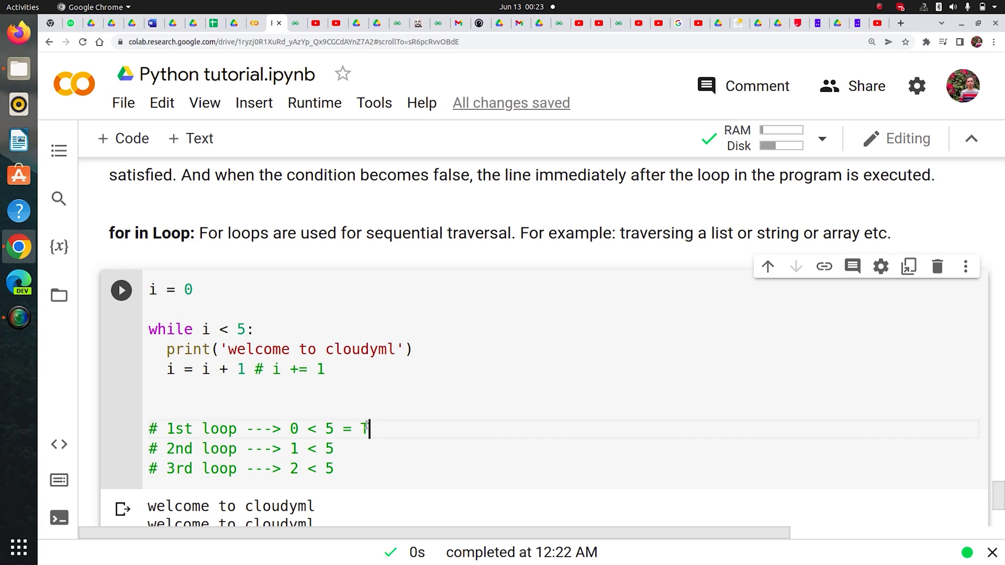
{"action": "type", "text": "rue,"}
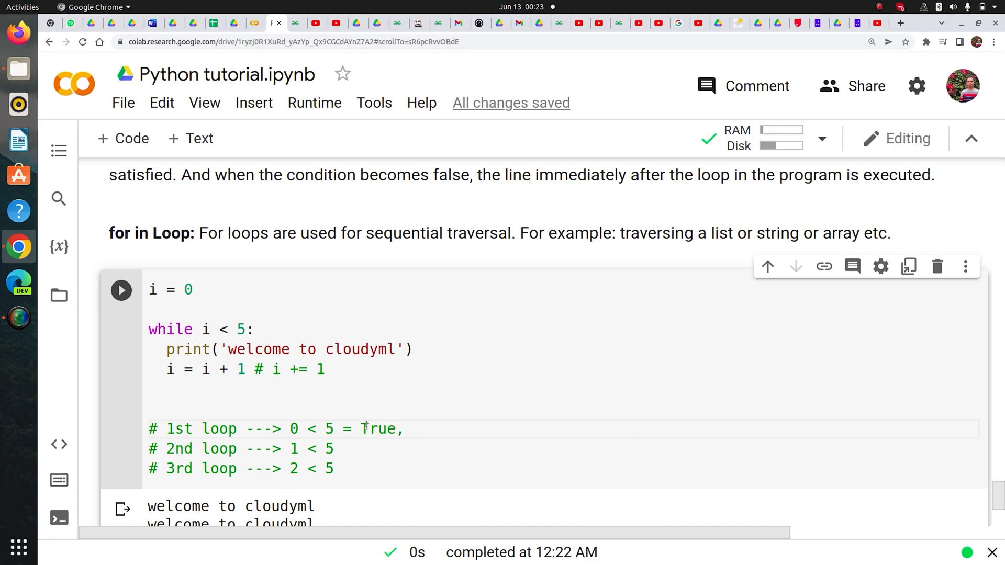
{"action": "type", "text": "print"}
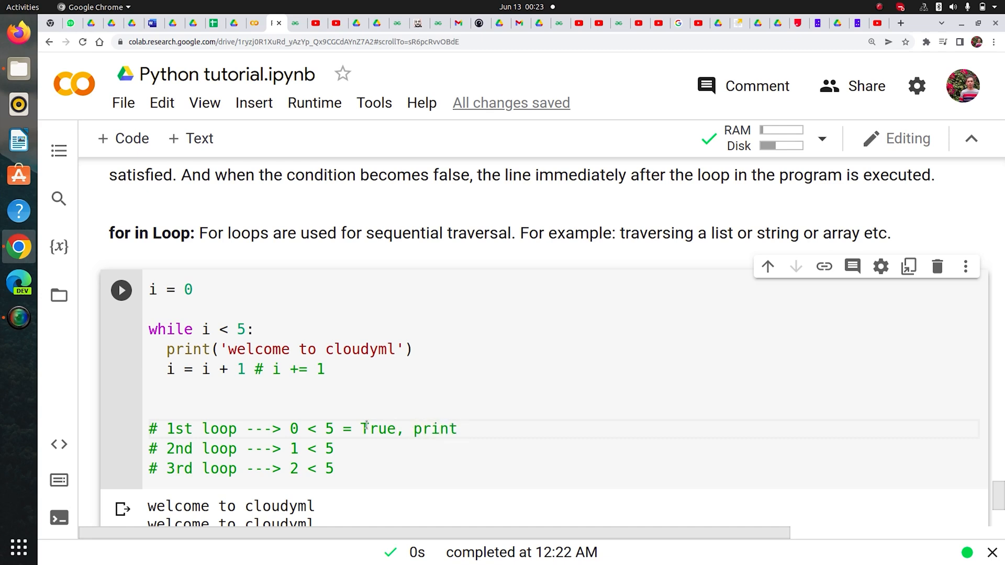
{"action": "type", "text": "welcome"}
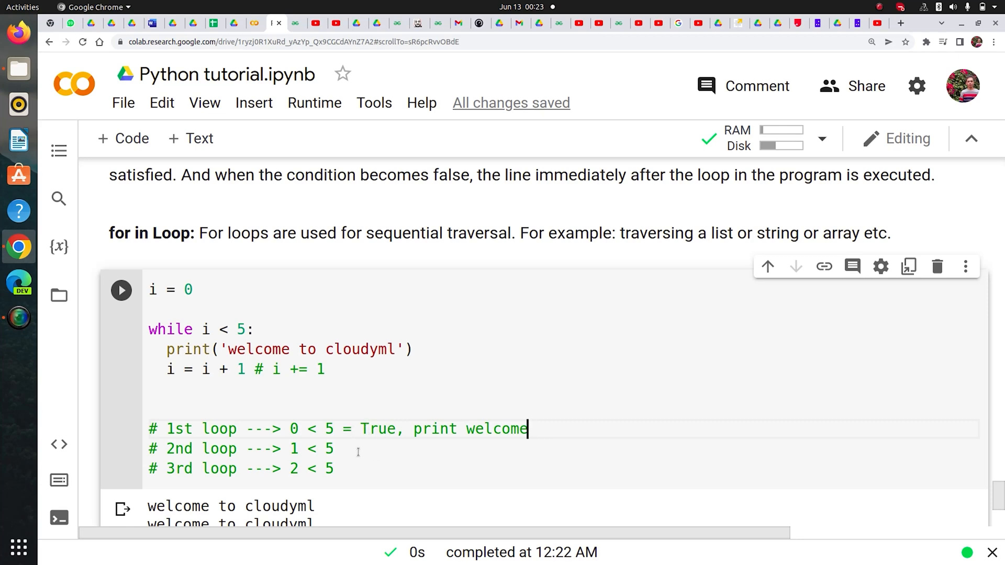
{"action": "type", "text": "= Tr"}
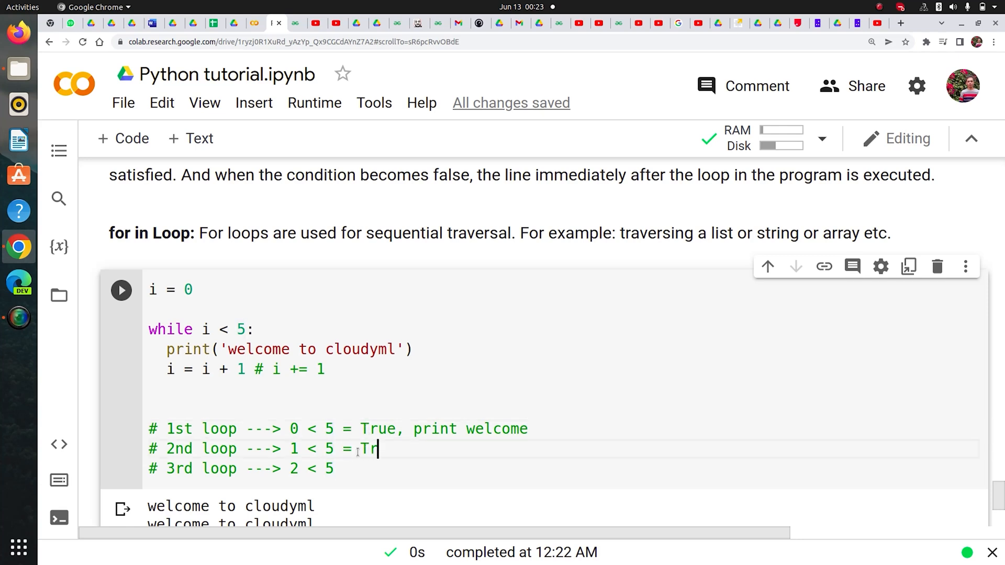
{"action": "type", "text": "ue, print"}
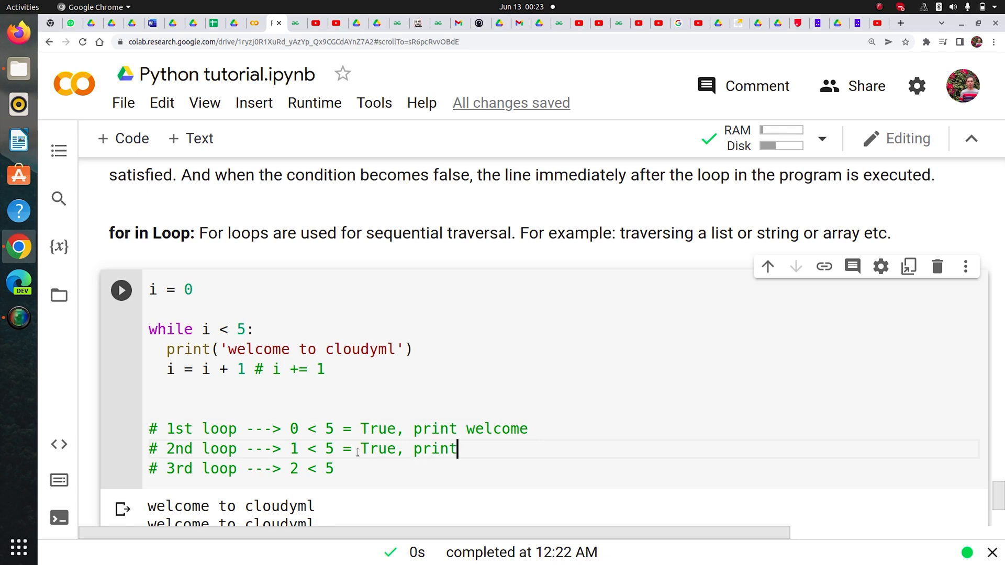
{"action": "type", "text": "welcome"}
{"action": "left_click", "coordinate": [564, 468]}
{"action": "type", "text": " = True,"}
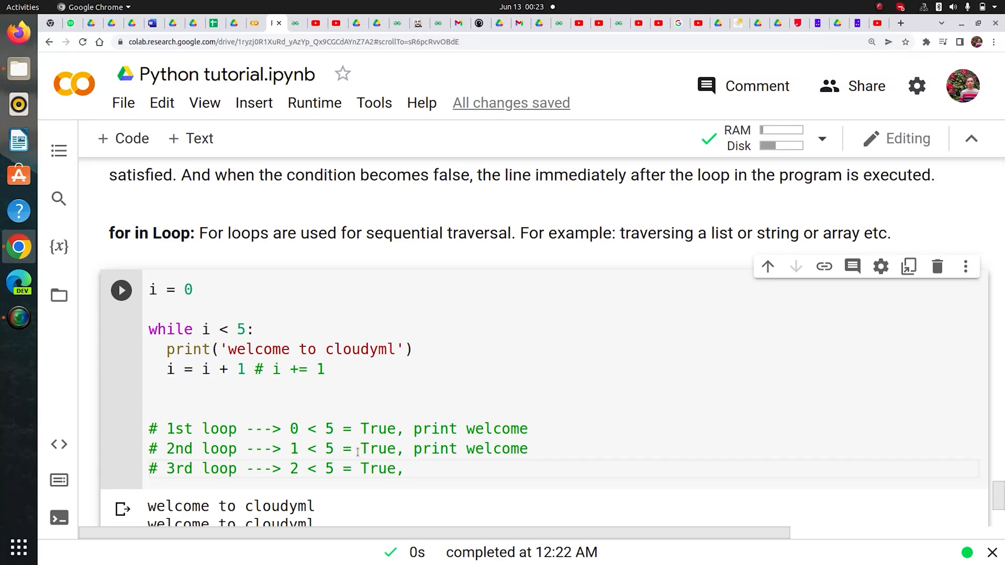
{"action": "type", "text": "print welcome"}
{"action": "type", "text": "#"}
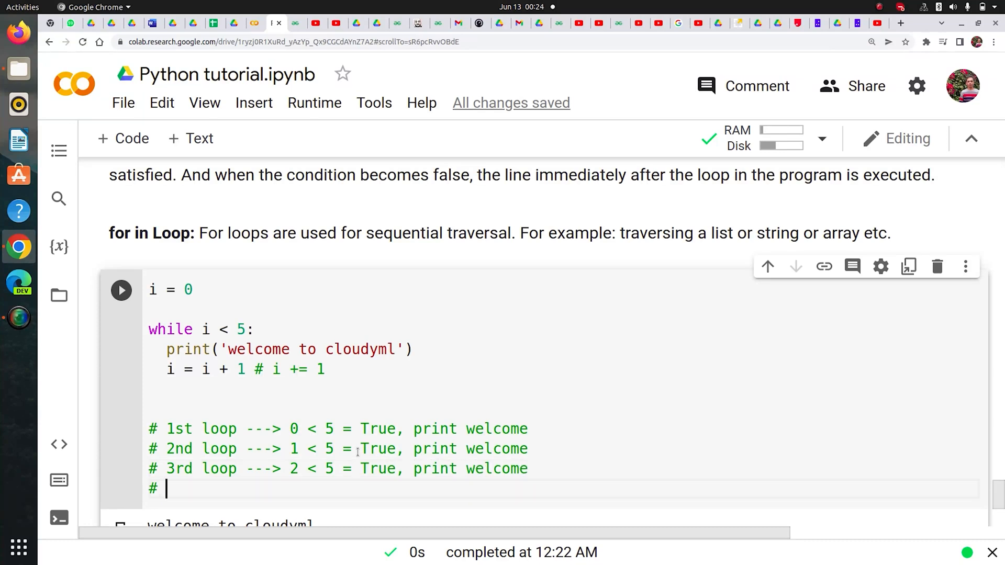
Add 4th loop (3 < 5) and 5th loop (4 < 5 = True, print welcome) comments
{"action": "type", "text": "4th lo"}
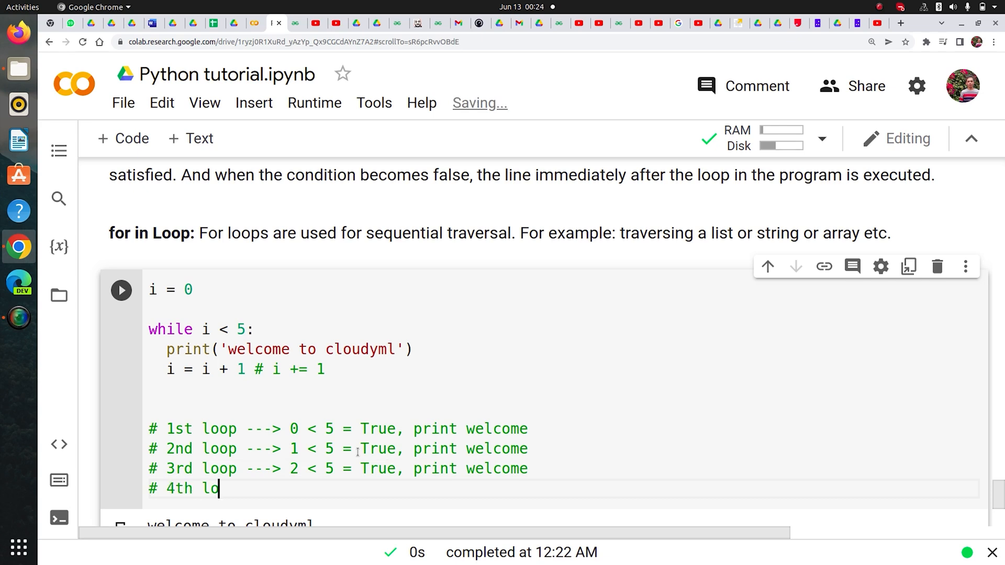
{"action": "type", "text": "op --->"}
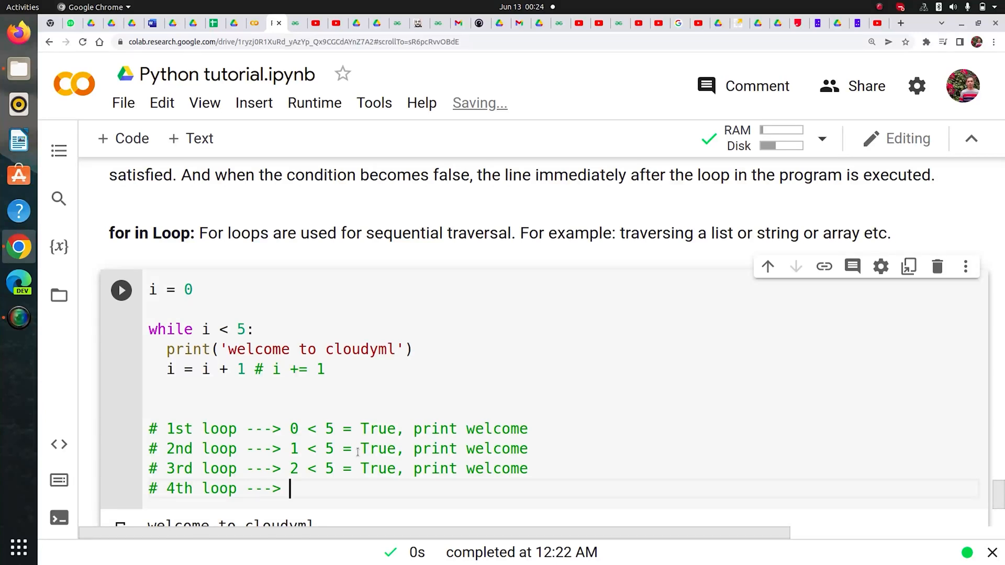
{"action": "type", "text": "3 < 5 = True"}
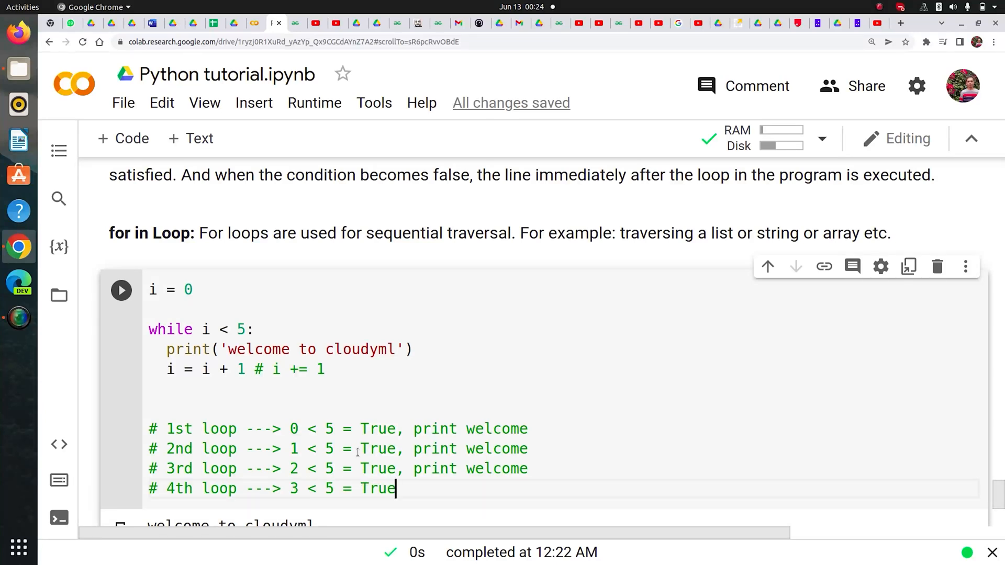
{"action": "type", "text": ", print welcome"}
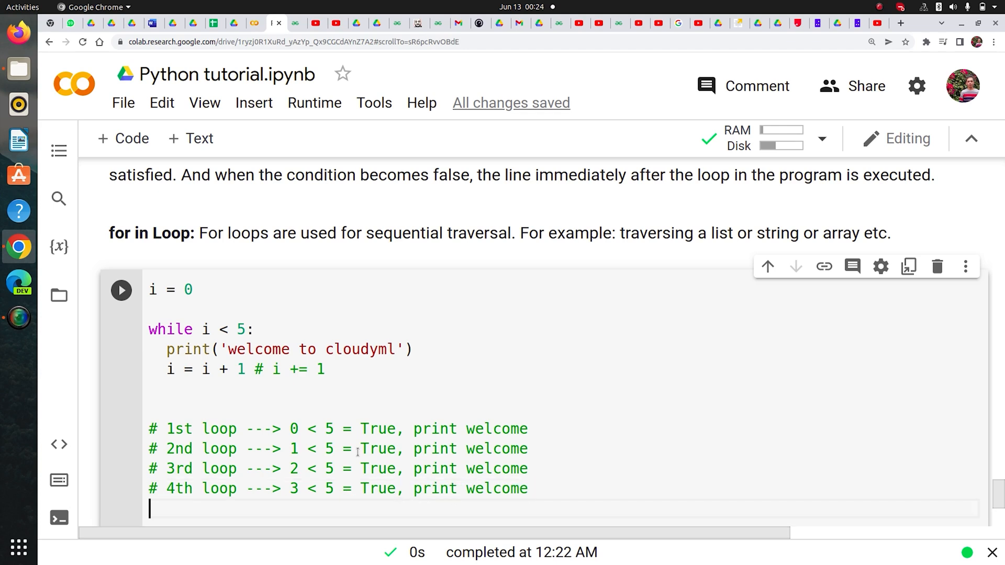
{"action": "type", "text": "# 5th"}
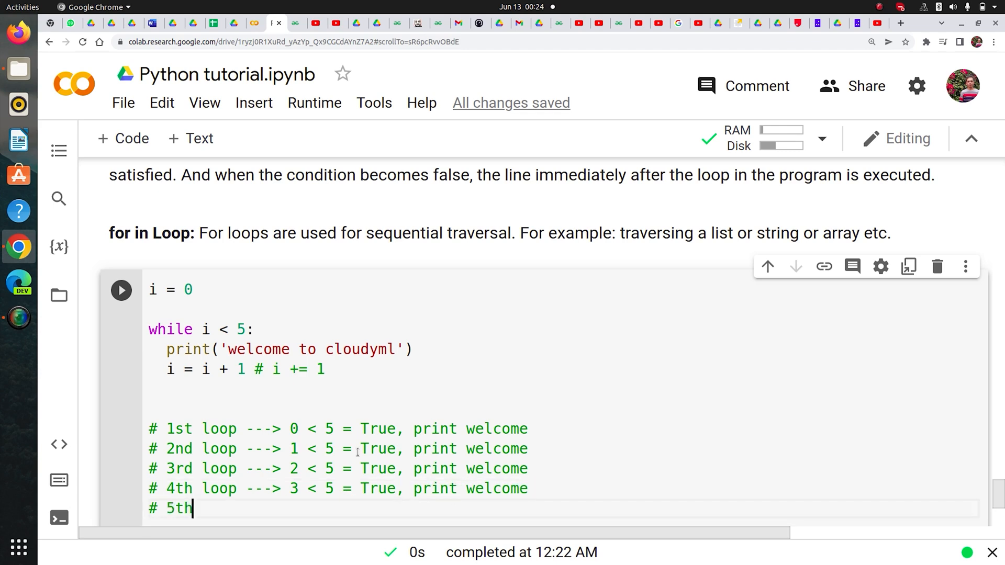
{"action": "type", "text": "loop"}
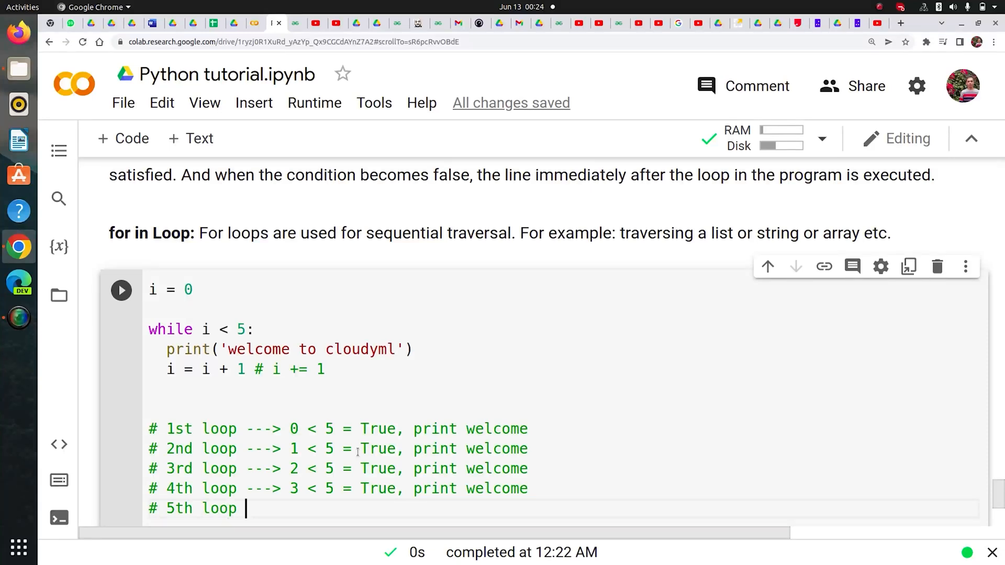
{"action": "type", "text": "--->"}
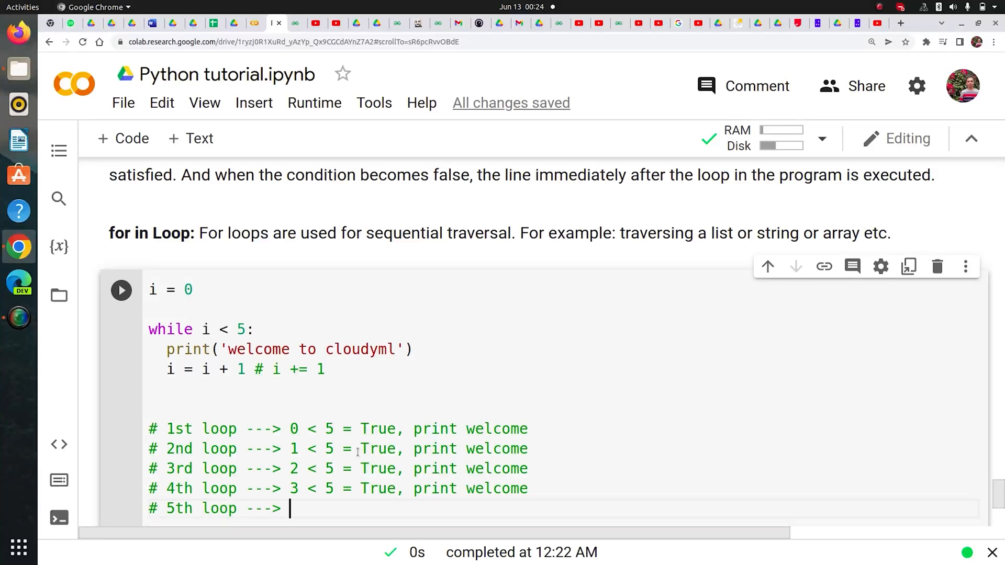
{"action": "type", "text": "4 < 5 ="}
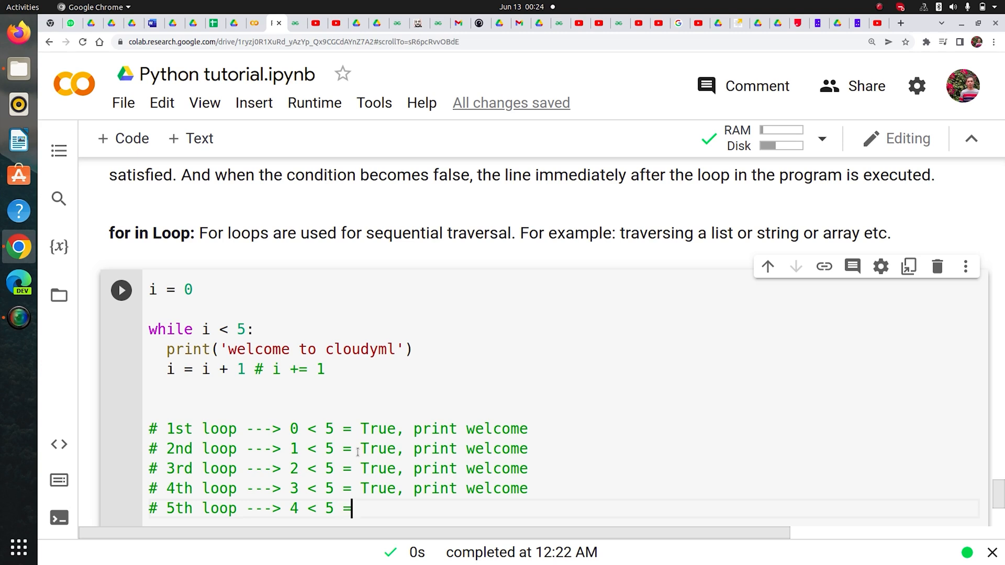
{"action": "type", "text": "True, p"}
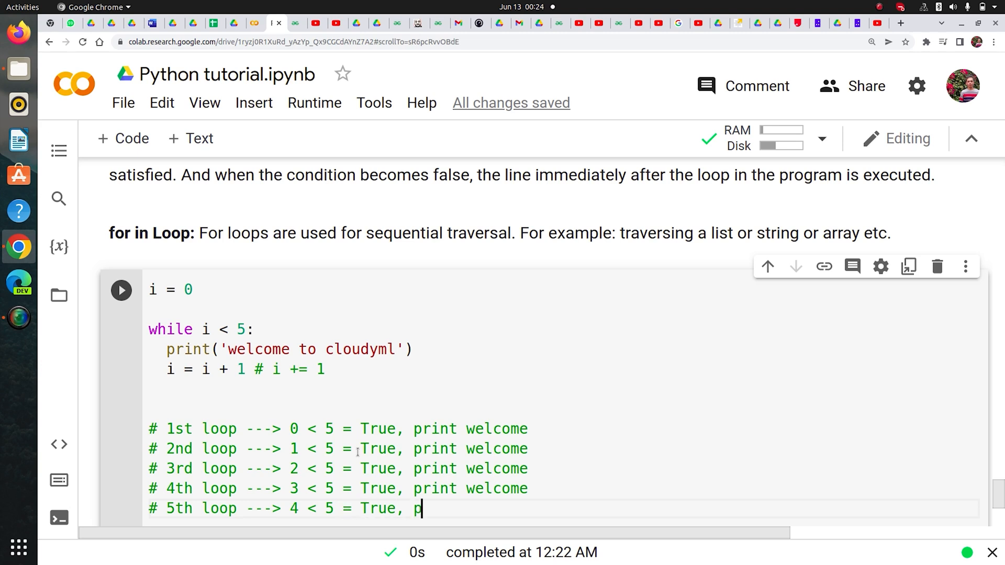
{"action": "type", "text": "rint welcome"}
{"action": "type", "text": "# 6"}
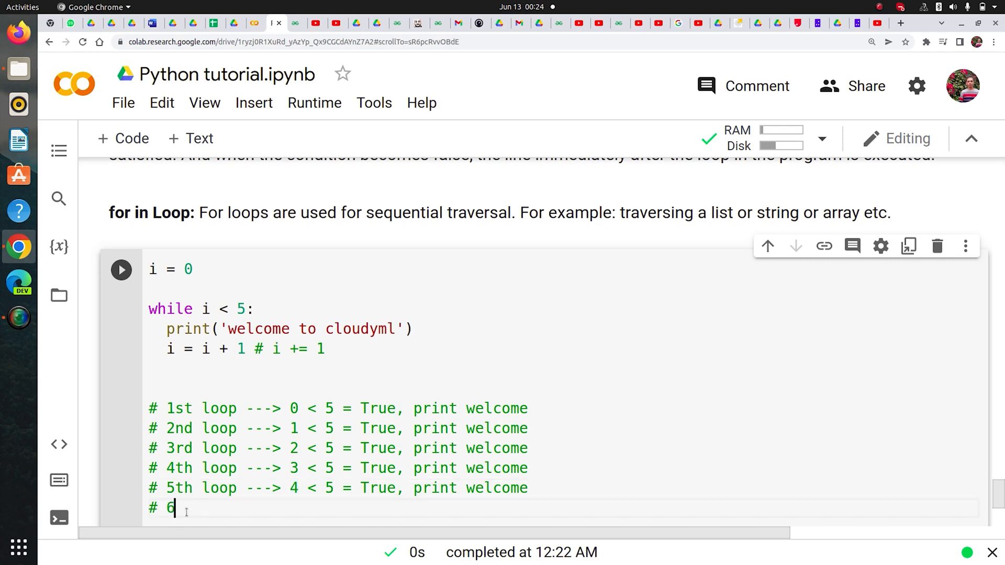
Write the '6th loop ---> 5 < 5 = False, get out' trace comment
{"action": "type", "text": "th loop --->"}
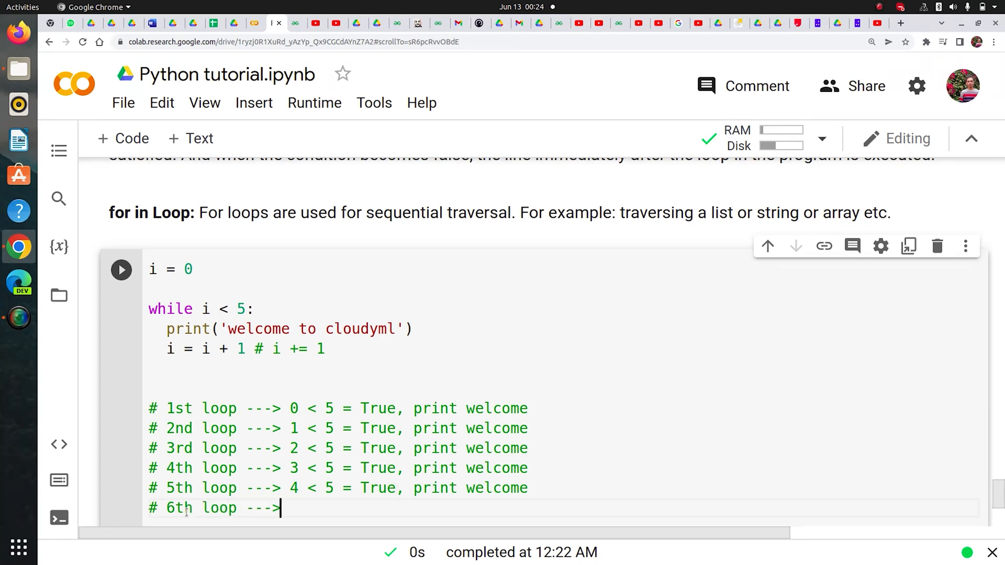
{"action": "type", "text": "5 < 5"}
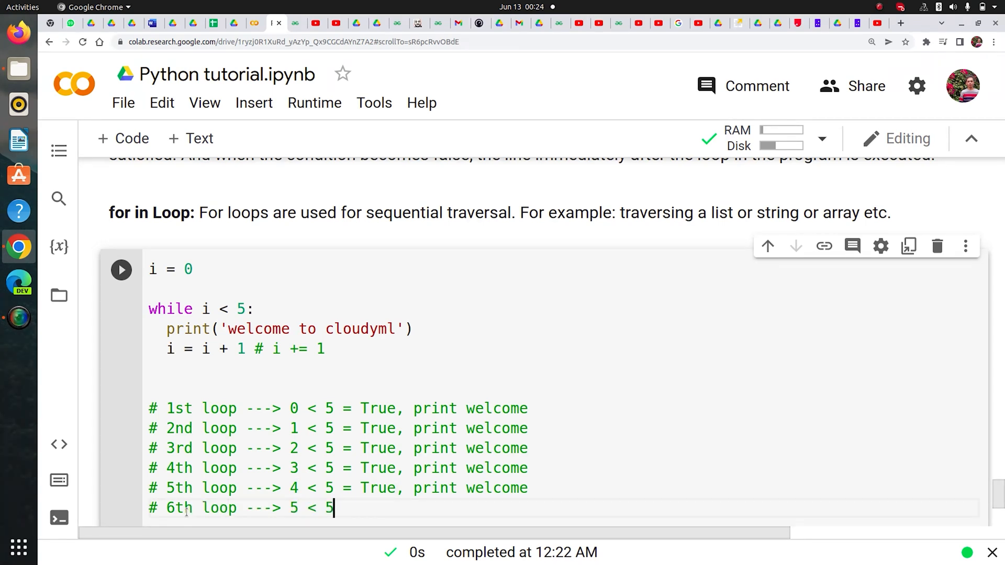
{"action": "type", "text": "alse"}
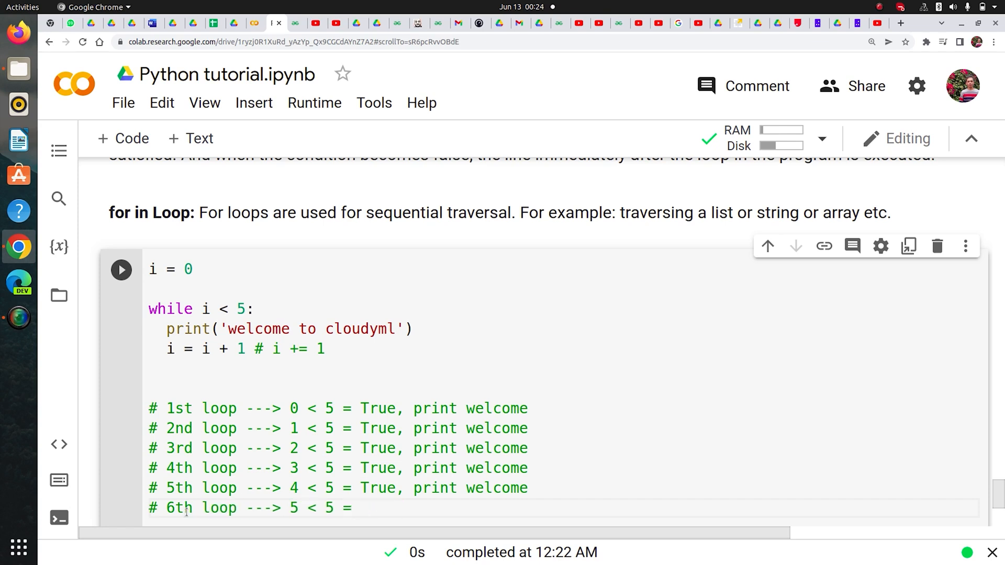
{"action": "type", "text": "False"}
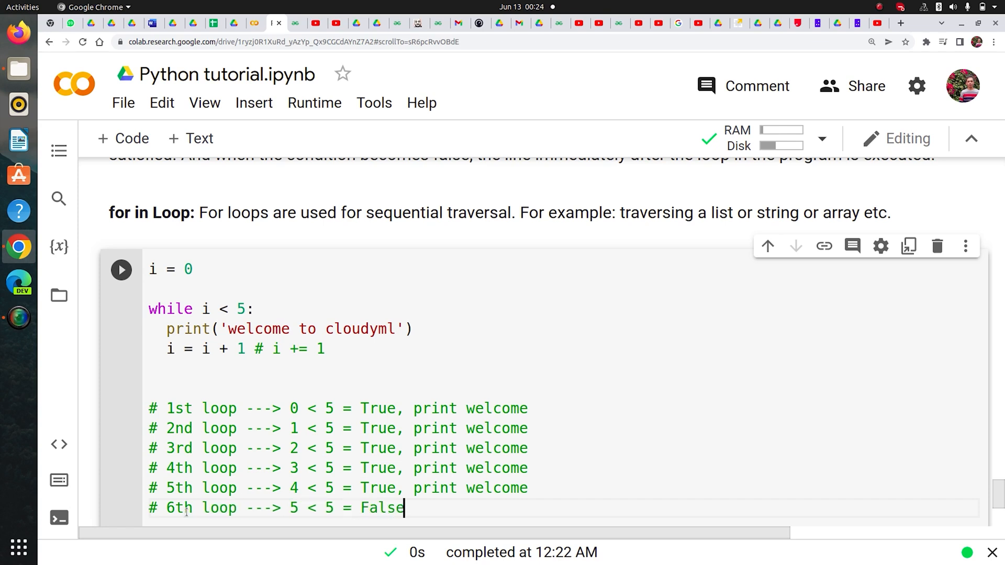
{"action": "type", "text": ","}
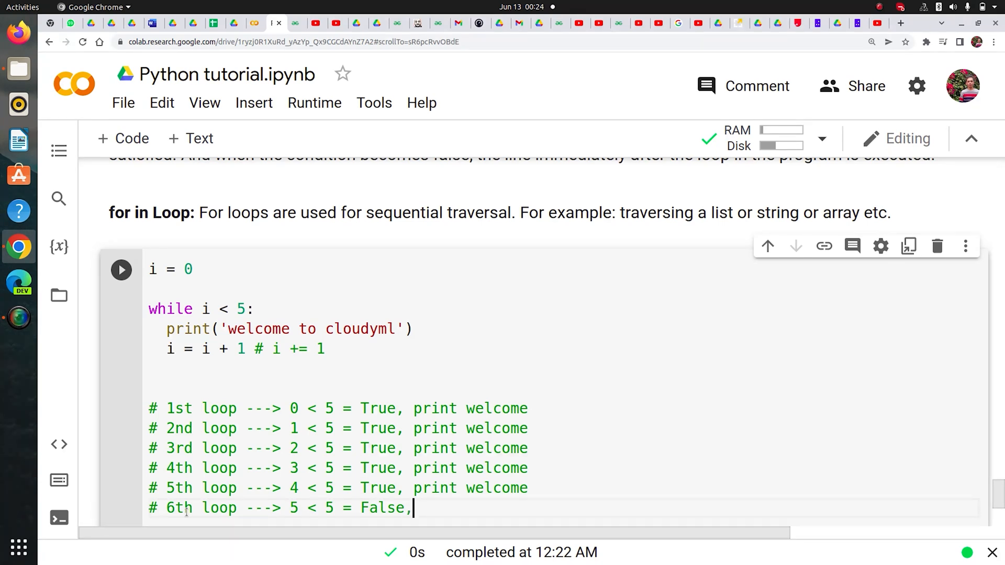
{"action": "type", "text": "get out"}
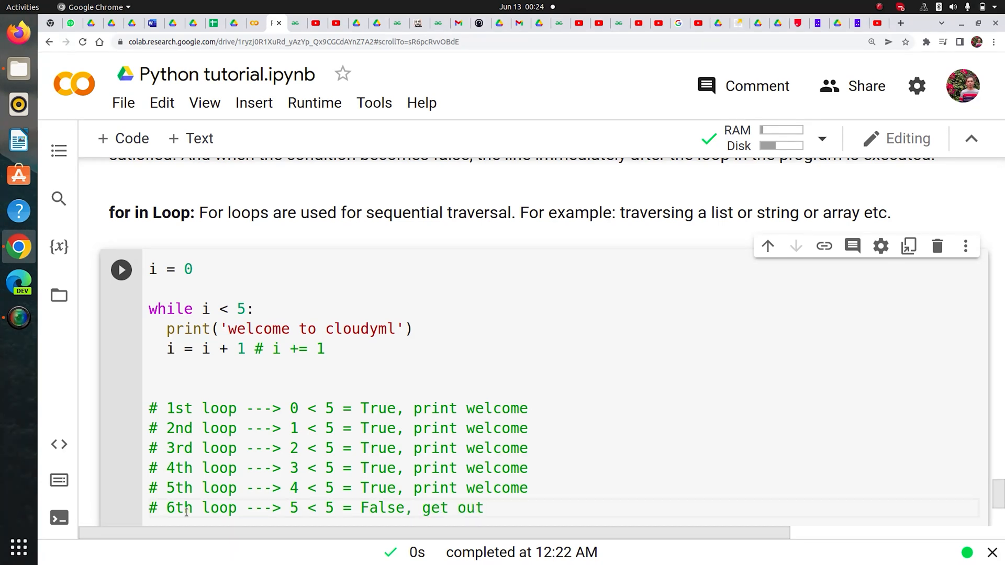
{"action": "mouse_move", "coordinate": [836, 439]}
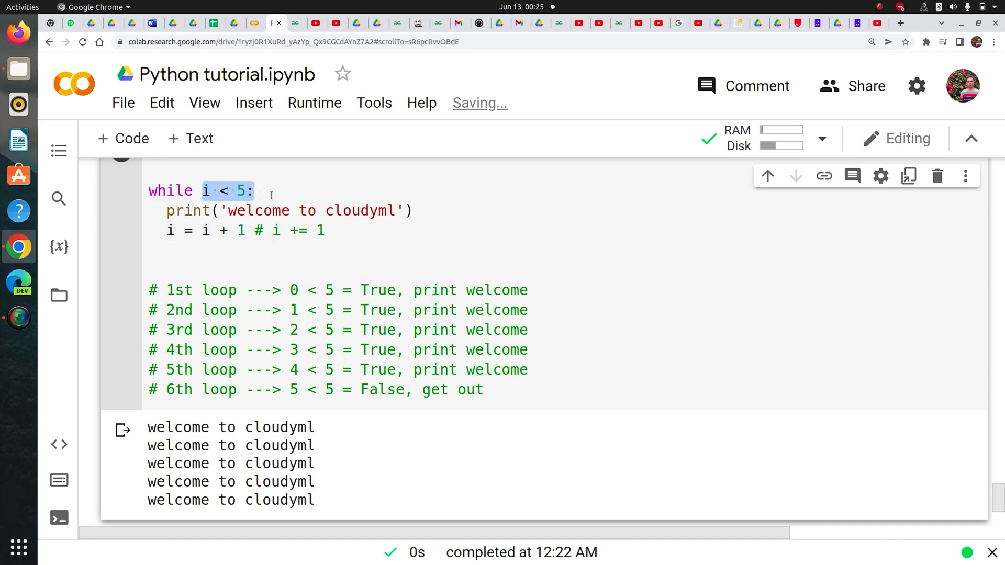
Append '# as long as this is true' to the while i < 5 line
{"action": "type", "text": "#"}
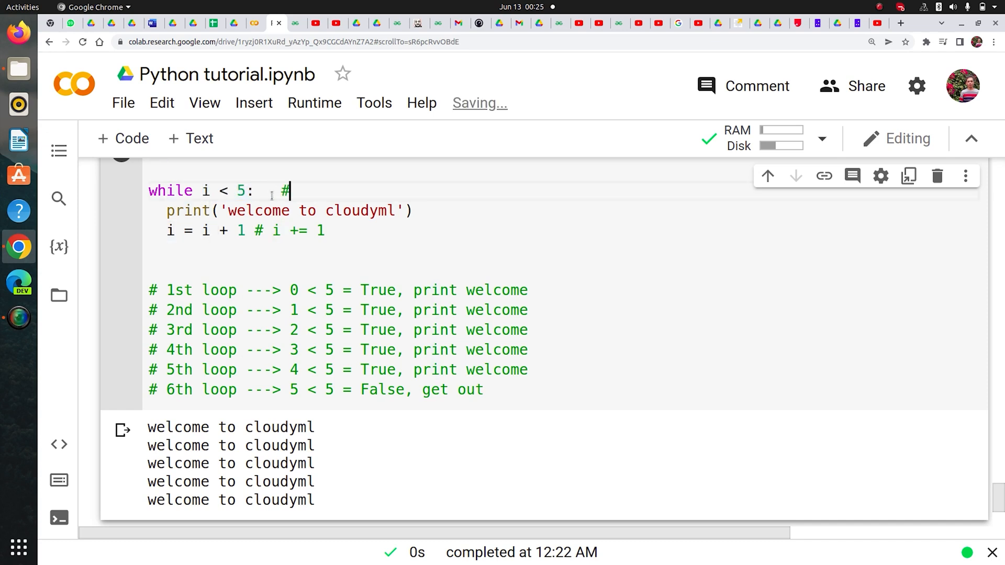
{"action": "type", "text": "as long as"}
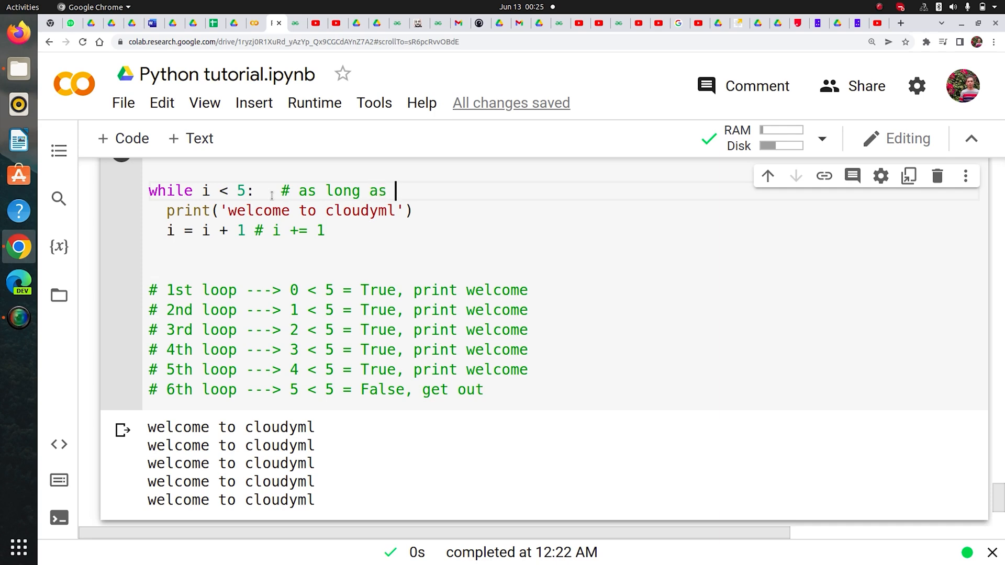
{"action": "type", "text": "this is true"}
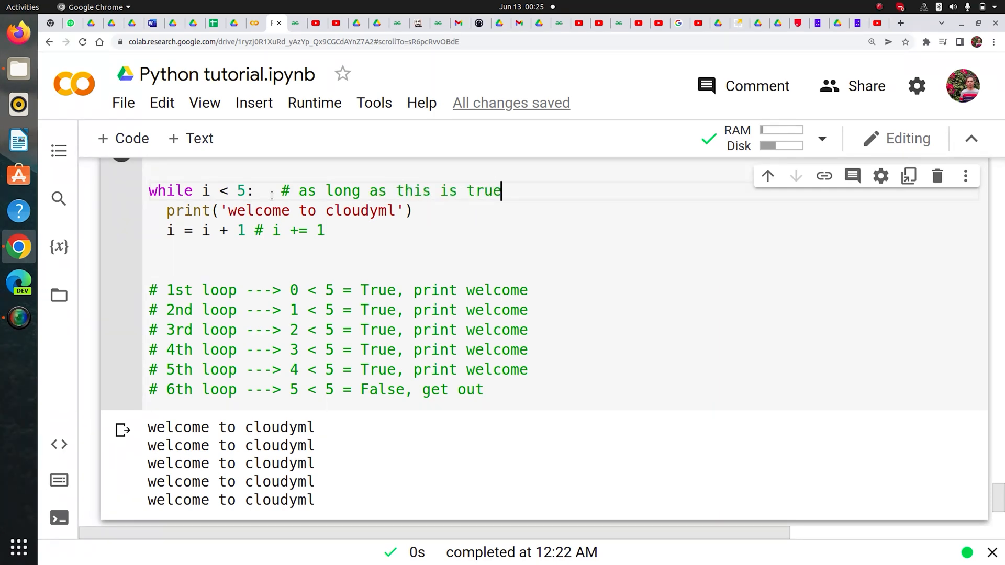
{"action": "scroll", "scroll_direction": "down", "scroll_amount": 3}
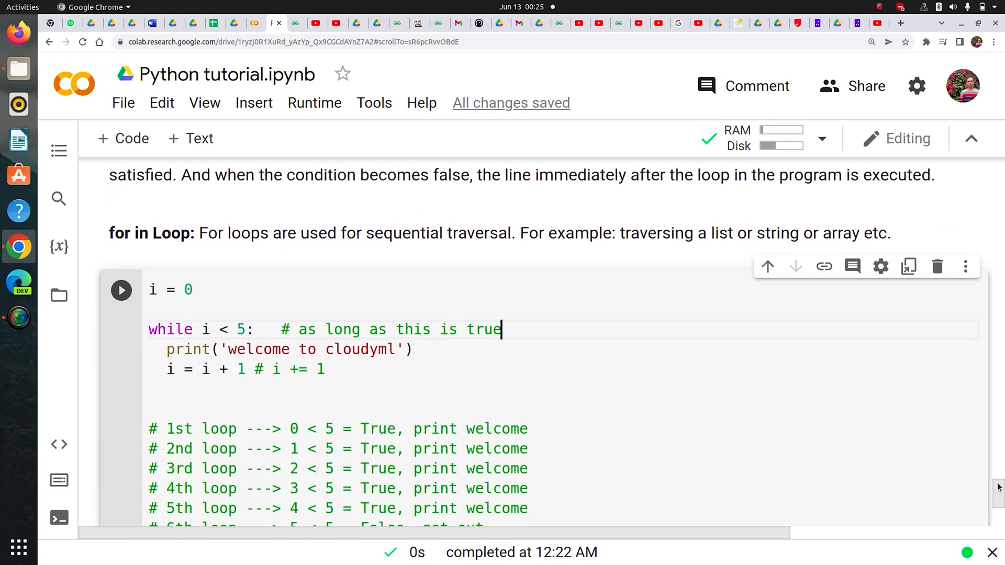
{"action": "scroll", "scroll_direction": "down", "scroll_amount": 3}
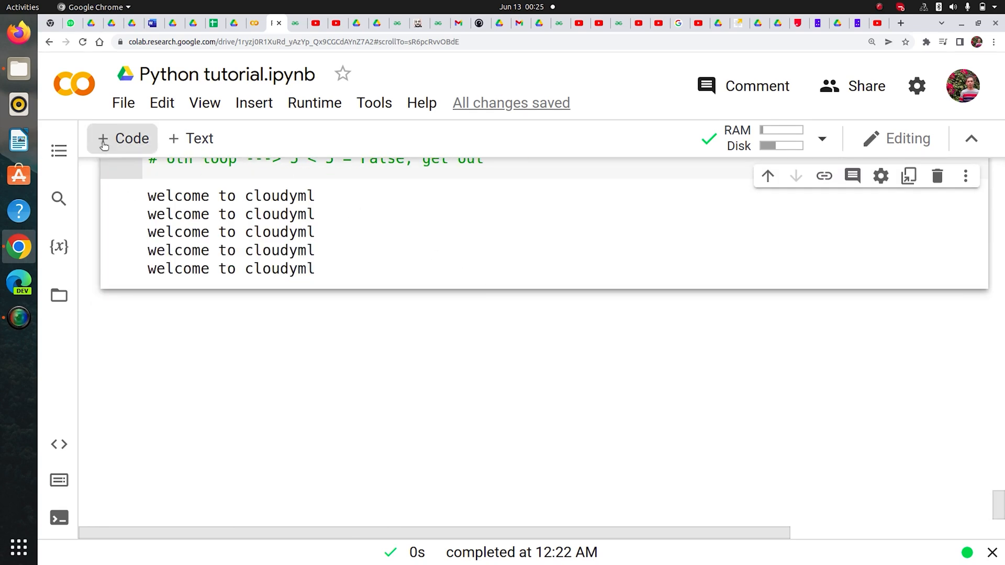
In a new cell, write flag = True, i = 0 and while flag: with print()
{"action": "left_click", "coordinate": [123, 138]}
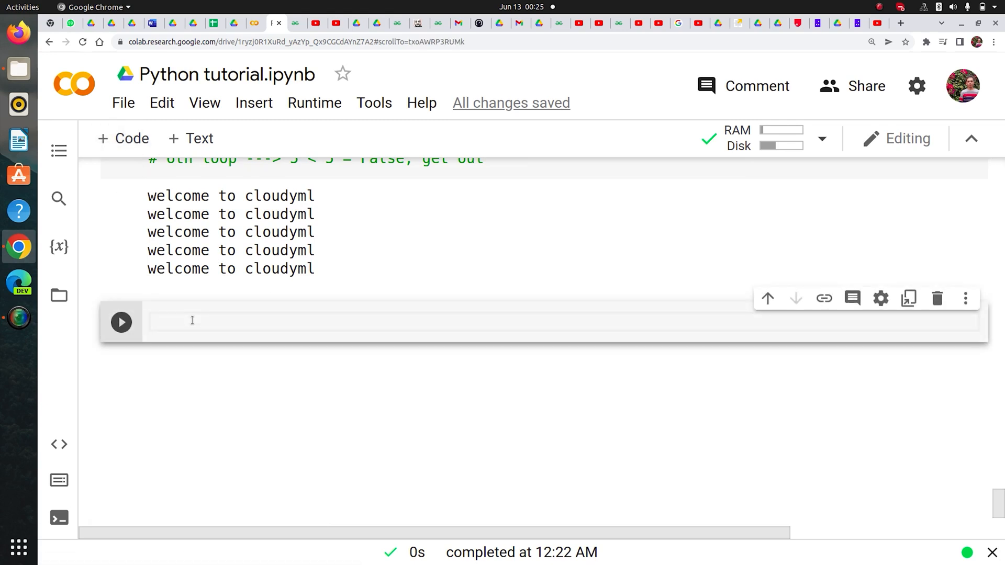
{"action": "type", "text": "flag = T"}
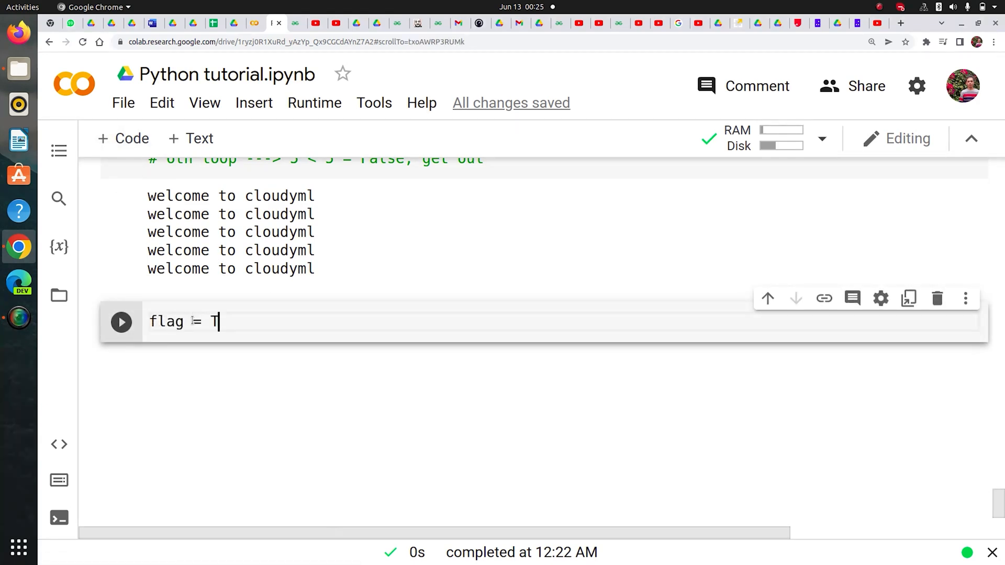
{"action": "type", "text": "rue"}
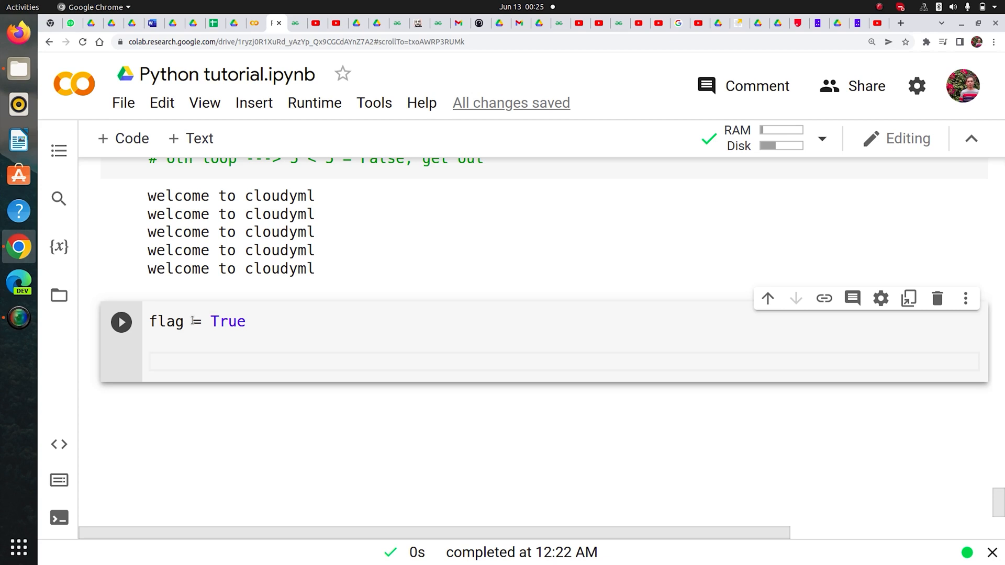
{"action": "type", "text": "while"}
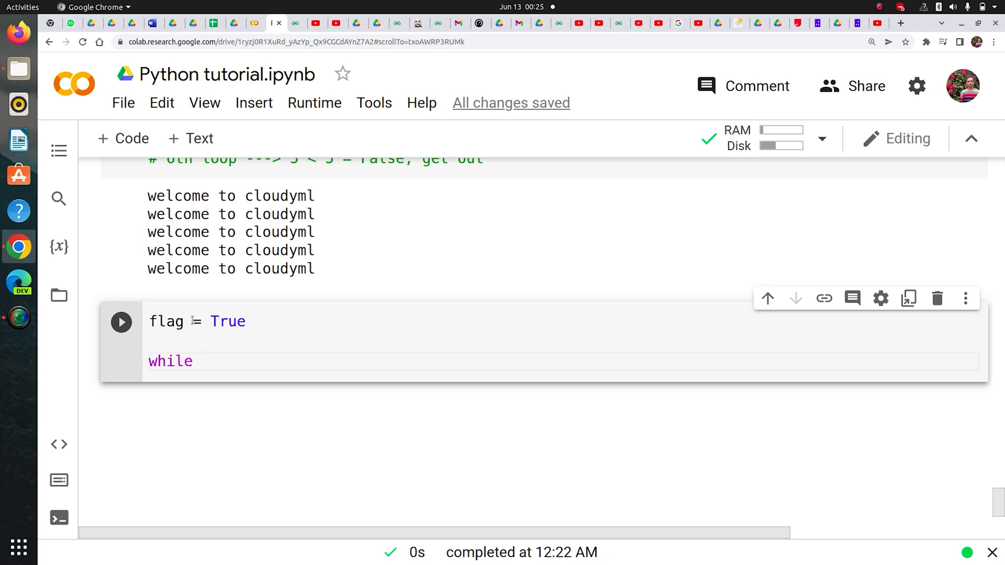
{"action": "type", "text": "flag:"}
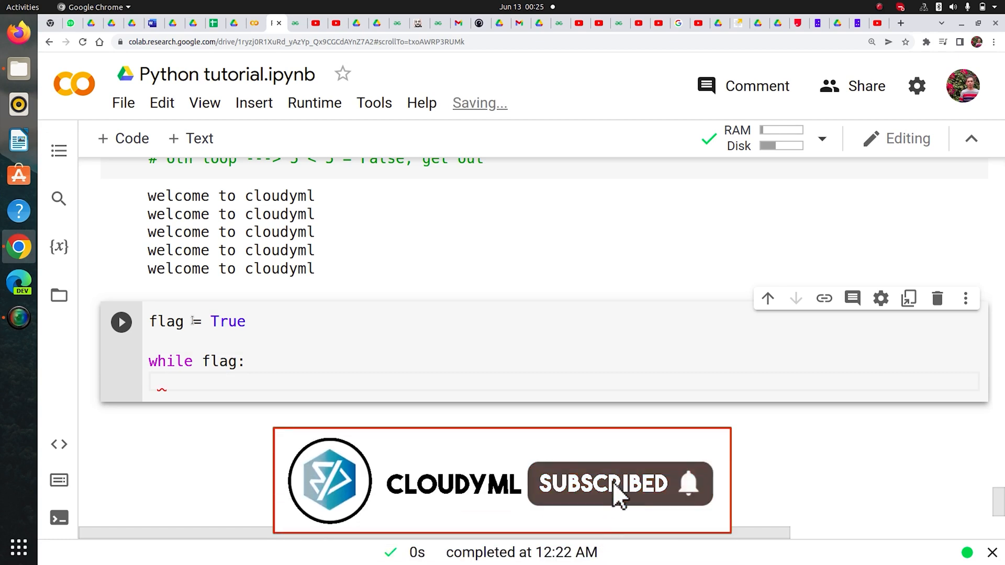
{"action": "type", "text": "print()"}
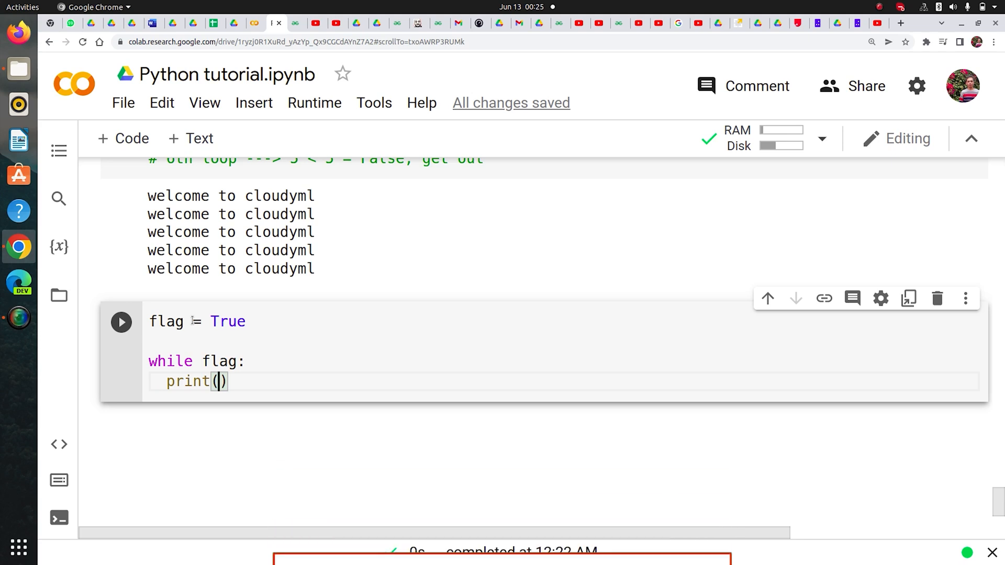
{"action": "left_click", "coordinate": [219, 382]}
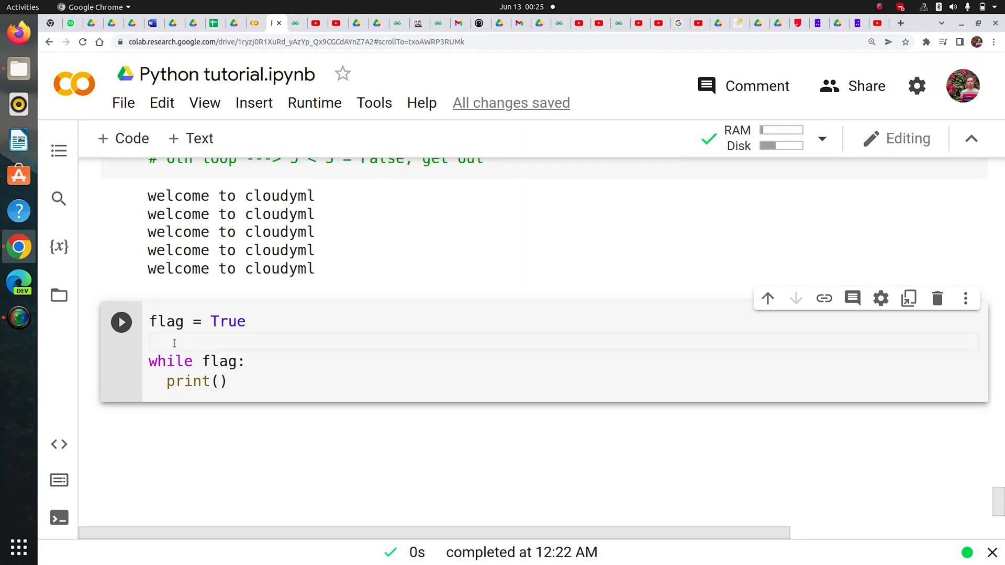
{"action": "type", "text": "i ="}
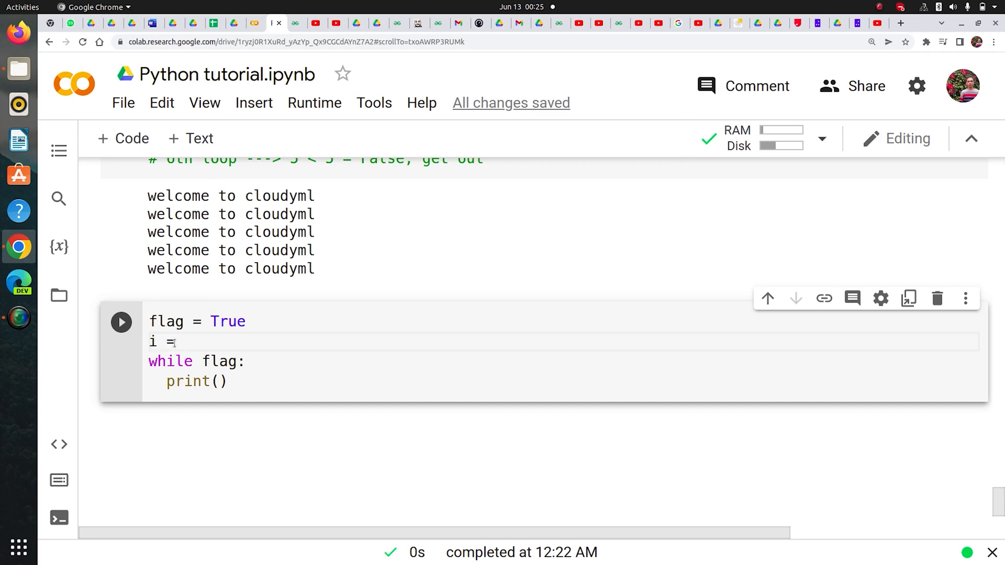
{"action": "type", "text": "0"}
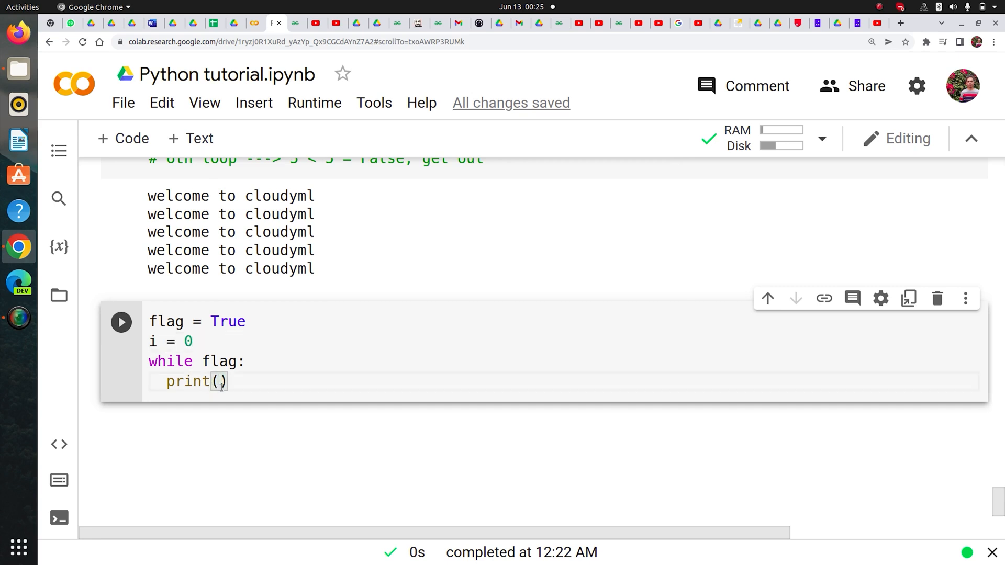
Complete the body: print(i), i += 5, and if i == 50: flag = False
{"action": "type", "text": "i"}
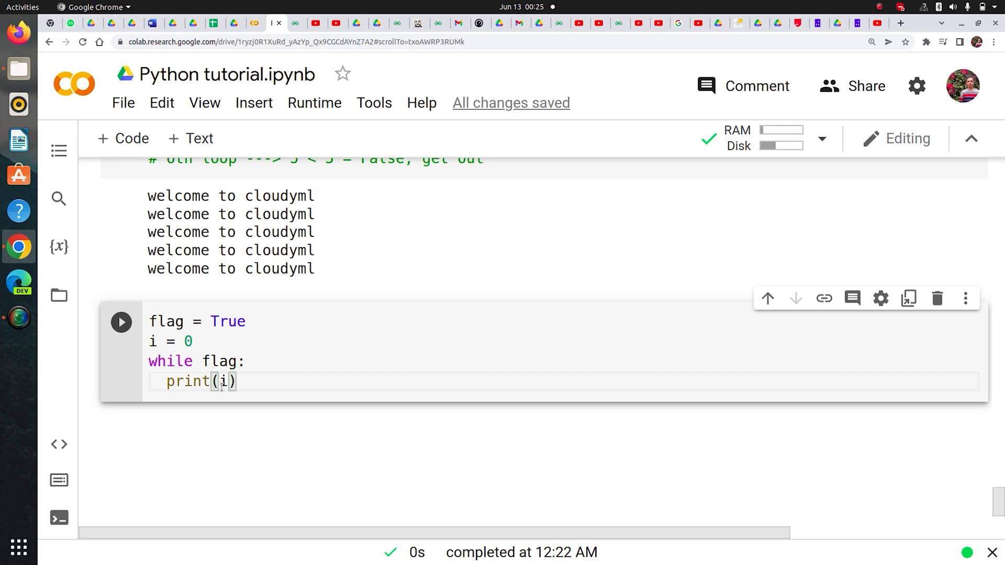
{"action": "type", "text": "i"}
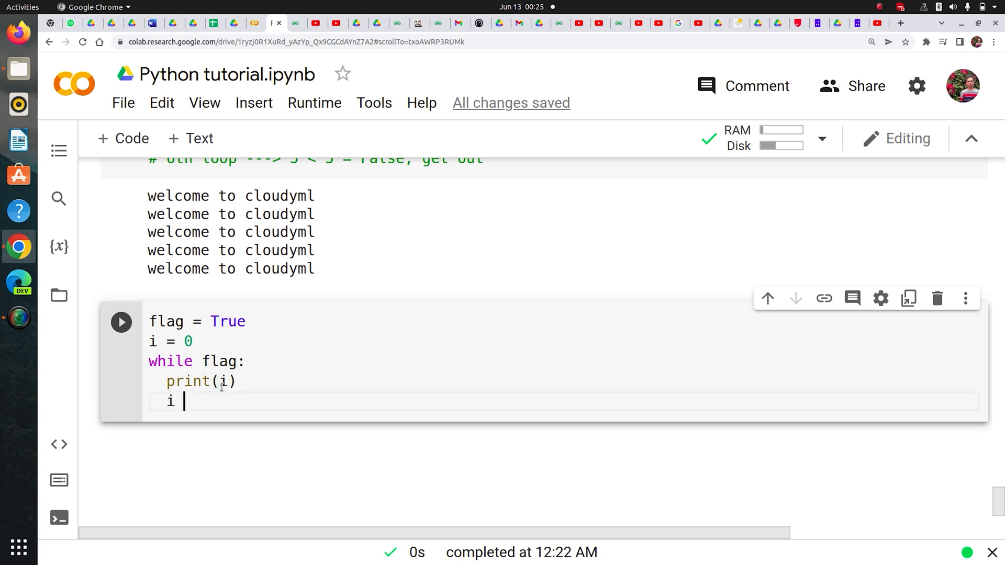
{"action": "type", "text": "+="}
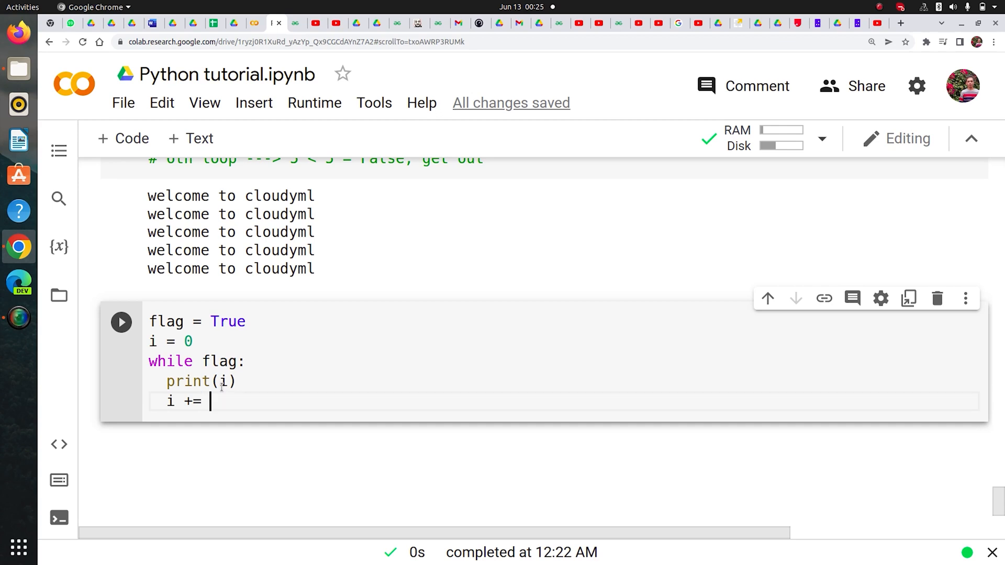
{"action": "type", "text": "5"}
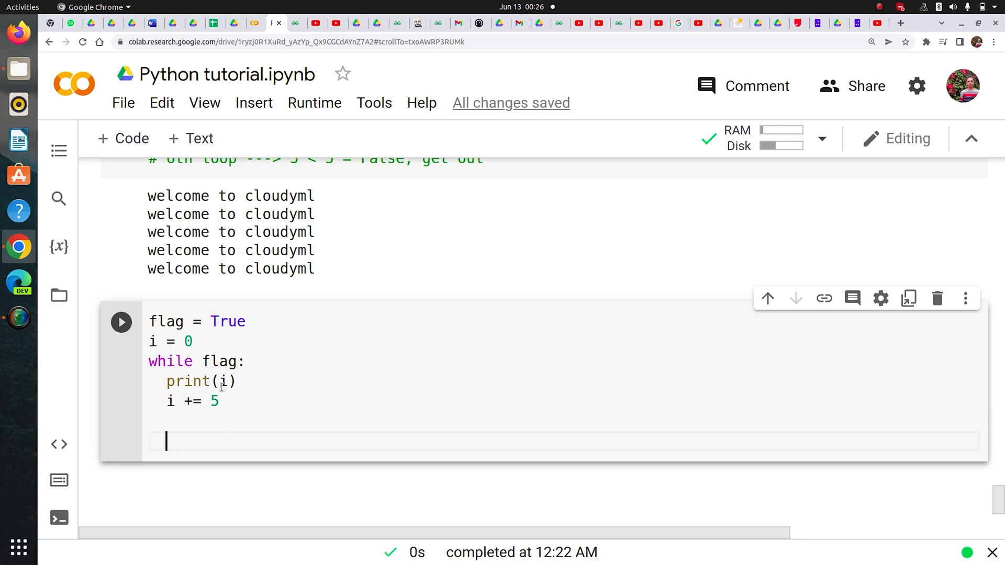
{"action": "type", "text": "if i"}
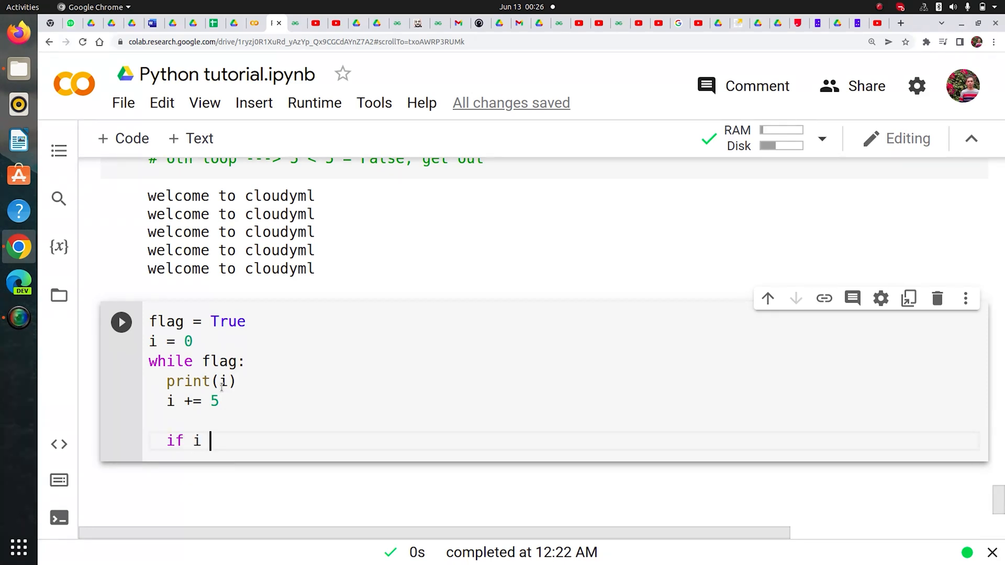
{"action": "type", "text": "=="}
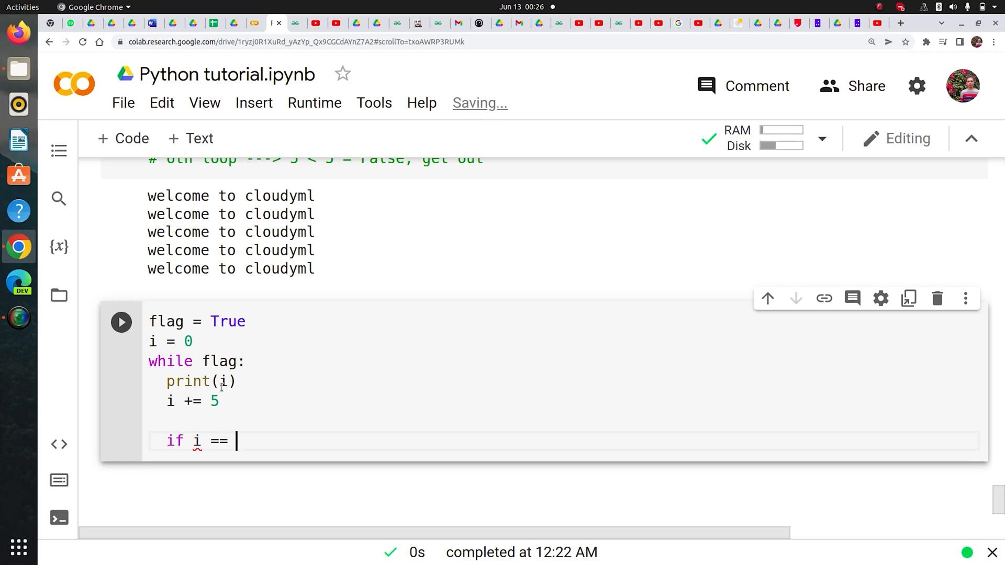
{"action": "type", "text": "50:"}
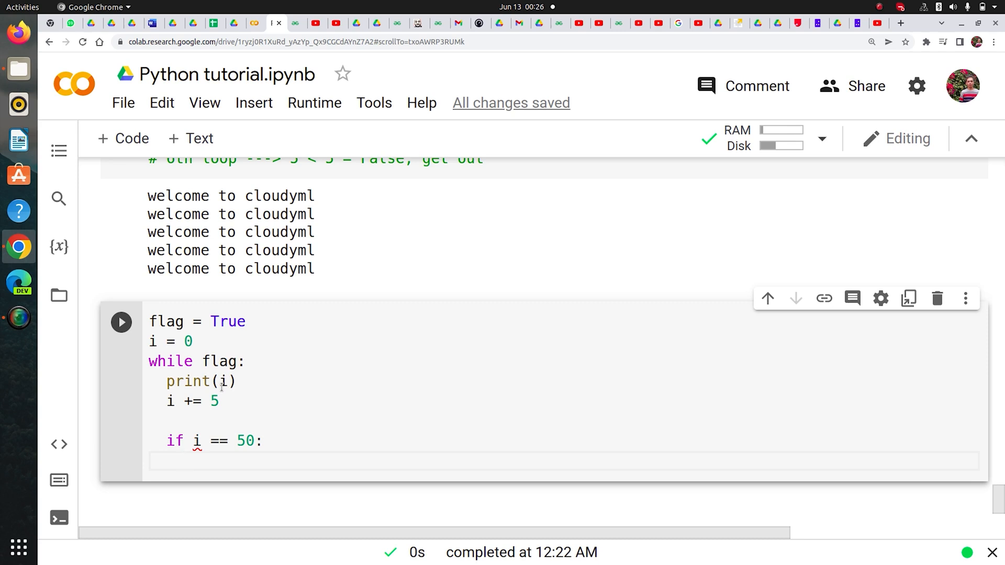
{"action": "type", "text": "flag"}
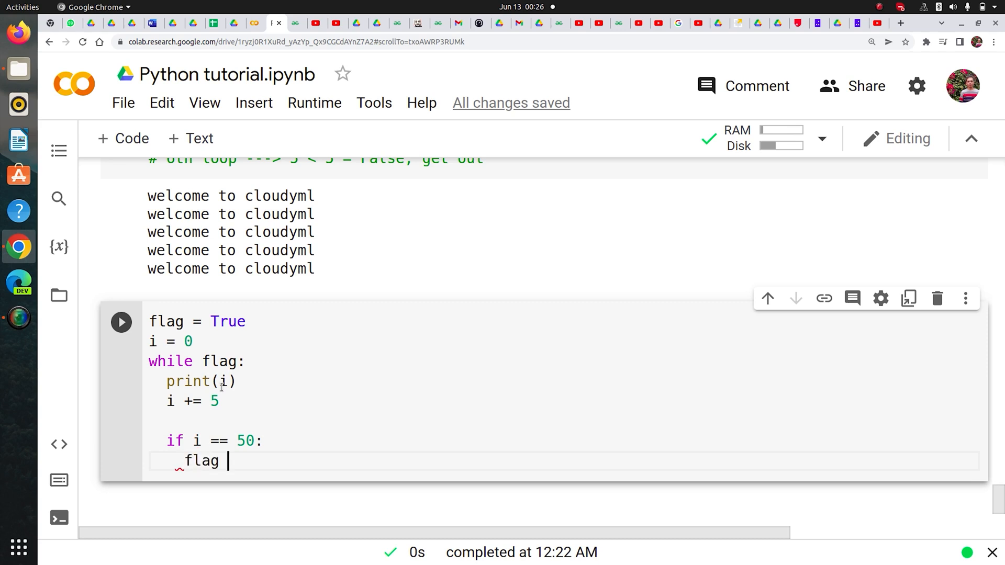
{"action": "type", "text": "= Fals"}
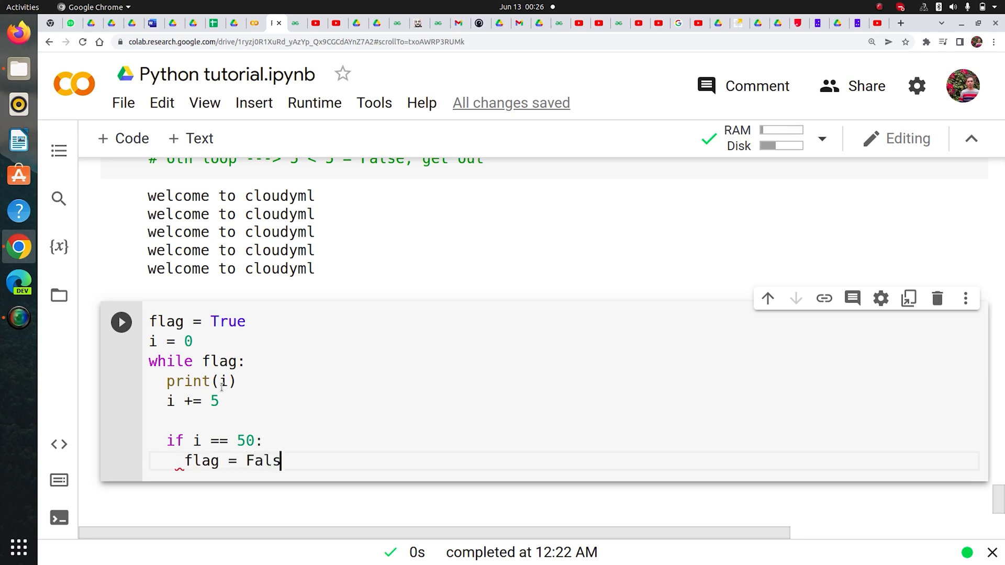
{"action": "type", "text": "e"}
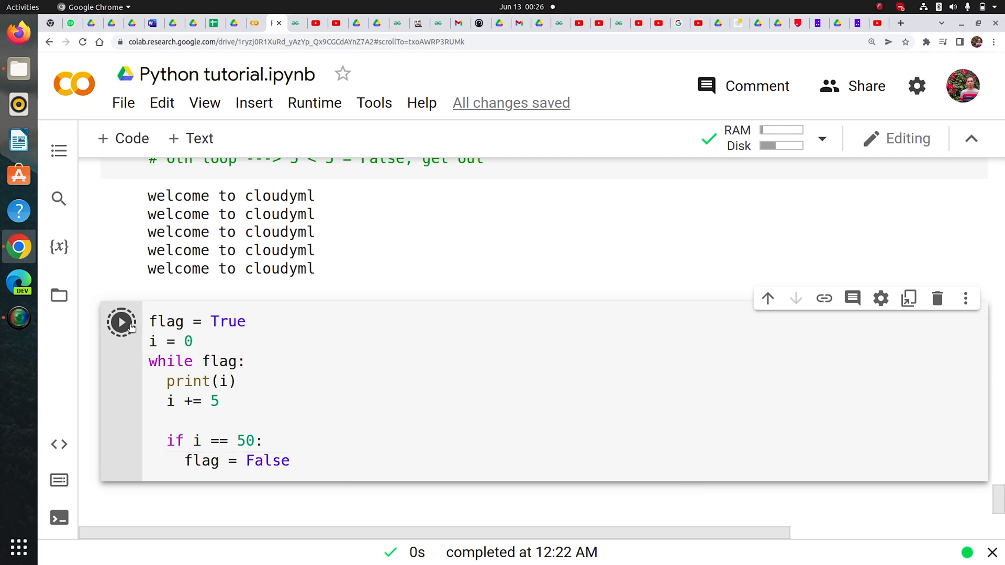
{"action": "left_click", "coordinate": [120, 322]}
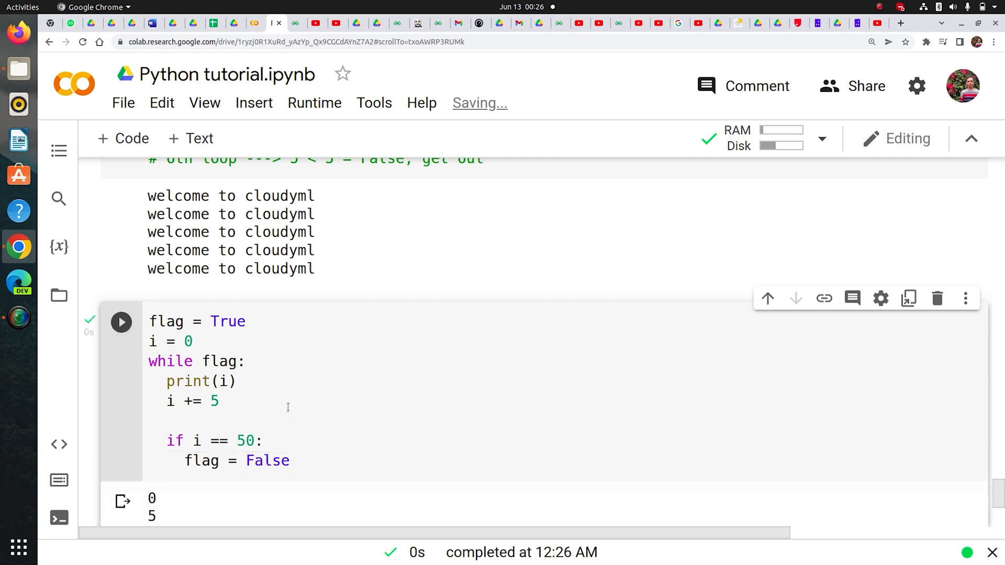
{"action": "scroll", "scroll_direction": "down", "scroll_amount": 3}
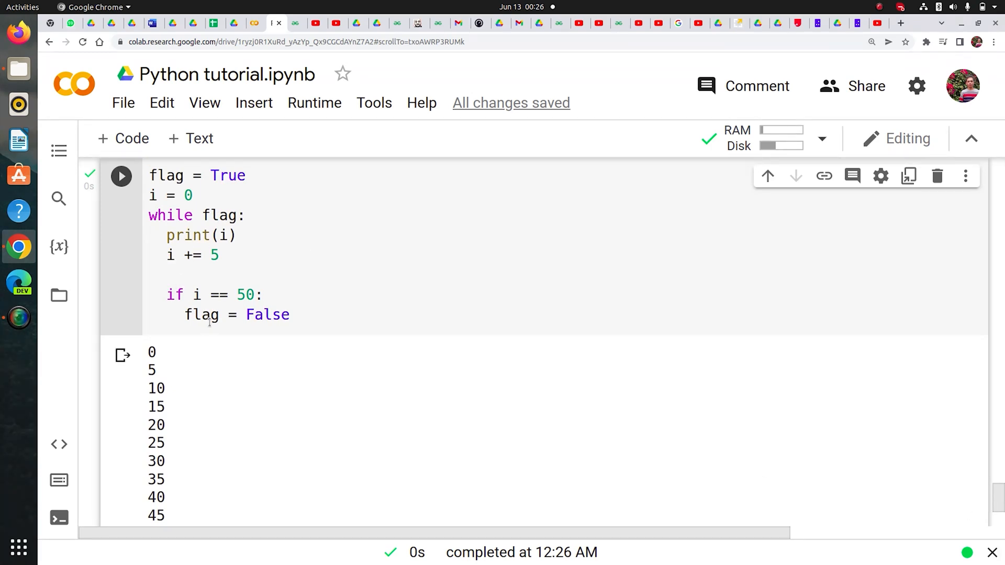
{"action": "left_click", "coordinate": [203, 215]}
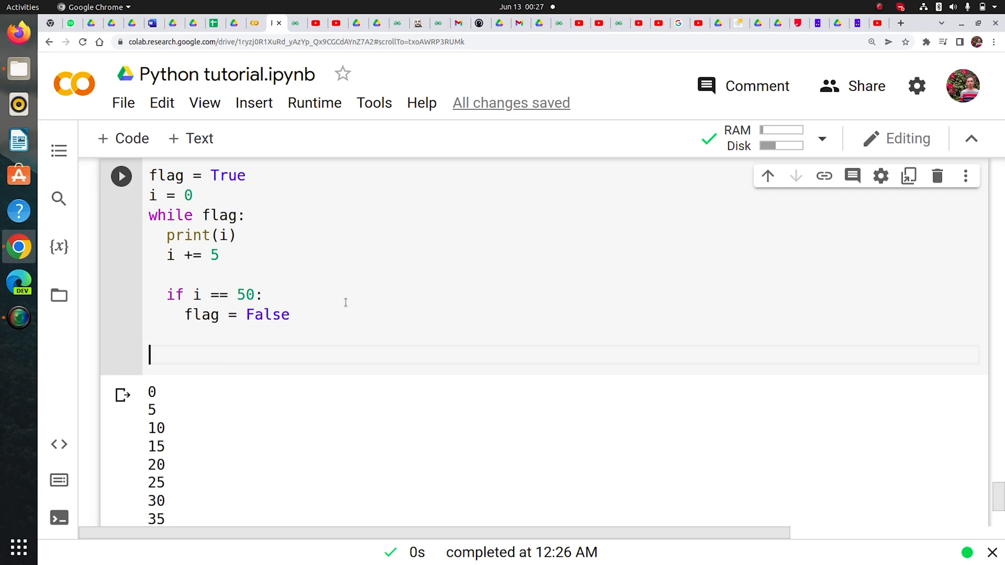
Start a trace comment: flag = true, i = 0, if condition is not met
{"action": "type", "text": "#"}
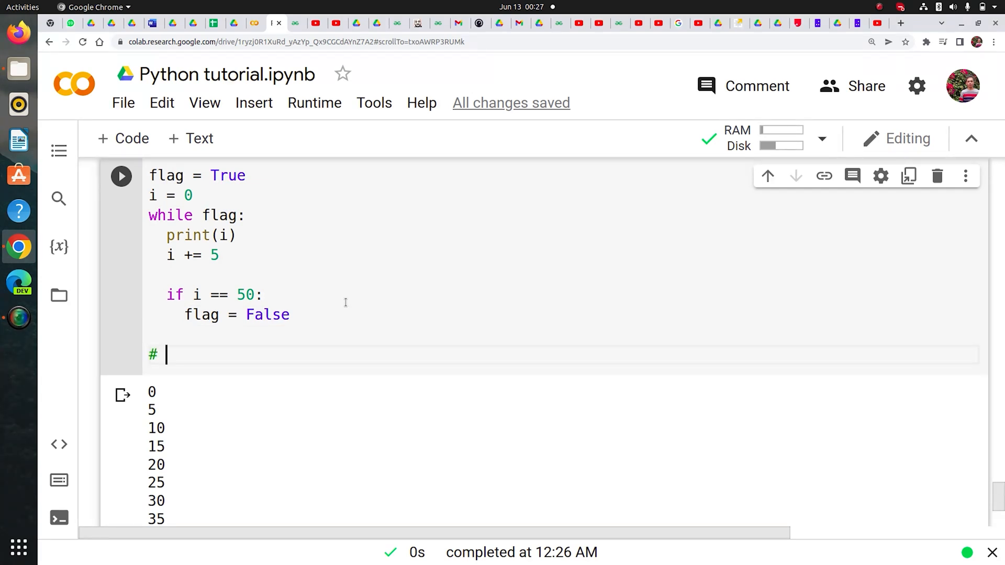
{"action": "type", "text": "f"}
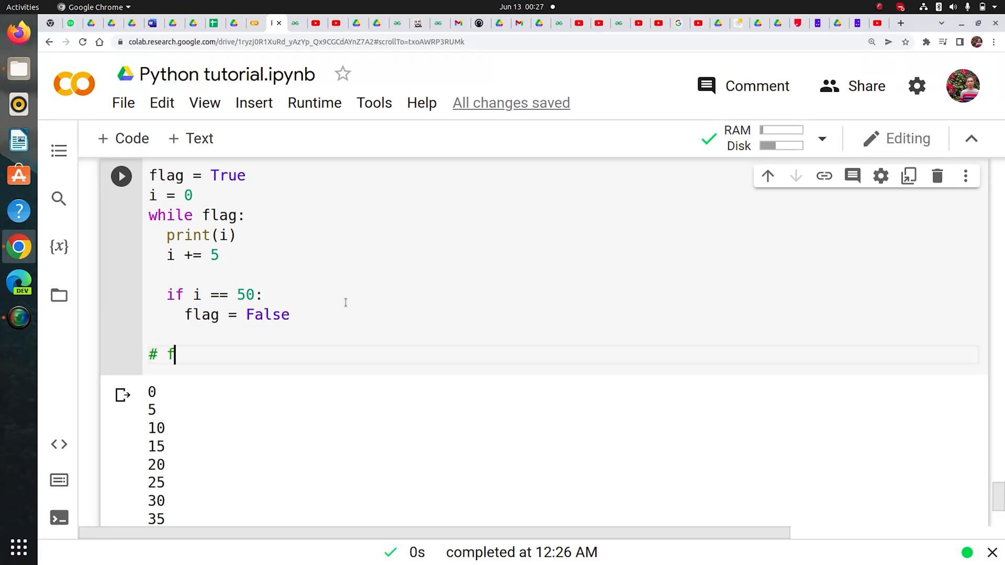
{"action": "type", "text": "lag"}
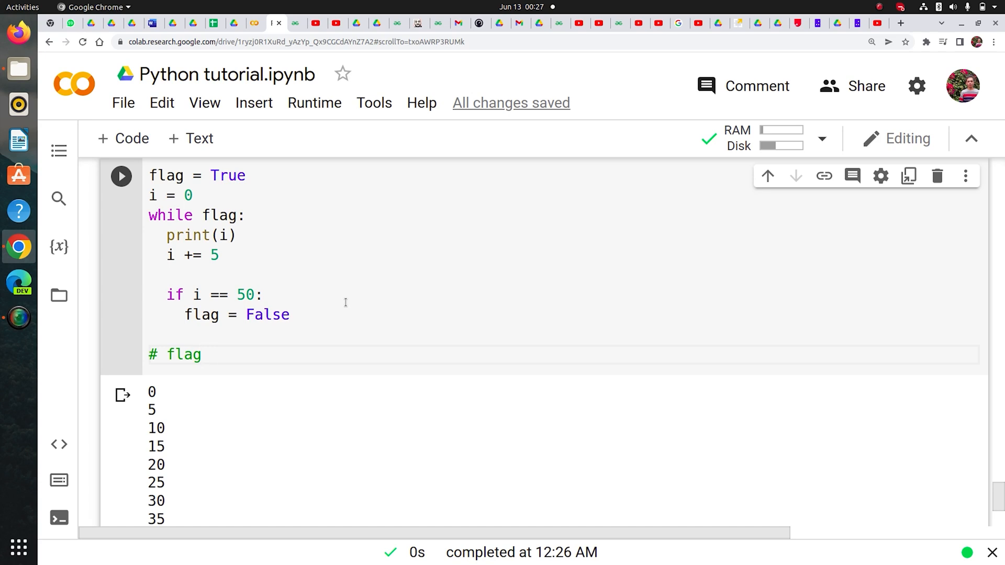
{"action": "type", "text": "= true"}
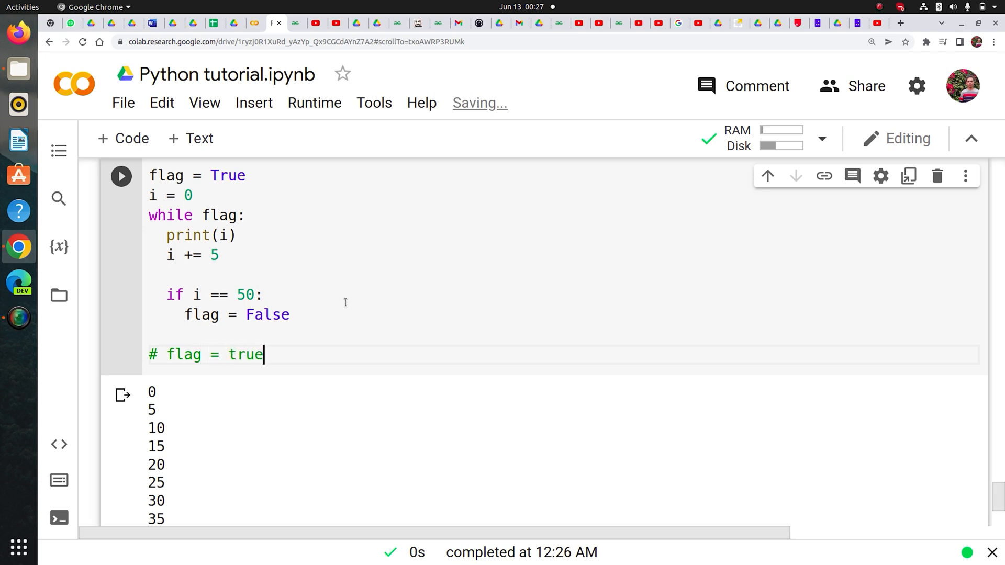
{"action": "type", "text": "\", \""}
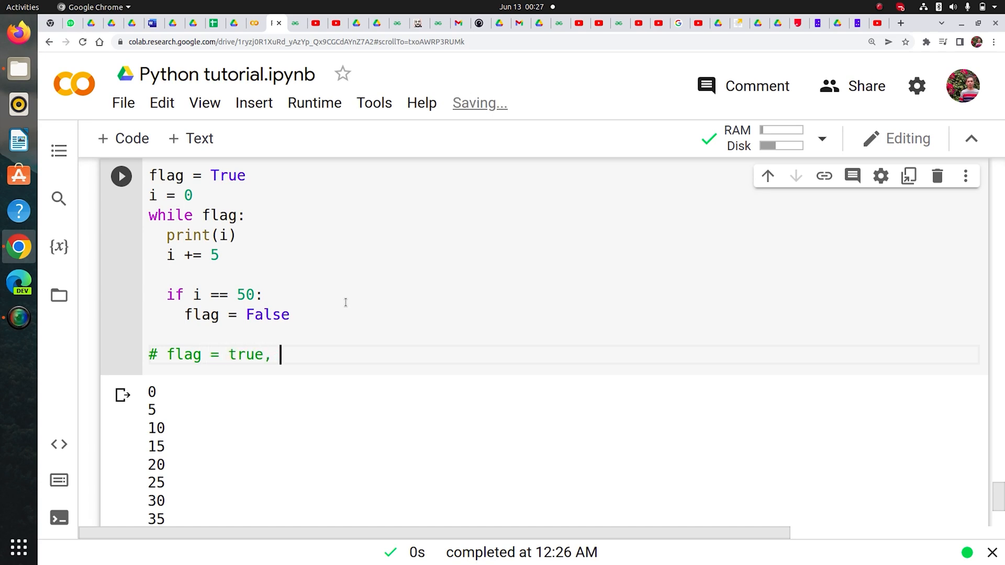
{"action": "type", "text": "i =0"}
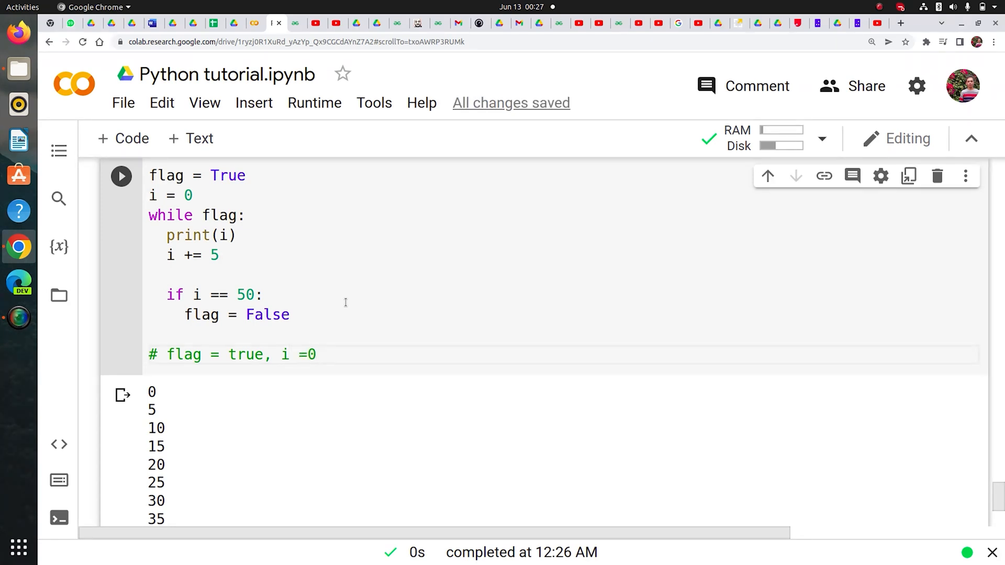
{"action": "type", "text": ","}
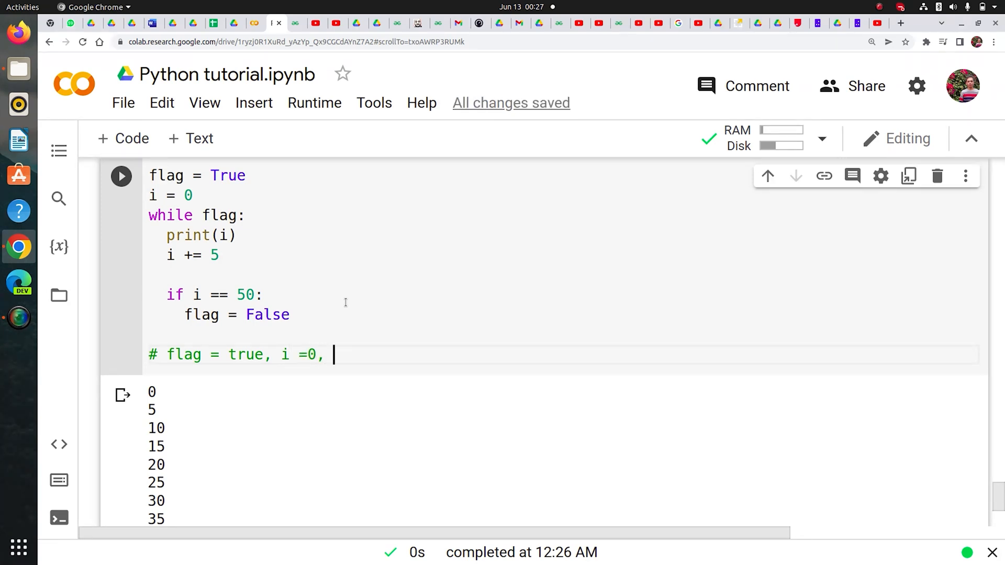
{"action": "type", "text": "if conditio"}
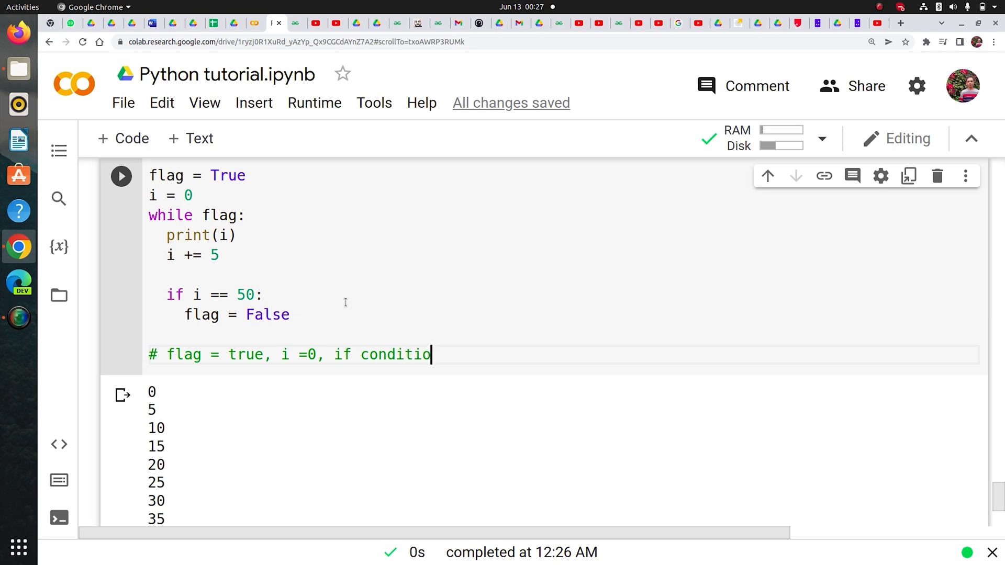
{"action": "type", "text": "n is not met6"}
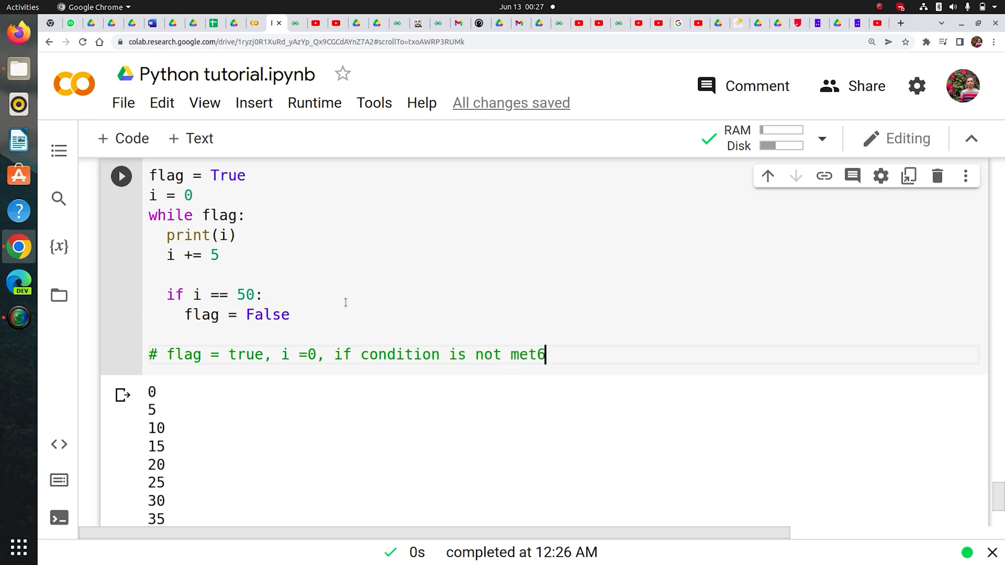
{"action": "key", "text": "BackSpace"}
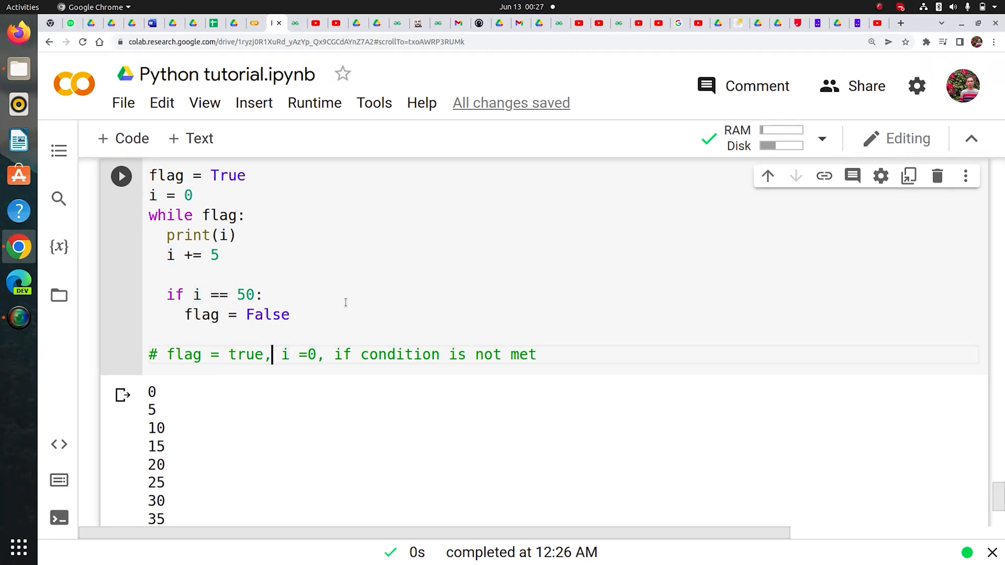
Add print i, increment by 5, and the '1st loop' label to the comment
{"action": "type", "text": "print i,"}
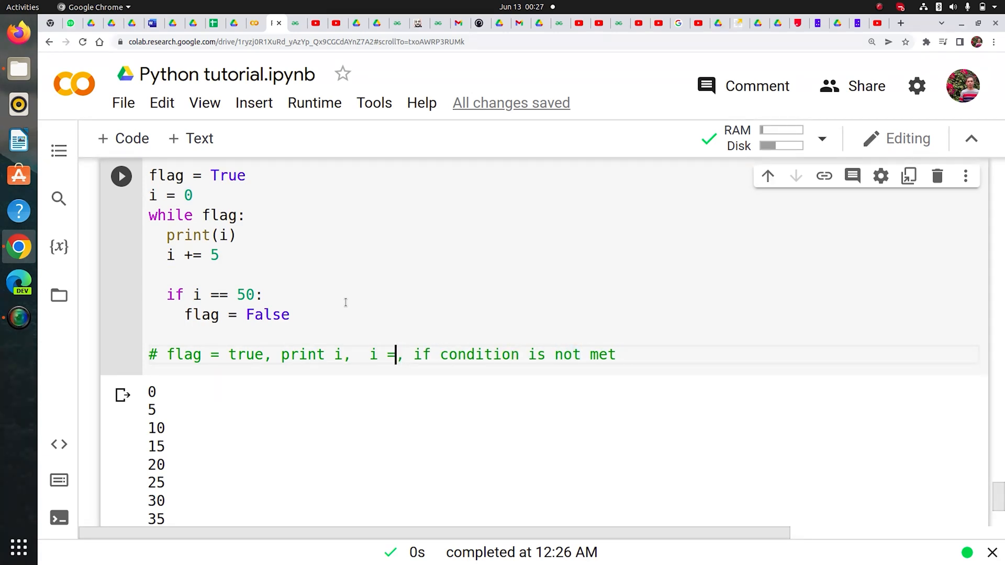
{"action": "type", "text": "5"}
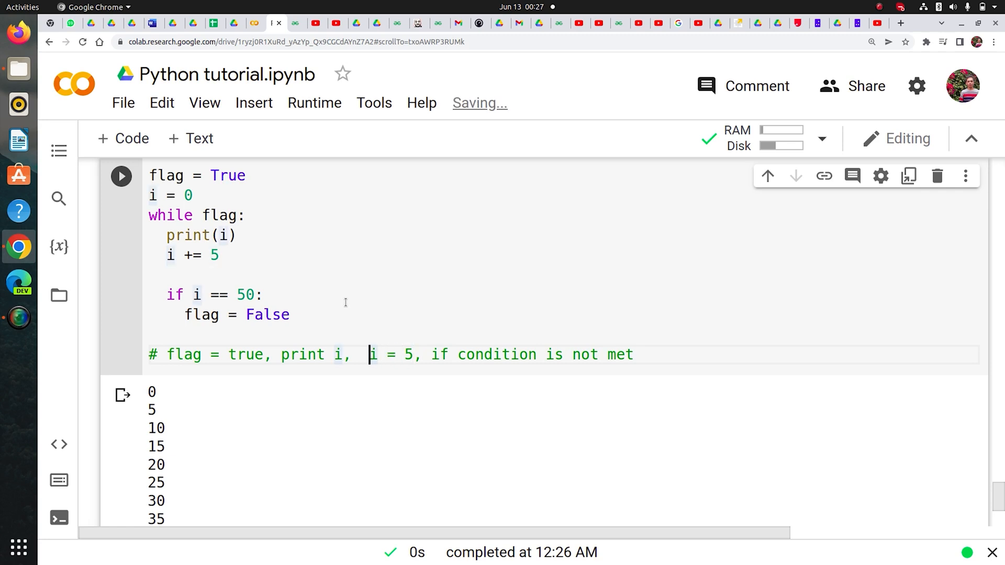
{"action": "type", "text": "increment"}
{"action": "type", "text": "#"}
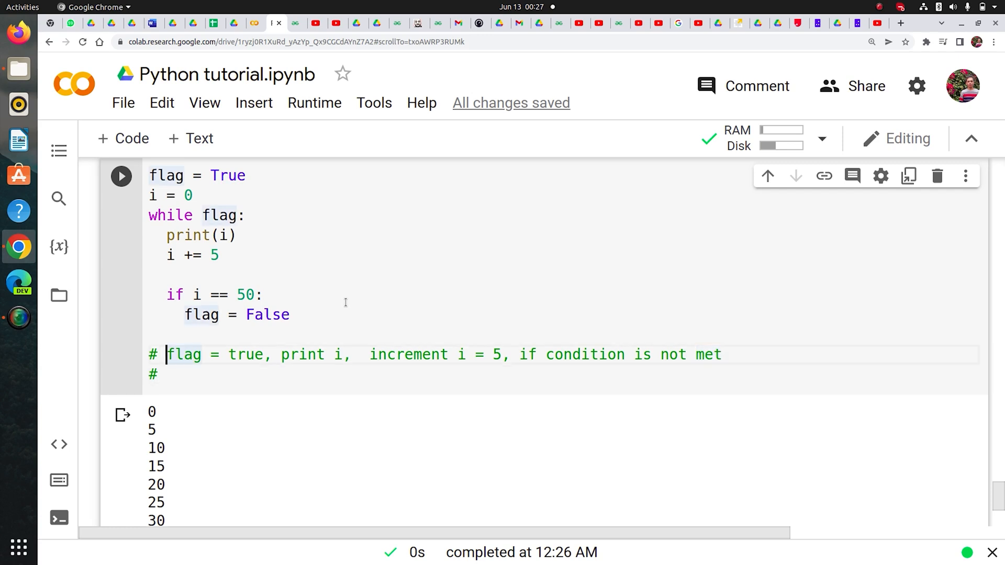
{"action": "type", "text": "1st lopo"}
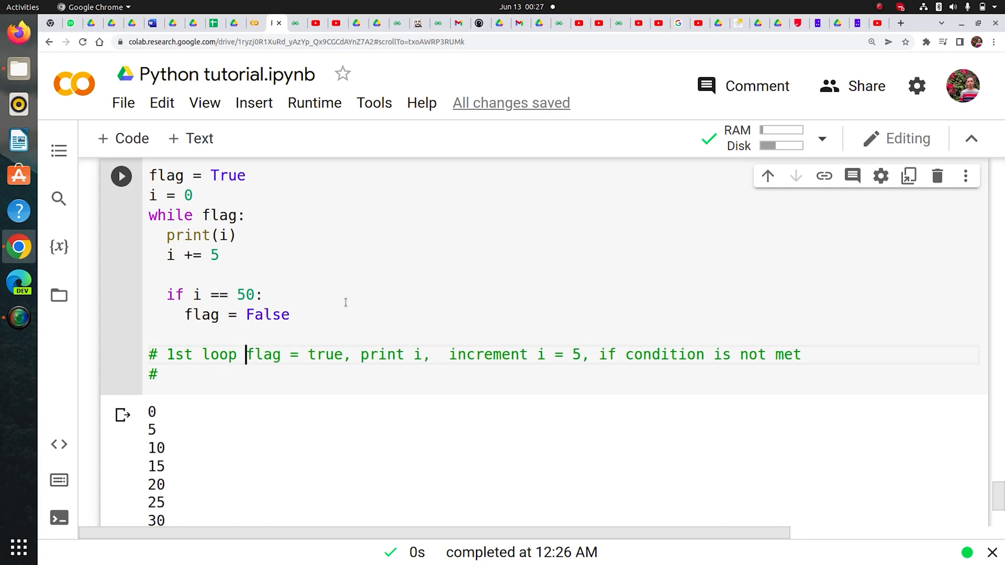
{"action": "type", "text": ","}
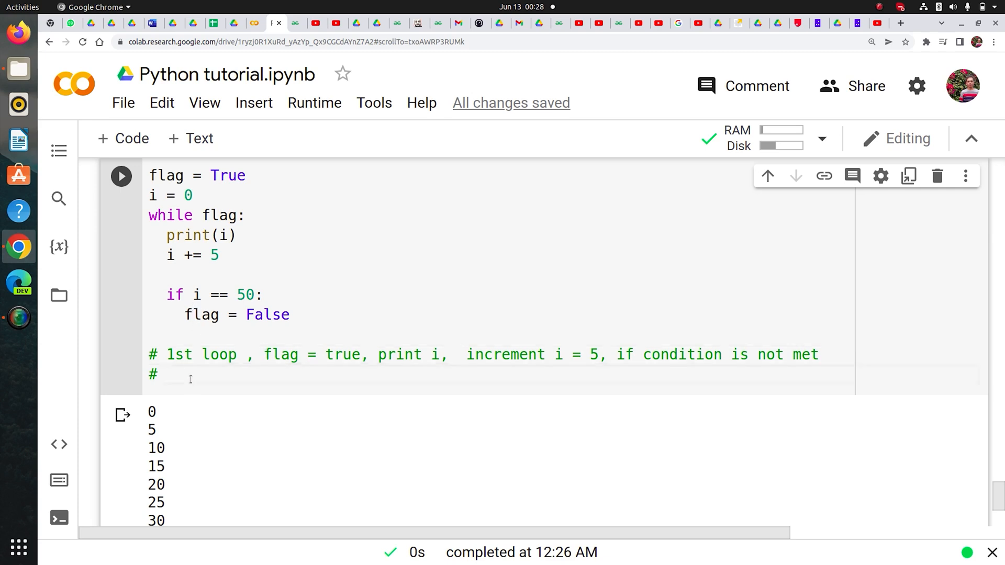
Write the 2nd loop comment: flag true, print i (i=5), increment, condition not met
{"action": "type", "text": "2nd l"}
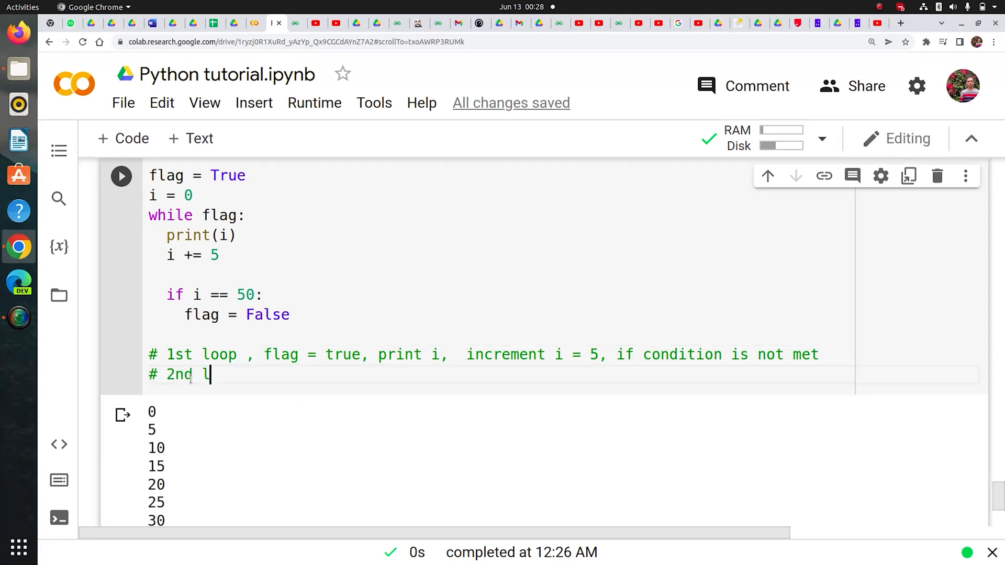
{"action": "type", "text": "oop, flag =t"}
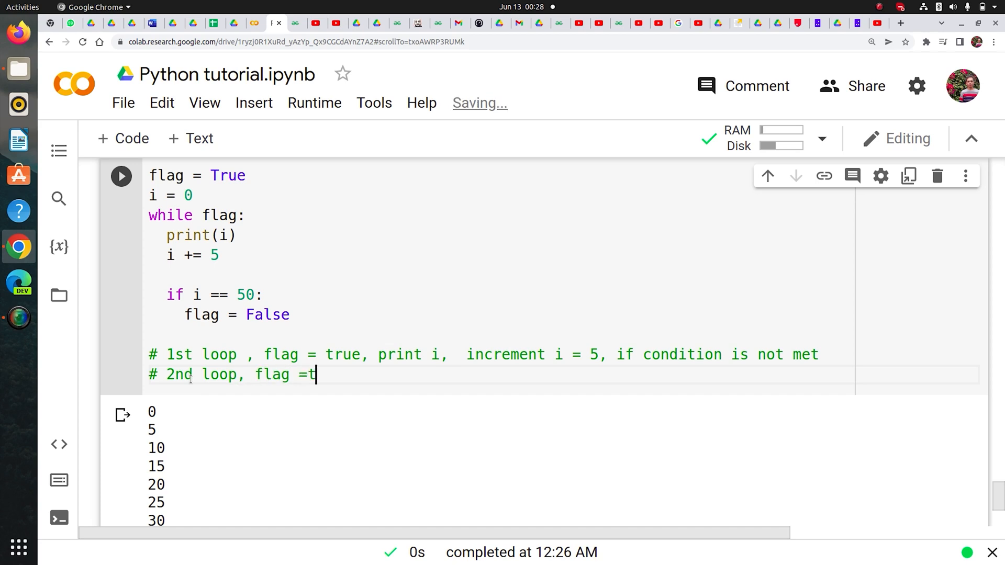
{"action": "type", "text": "rue, i"}
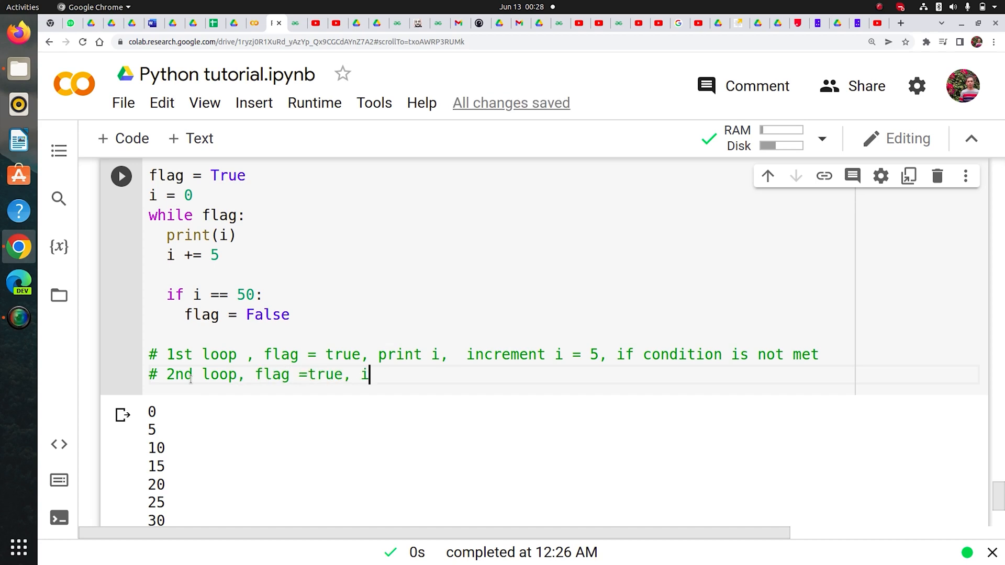
{"action": "key", "text": "Backspace"}
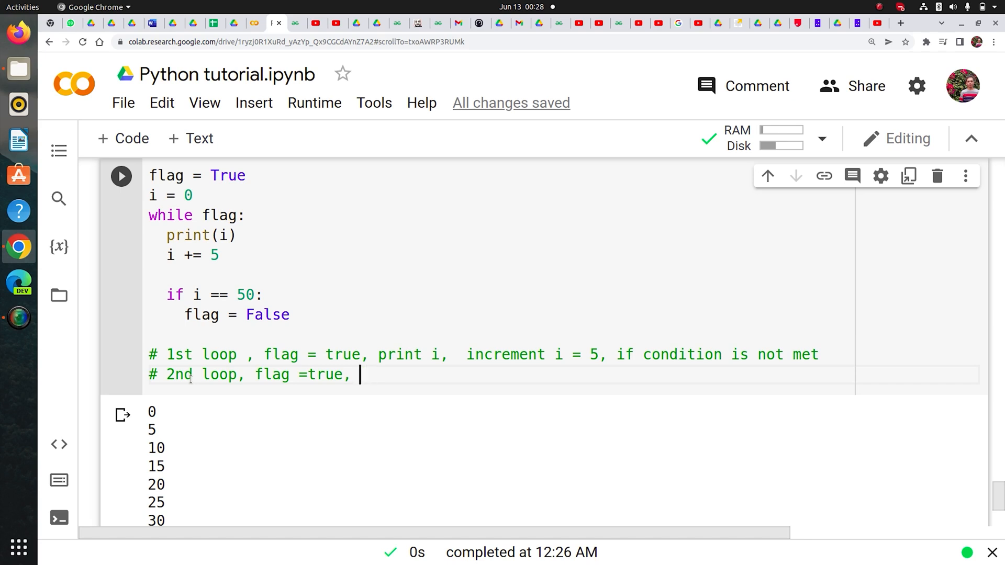
{"action": "type", "text": "print i"}
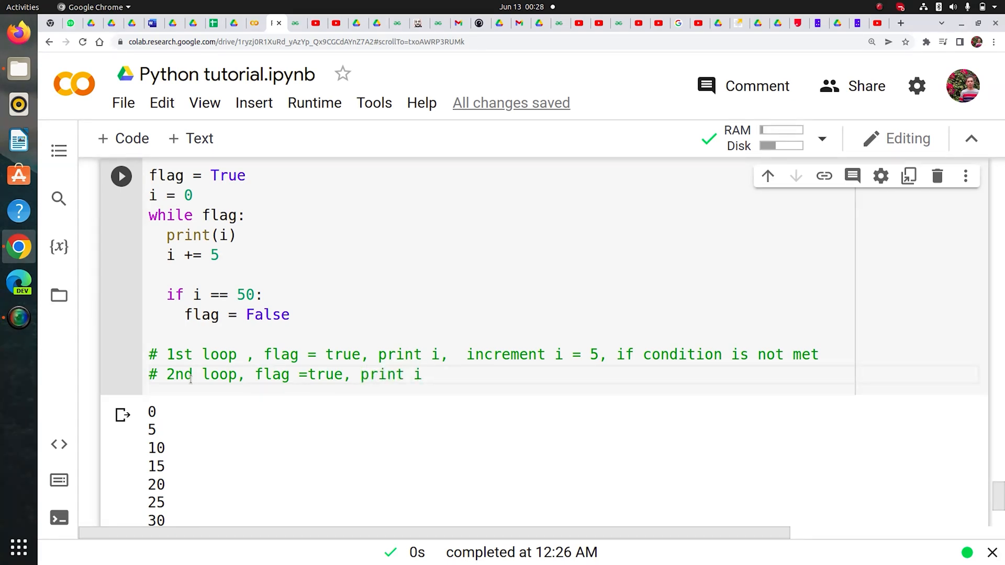
{"action": "type", "text": "(i=5)"}
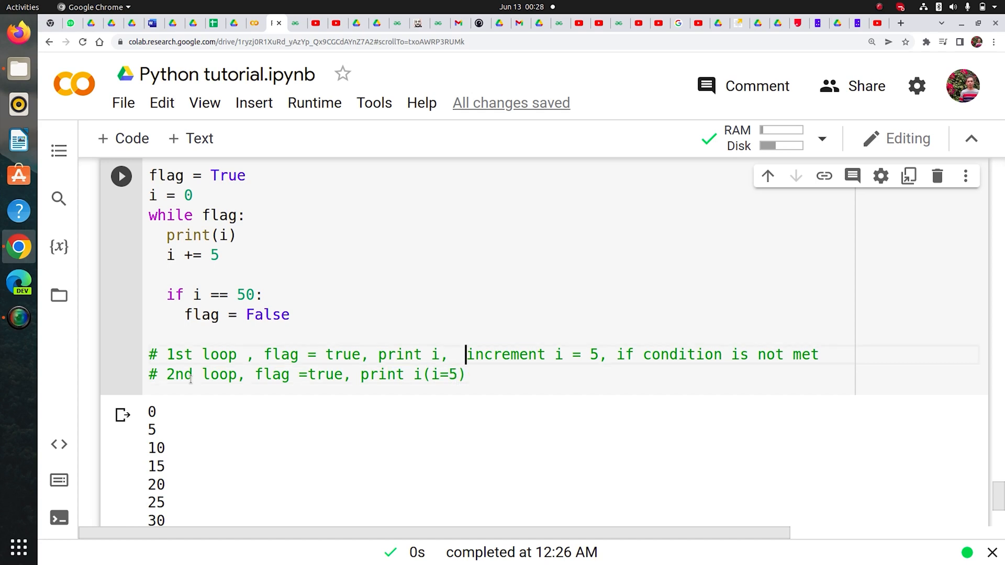
{"action": "type", "text": "(i="}
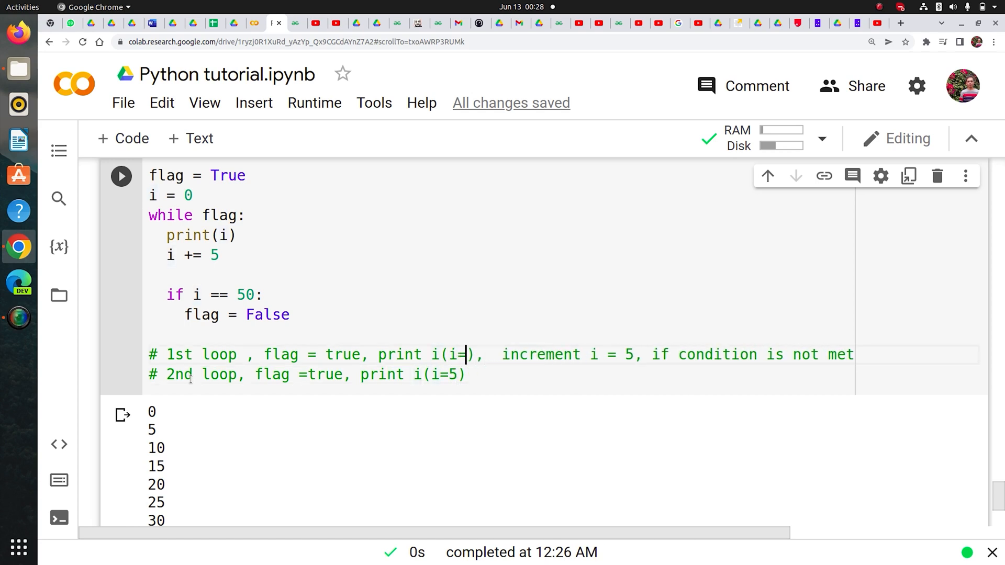
{"action": "type", "text": "0"}
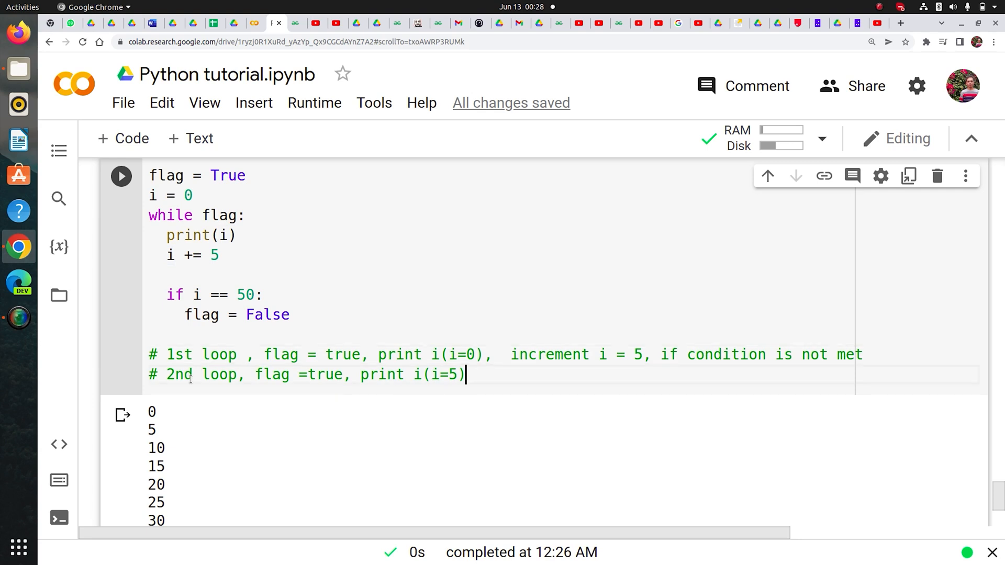
{"action": "type", "text": ", increment i by 5"}
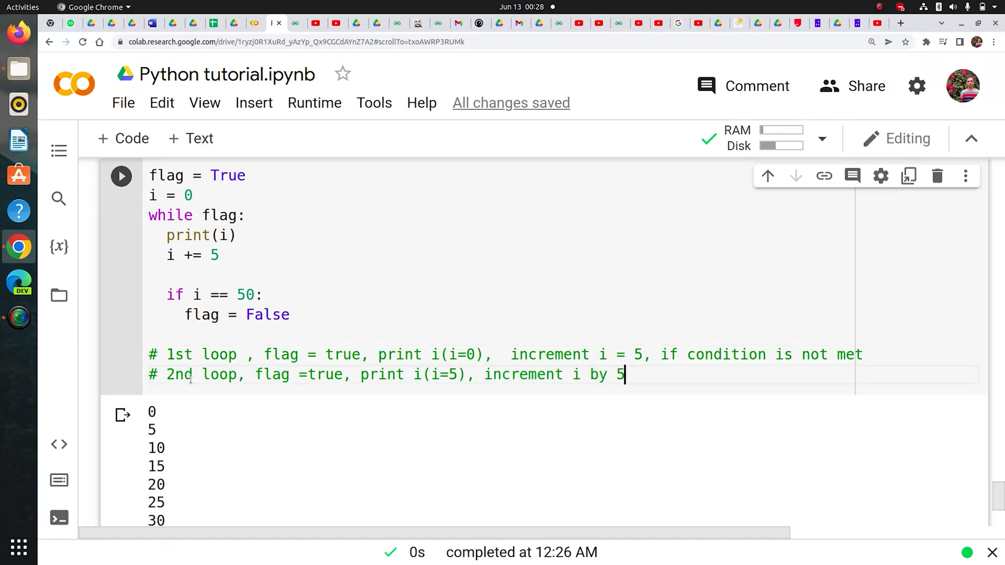
{"action": "type", "text": ","}
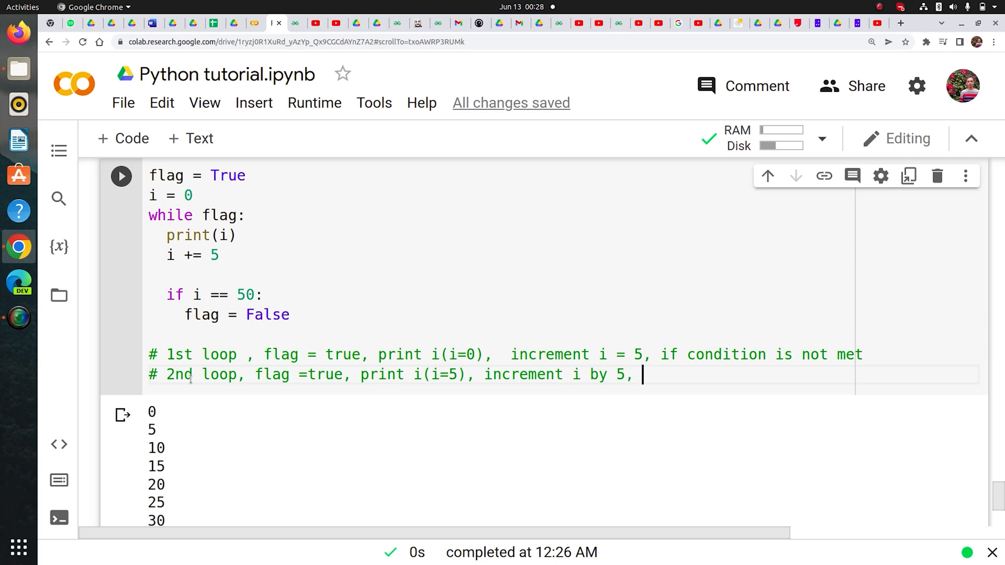
{"action": "type", "text": "if condi"}
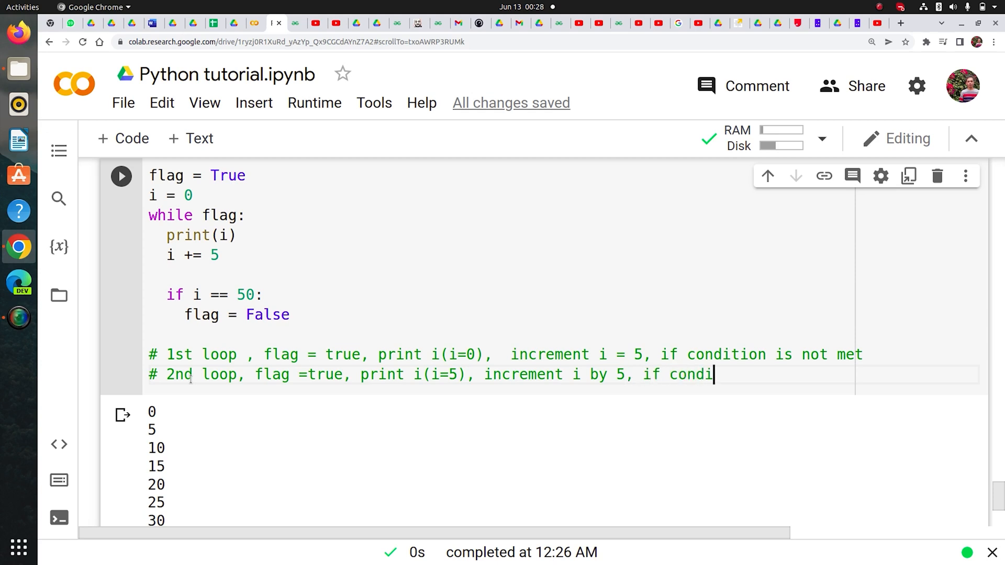
{"action": "type", "text": "tion not met"}
{"action": "type", "text": "#"}
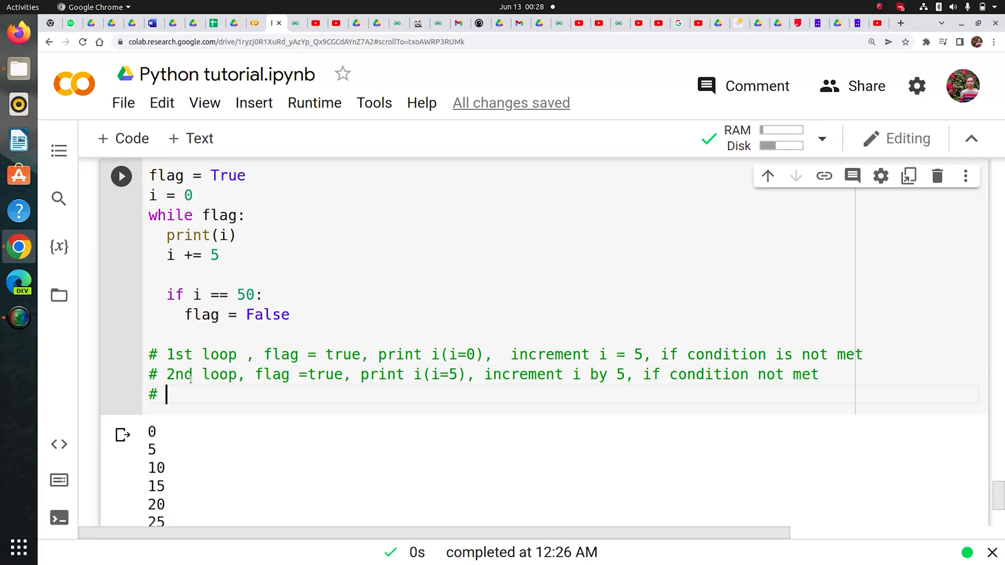
Add the 3rd loop comment with print i (i=10), increment i by 5, condition not met
{"action": "type", "text": "3rd loop"}
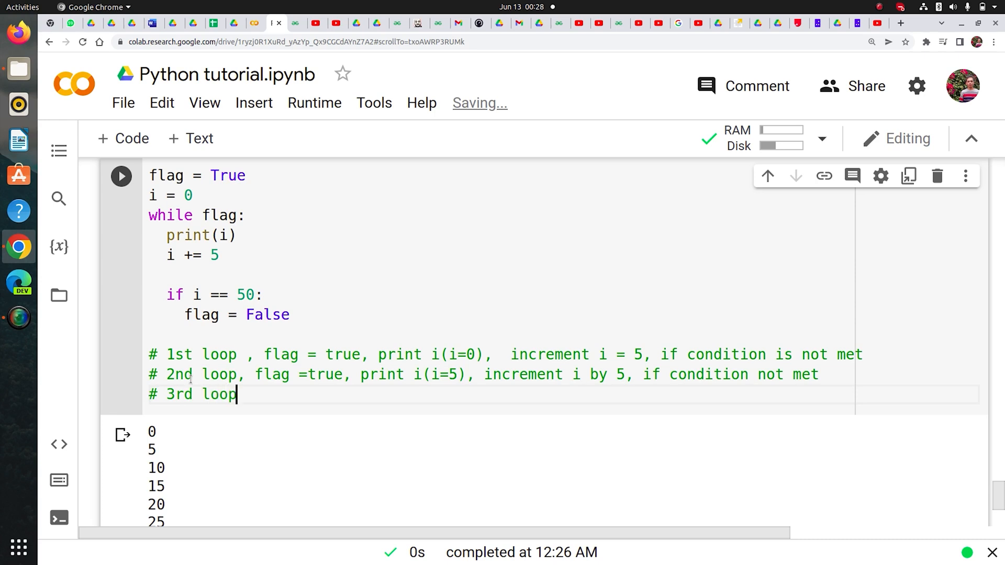
{"action": "type", "text": ","}
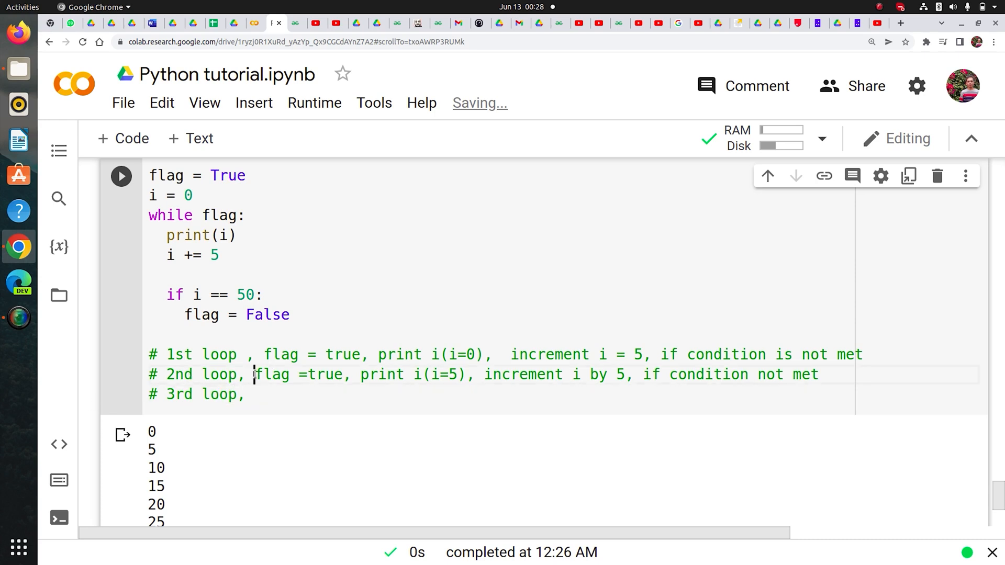
{"action": "left_click_drag", "start_coordinate": [255, 374], "coordinate": [821, 375]}
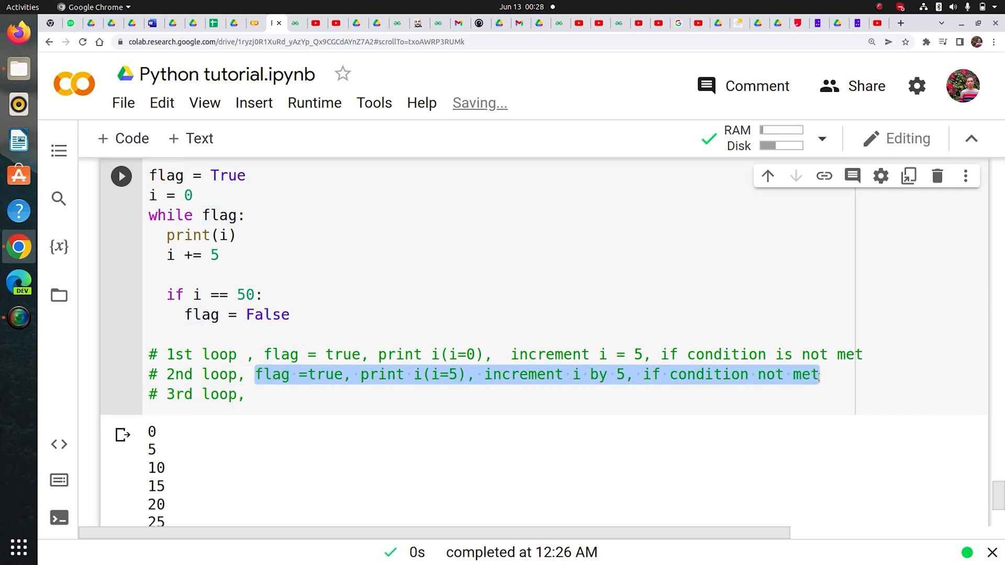
{"action": "left_click", "coordinate": [254, 394]}
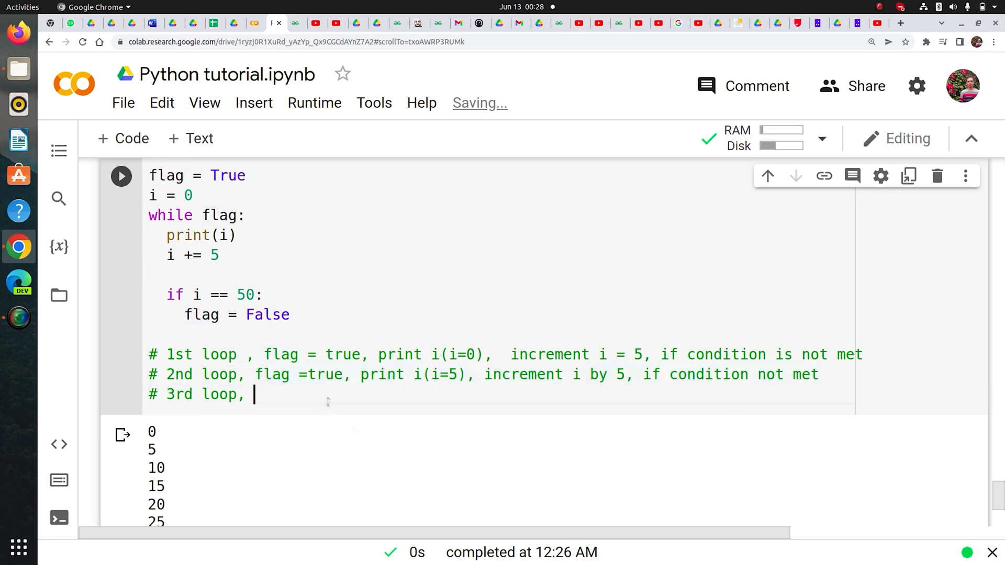
{"action": "type", "text": "flag =true, print i(i=5), increment i by 5, if condition not met"}
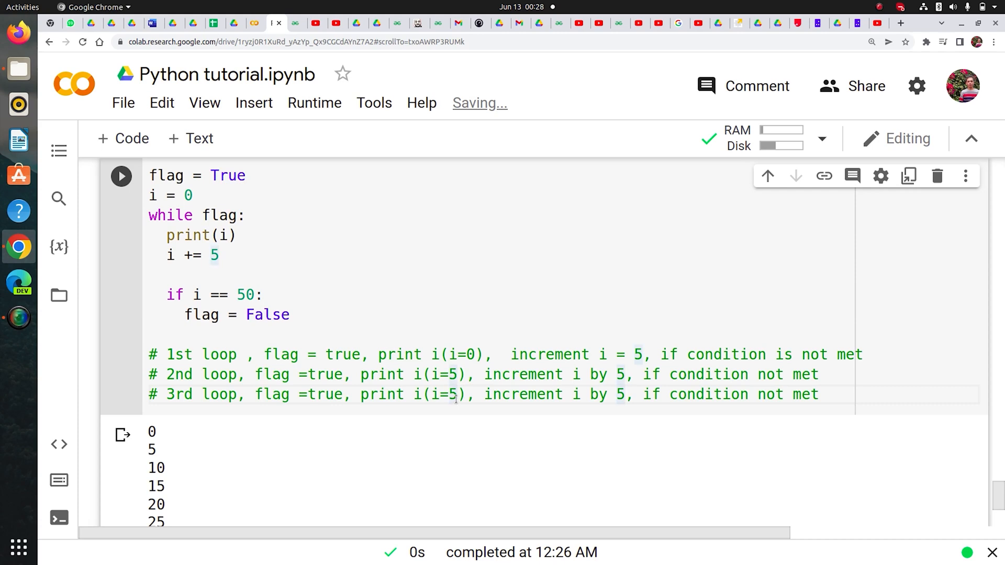
{"action": "type", "text": "0"}
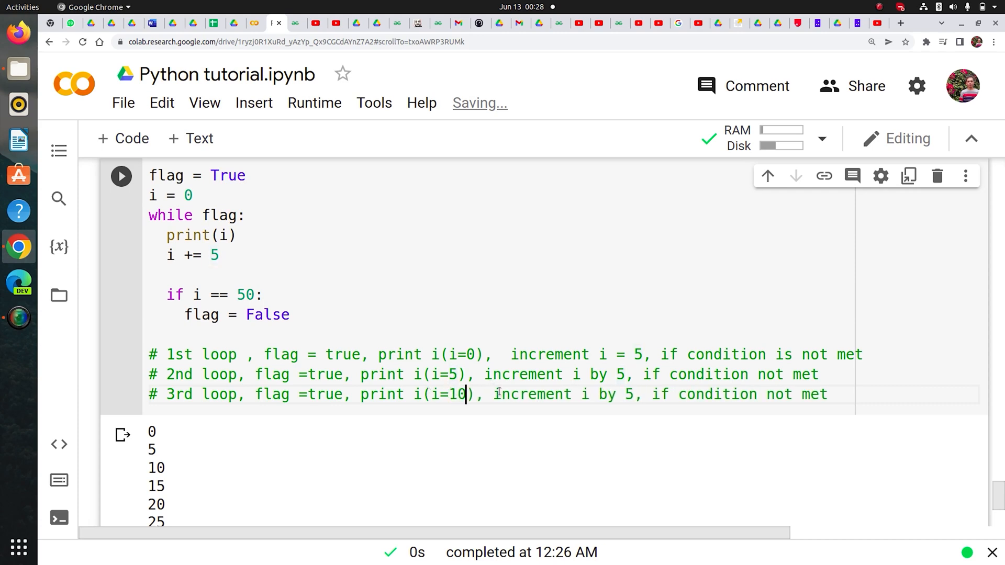
{"action": "mouse_move", "coordinate": [398, 413]}
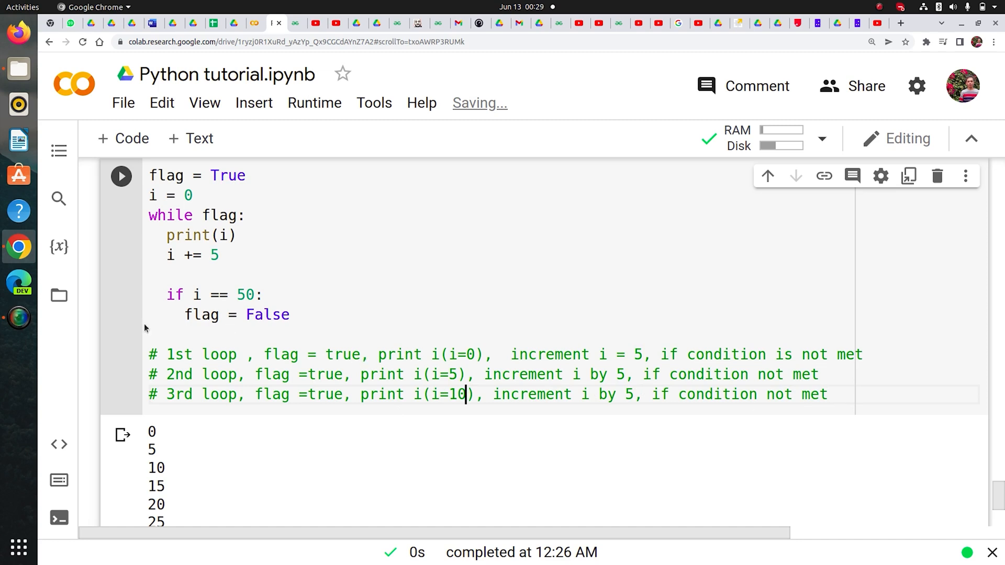
{"action": "mouse_move", "coordinate": [194, 380]}
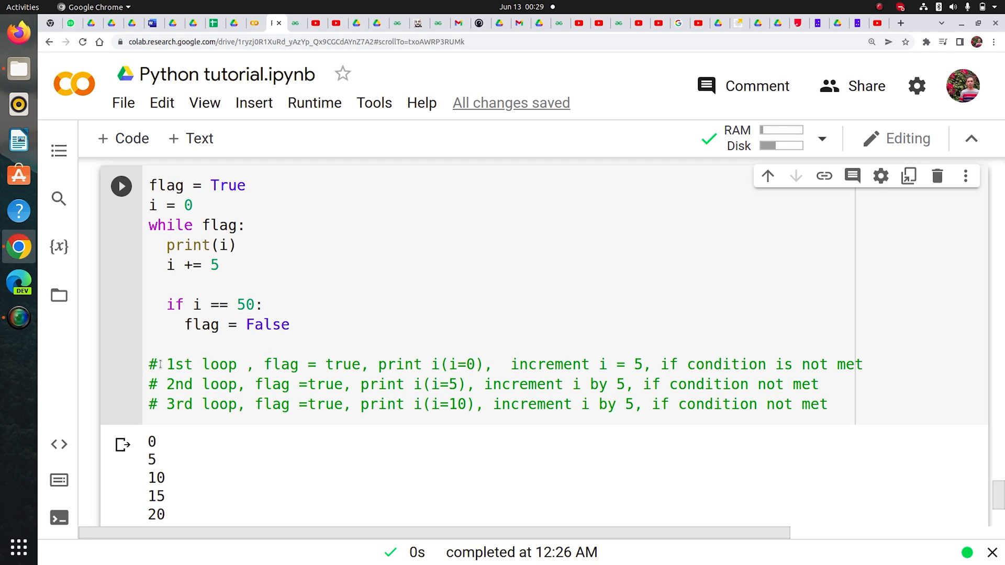
{"action": "left_click_drag", "start_coordinate": [150, 364], "coordinate": [827, 405]}
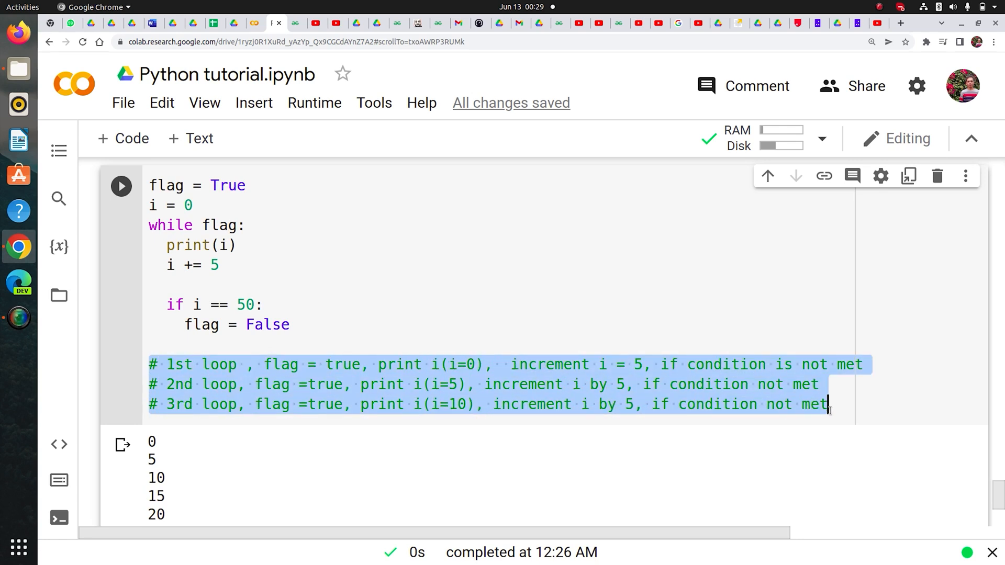
{"action": "left_click", "coordinate": [828, 404]}
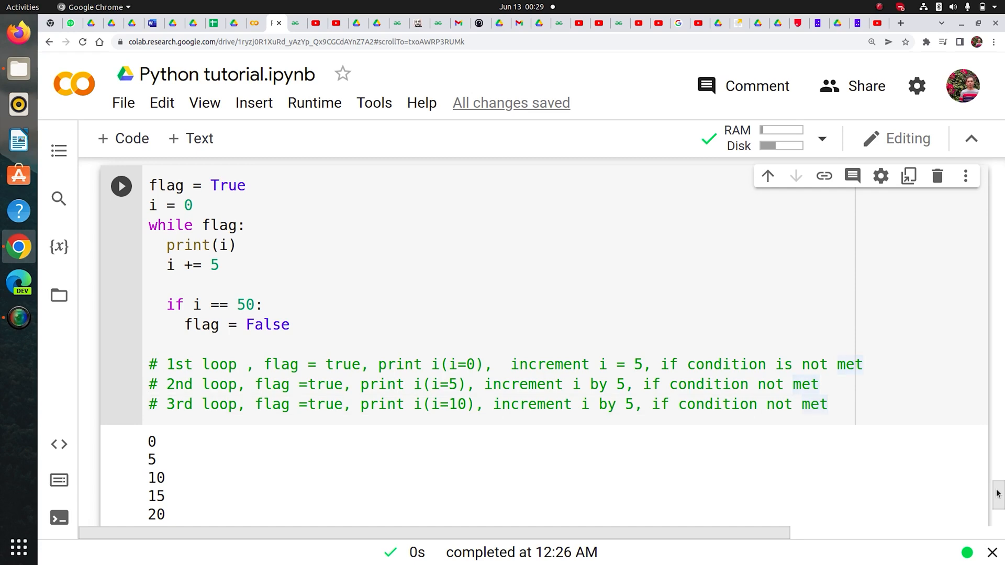
Add a cell with range(5) and run it
{"action": "scroll", "scroll_direction": "down", "scroll_amount": 3}
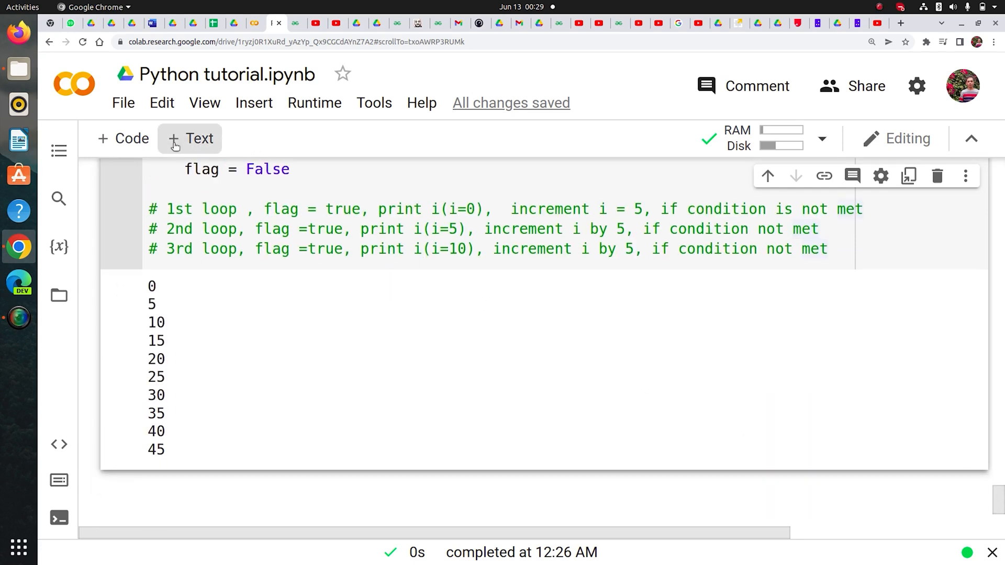
{"action": "left_click", "coordinate": [122, 139]}
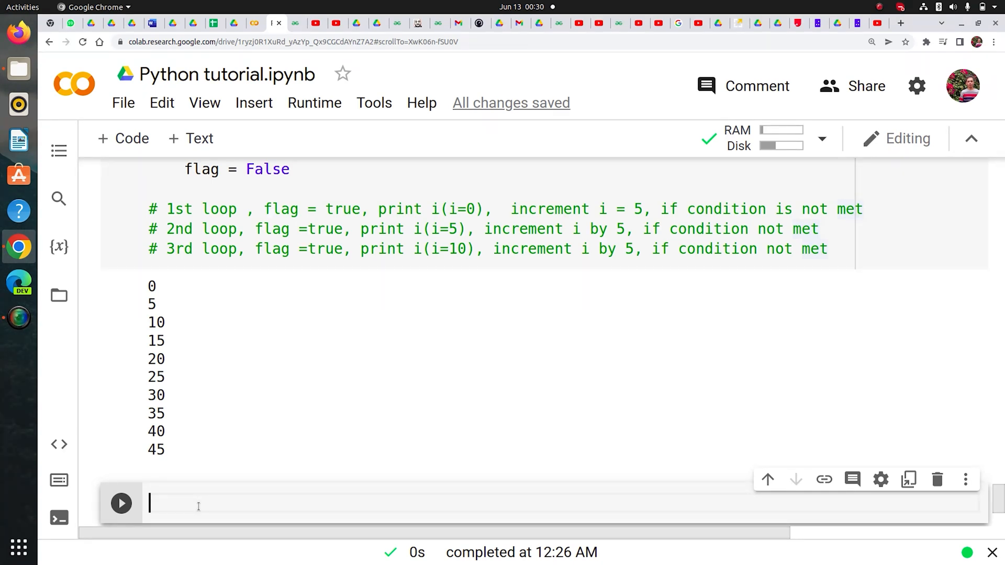
{"action": "type", "text": "range("}
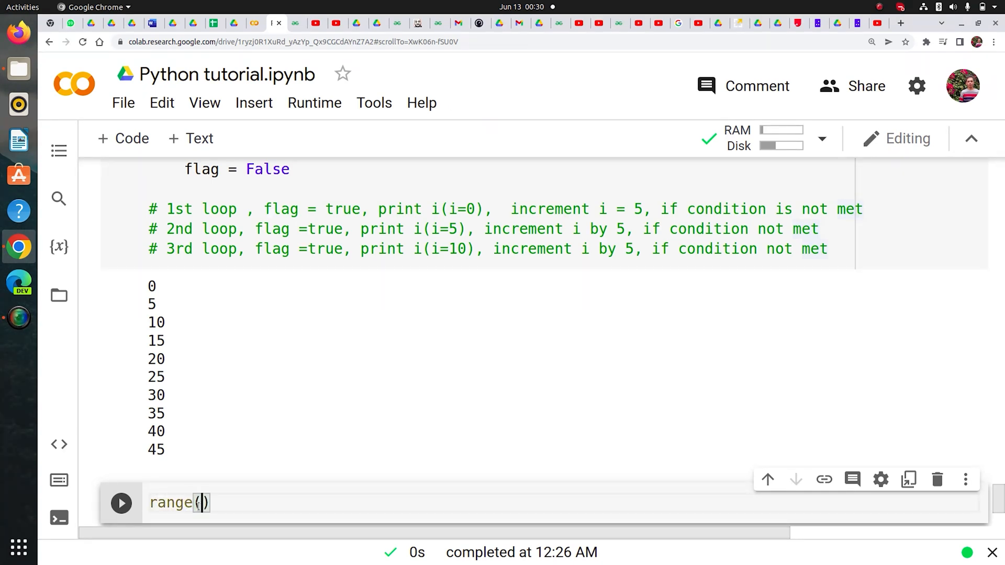
{"action": "type", "text": "5"}
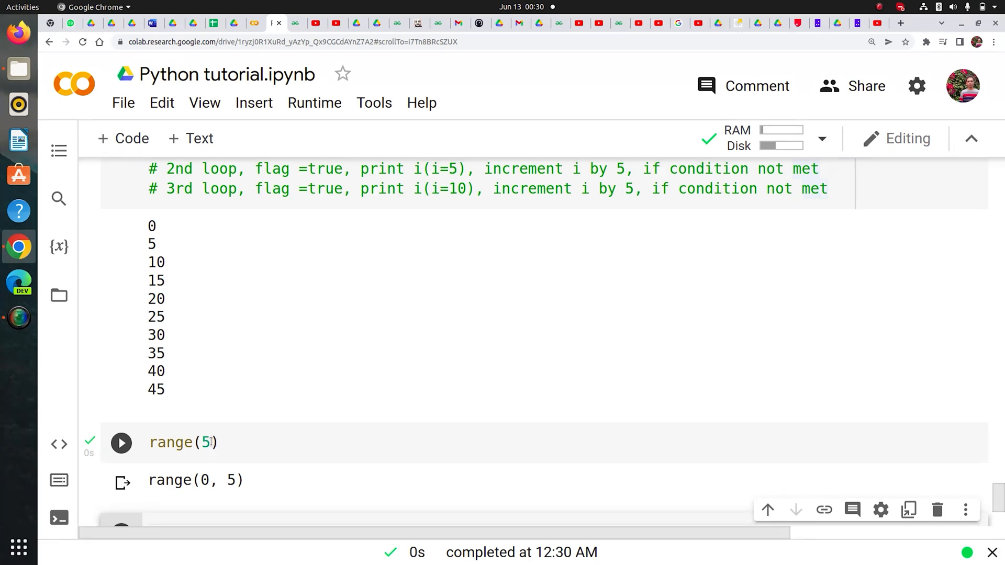
Add and run a list(range(5)) cell, then add an empty cell
{"action": "left_click", "coordinate": [205, 442]}
{"action": "type", "text": "list(range(5))"}
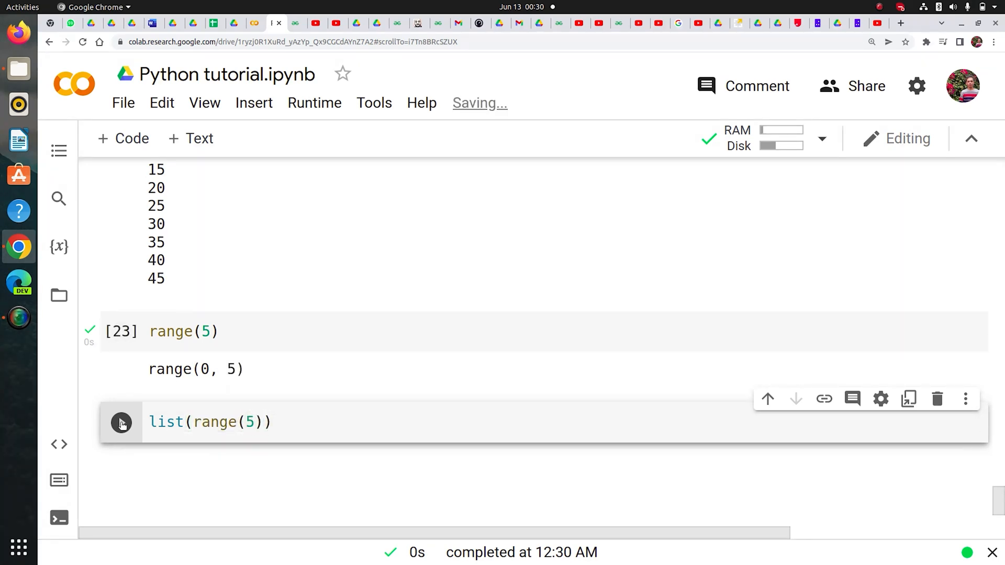
{"action": "left_click", "coordinate": [121, 423]}
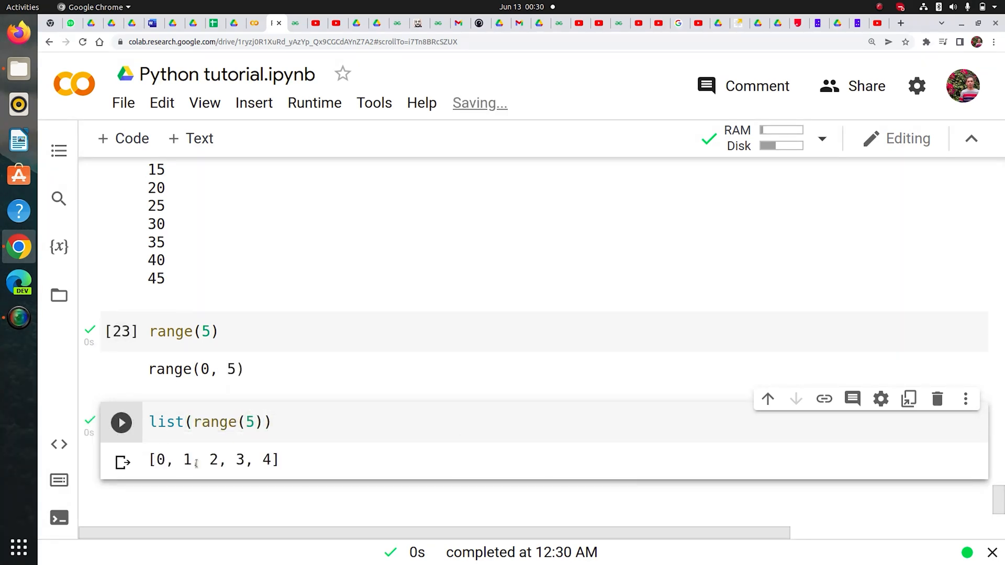
{"action": "left_click", "coordinate": [121, 421]}
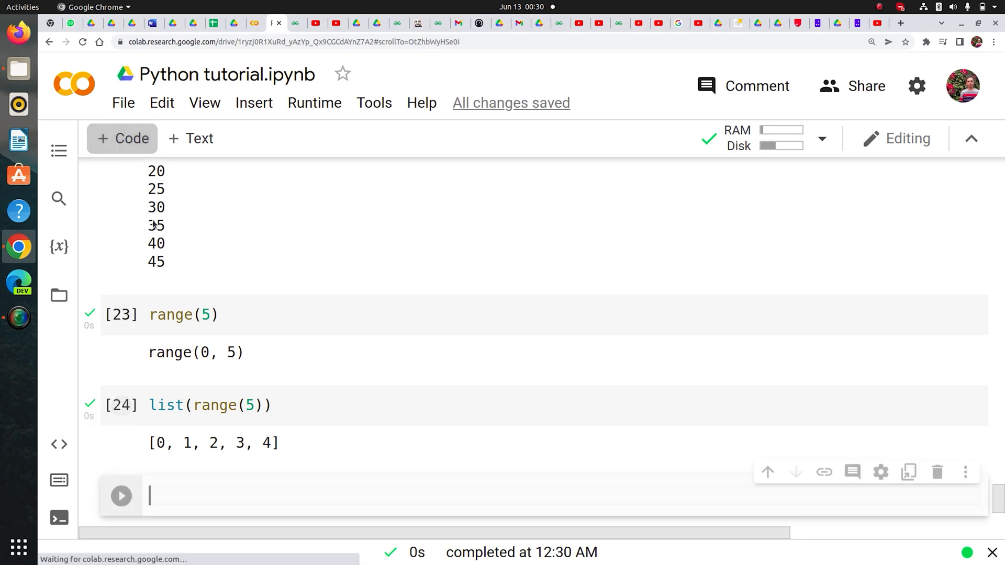
Write a for loop over range(5) that prints i
{"action": "type", "text": "for"}
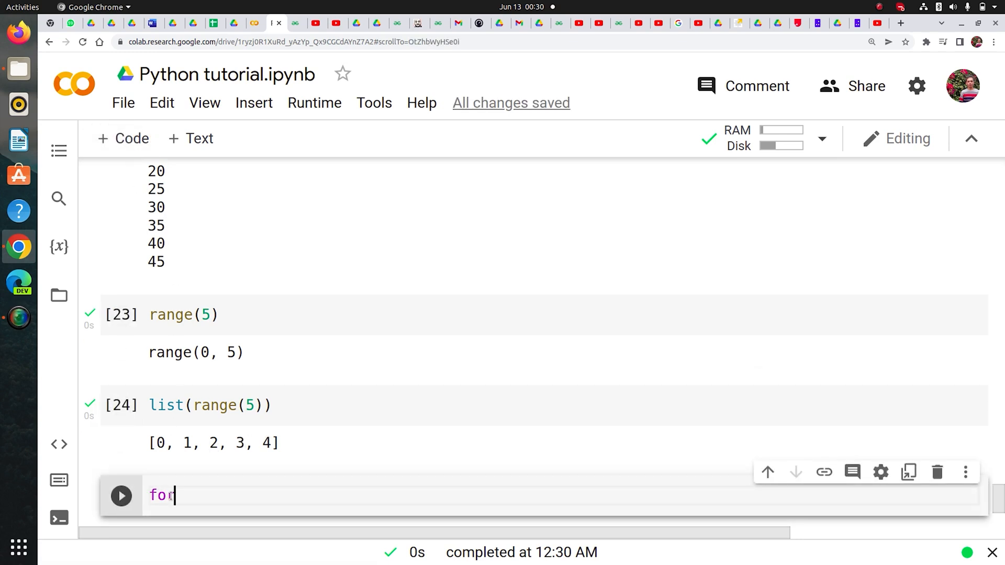
{"action": "type", "text": "i in ran"}
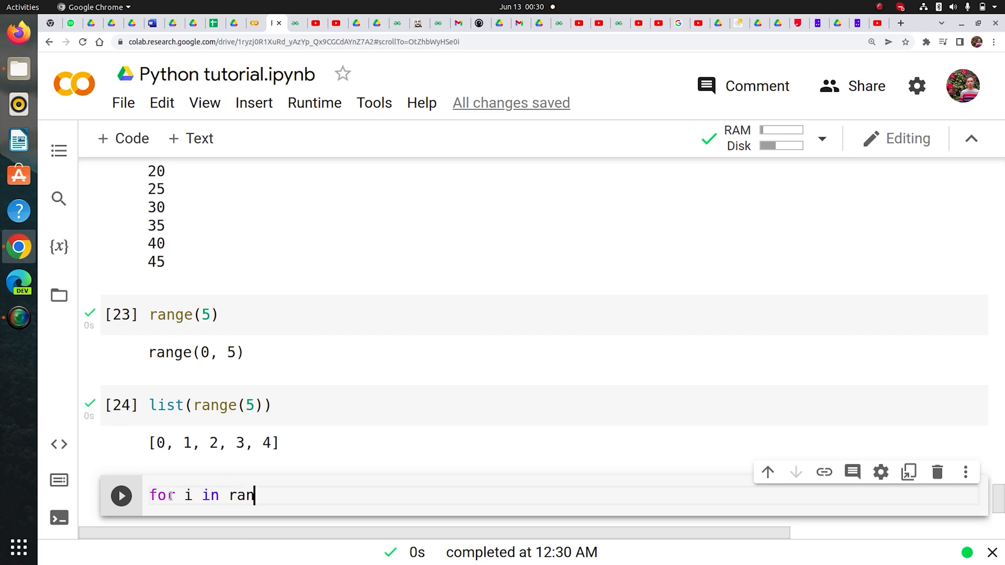
{"action": "type", "text": "ge(5)"}
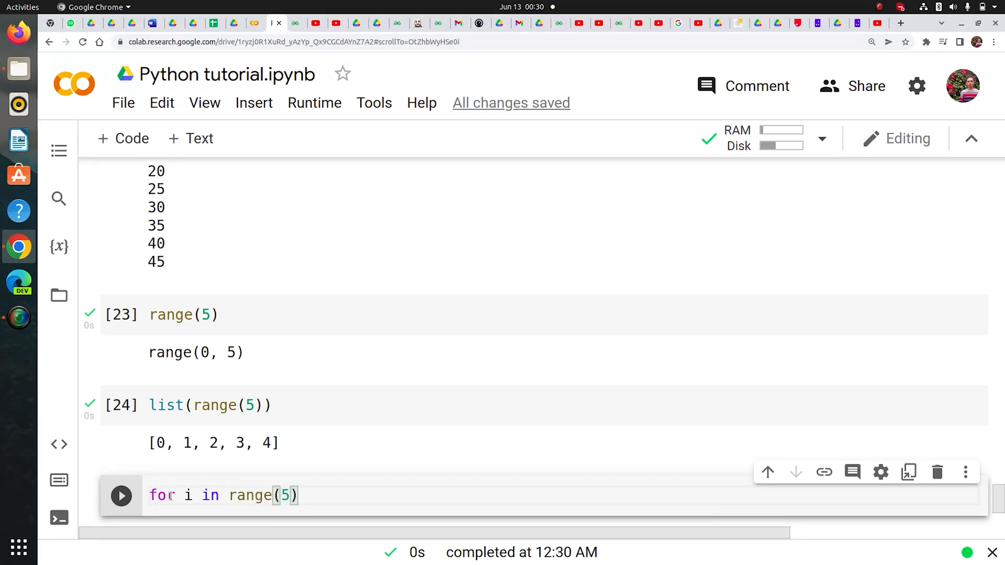
{"action": "type", "text": ":"}
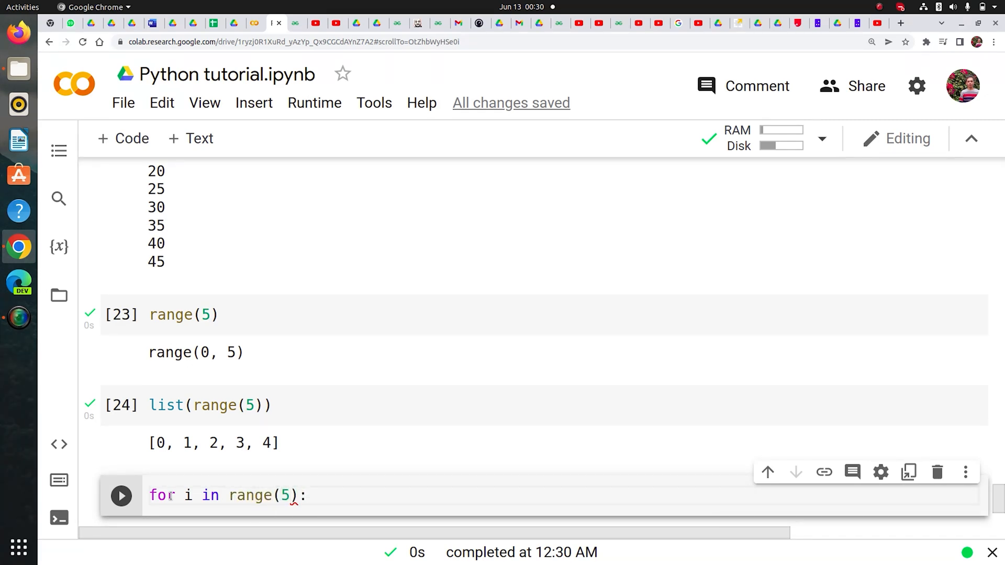
{"action": "scroll", "scroll_direction": "down", "scroll_amount": 3}
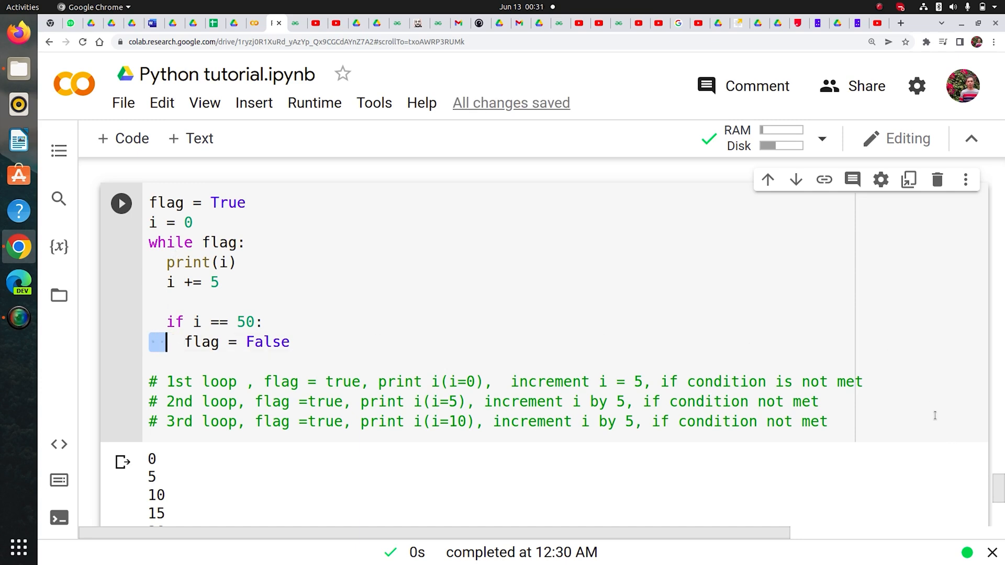
{"action": "scroll", "scroll_direction": "down", "scroll_amount": 3}
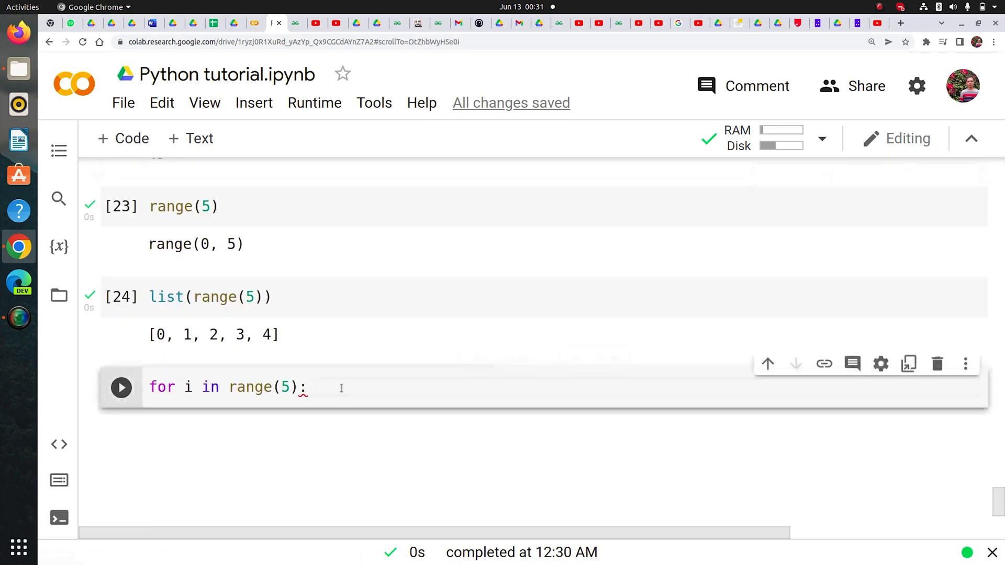
{"action": "type", "text": "print(i)"}
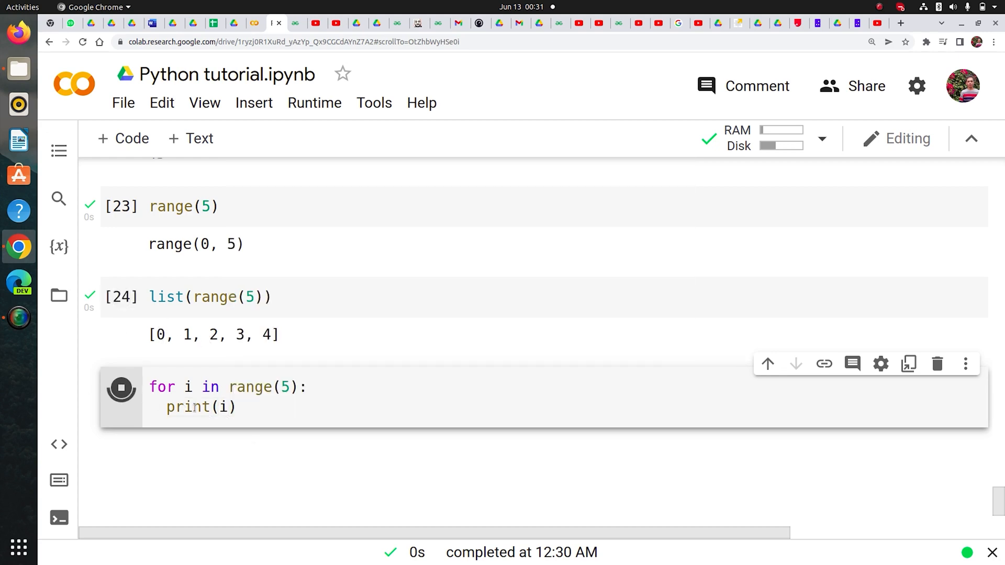
Run the loop with end='' so 0 1 2 3 4 prints on one line, and add a cell
{"action": "left_click", "coordinate": [121, 388]}
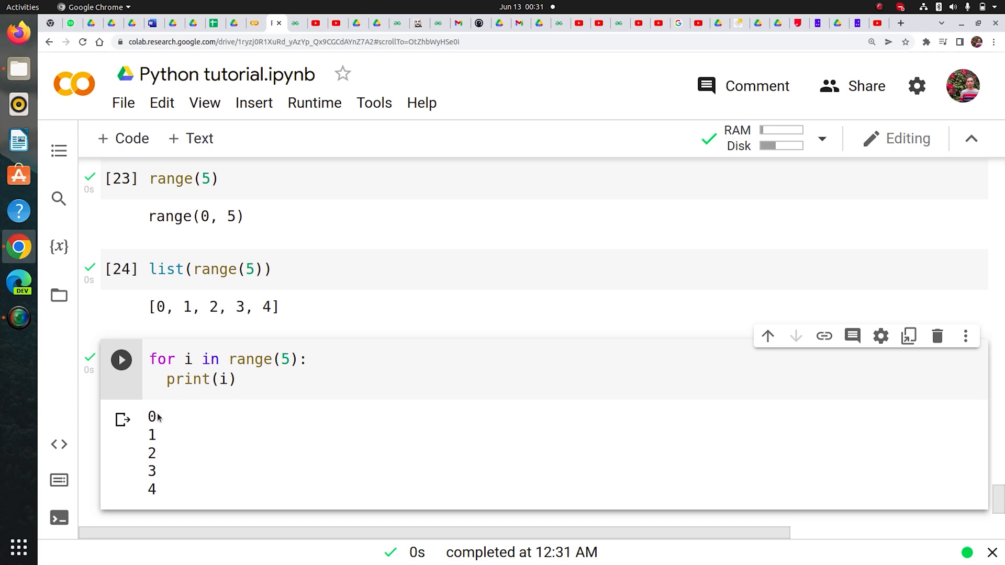
{"action": "mouse_move", "coordinate": [156, 417]}
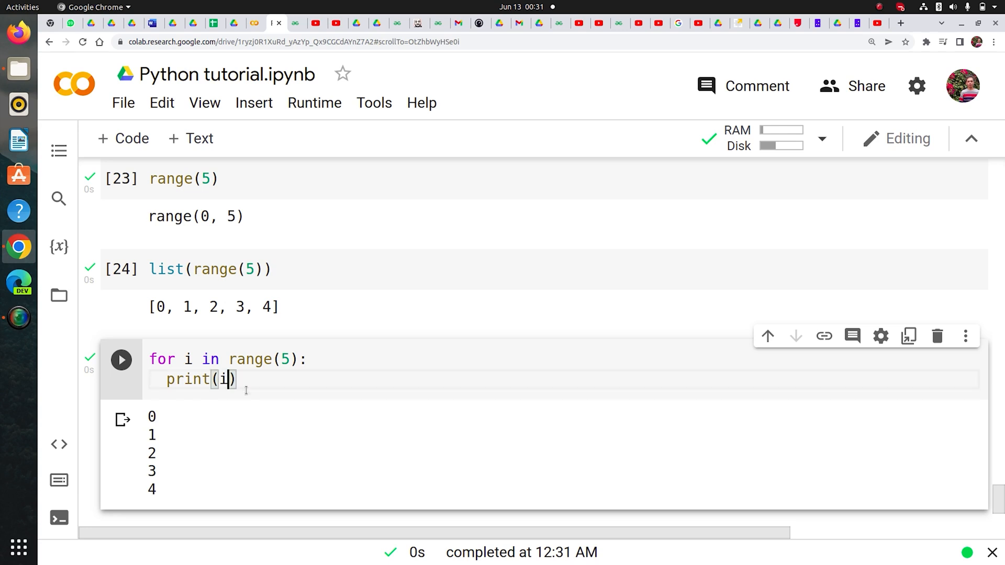
{"action": "type", "text": ", end=''"}
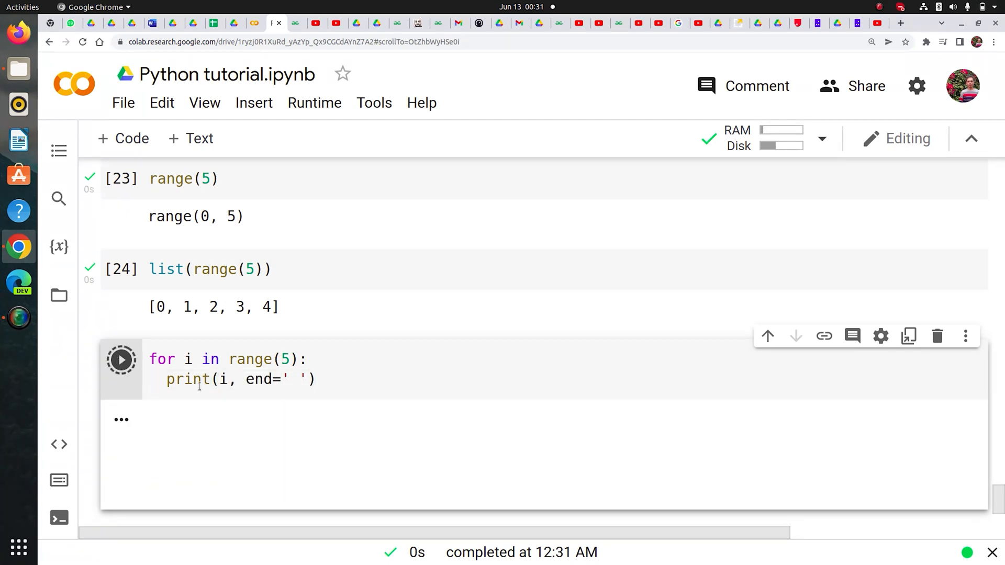
{"action": "left_click", "coordinate": [121, 360]}
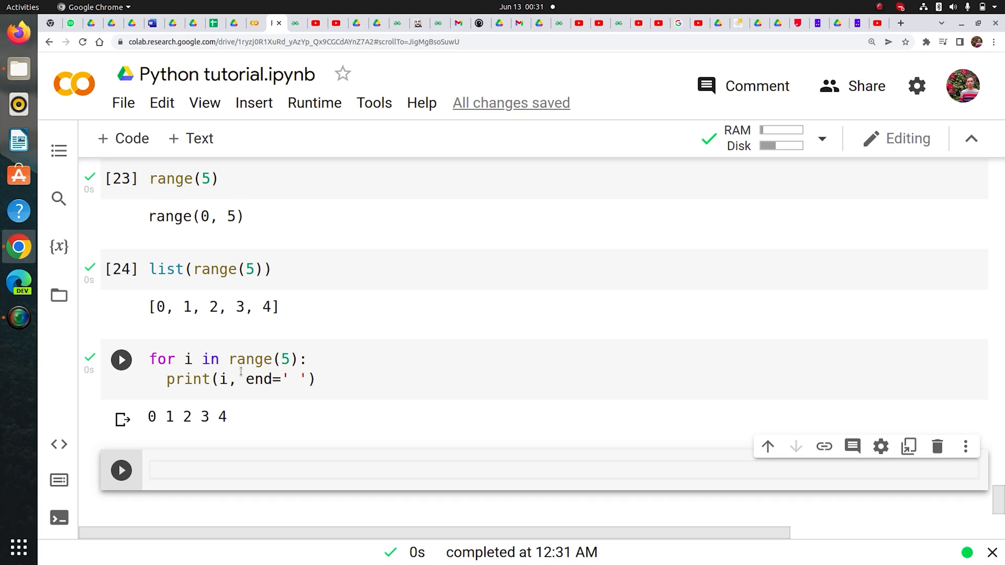
Define a fruits list holding apple, mango and banana in the new cell
{"action": "left_click", "coordinate": [121, 360]}
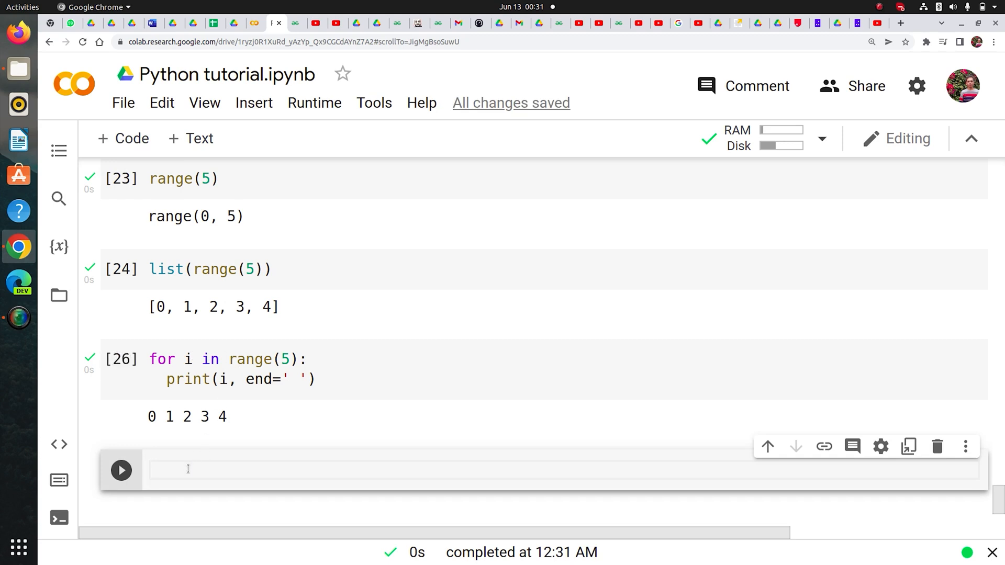
{"action": "type", "text": "fruits"}
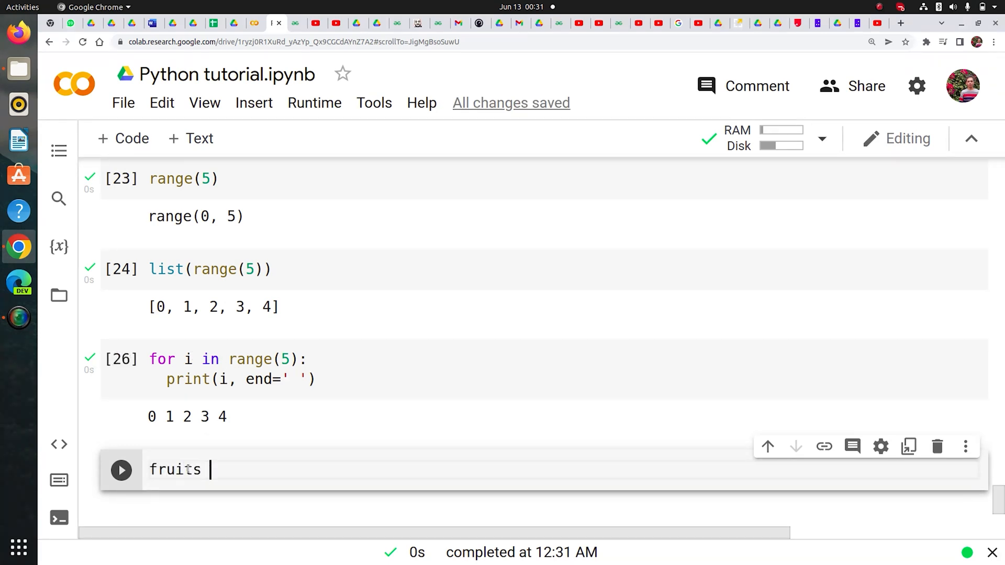
{"action": "type", "text": "= ['a']"}
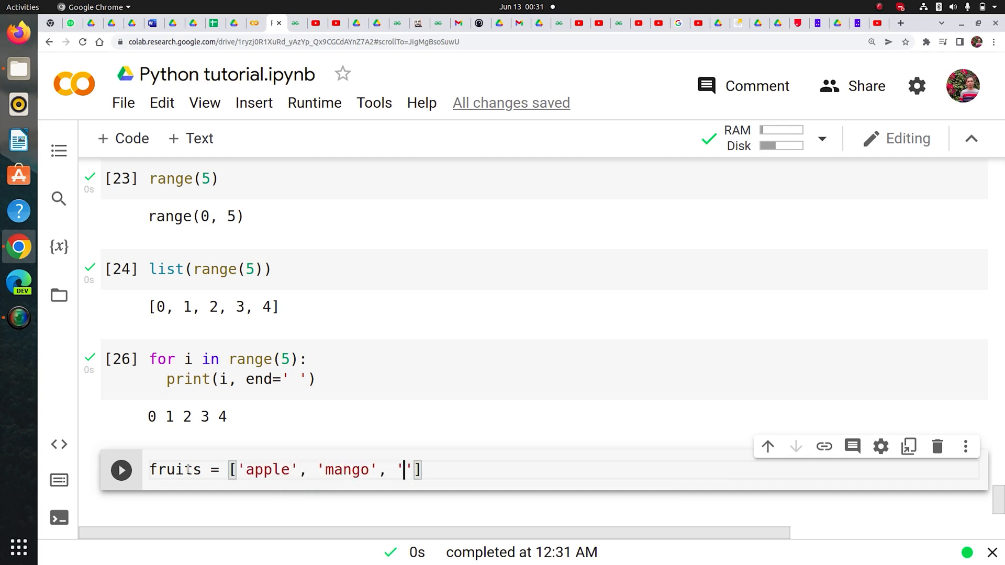
{"action": "type", "text": "banana"}
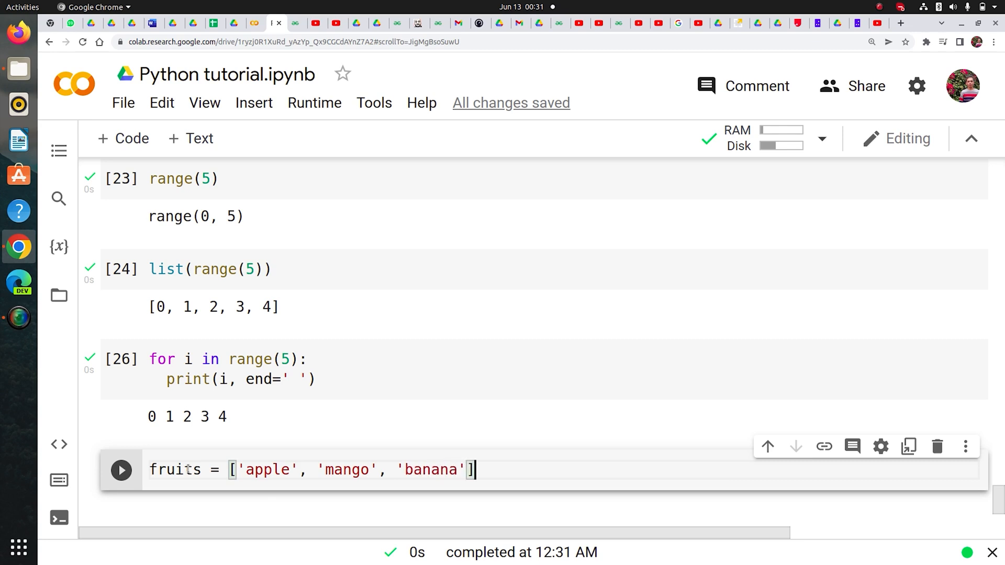
Add a for loop printing each item in fruits and run it
{"action": "type", "text": "for"}
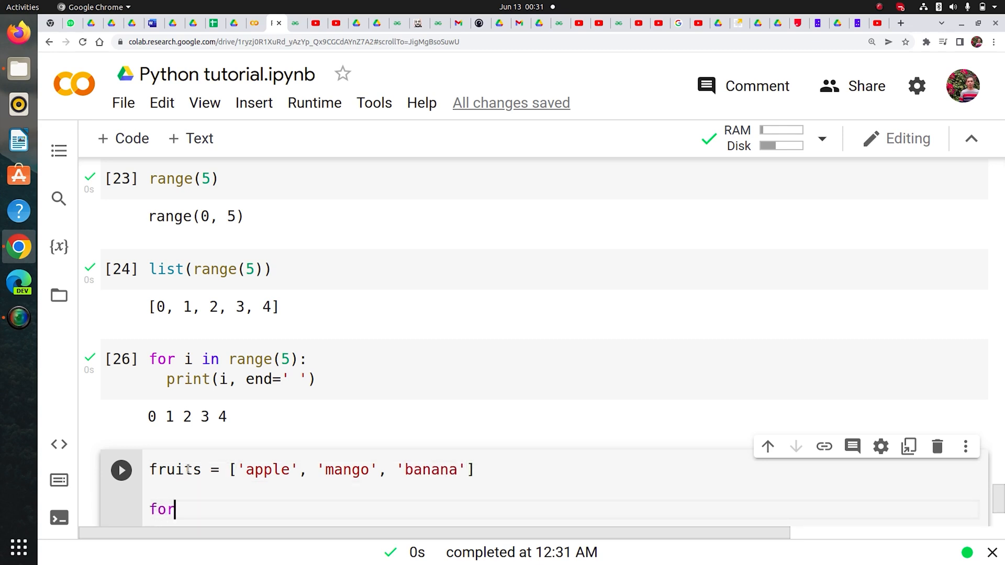
{"action": "type", "text": "i in ruit"}
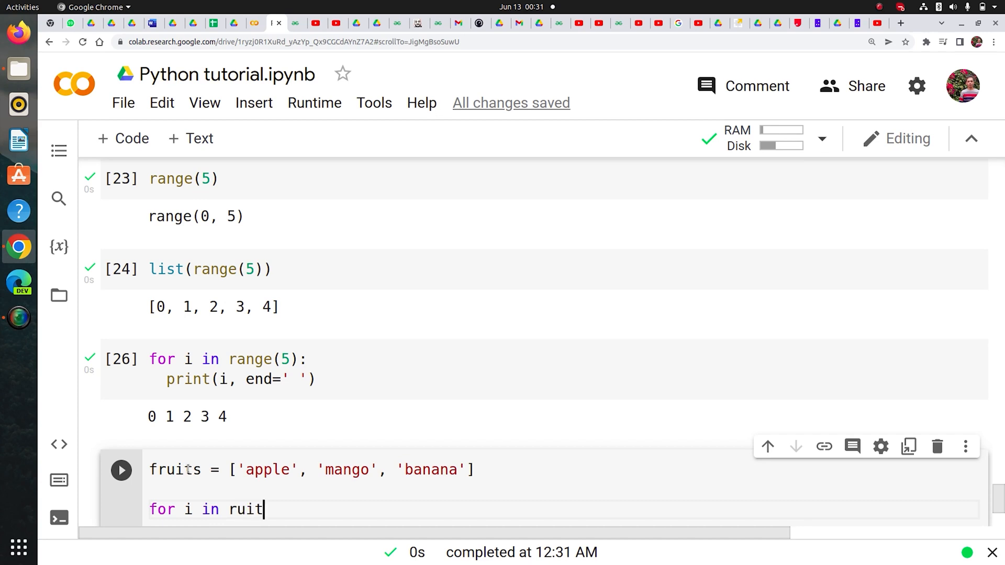
{"action": "type", "text": "fruits"}
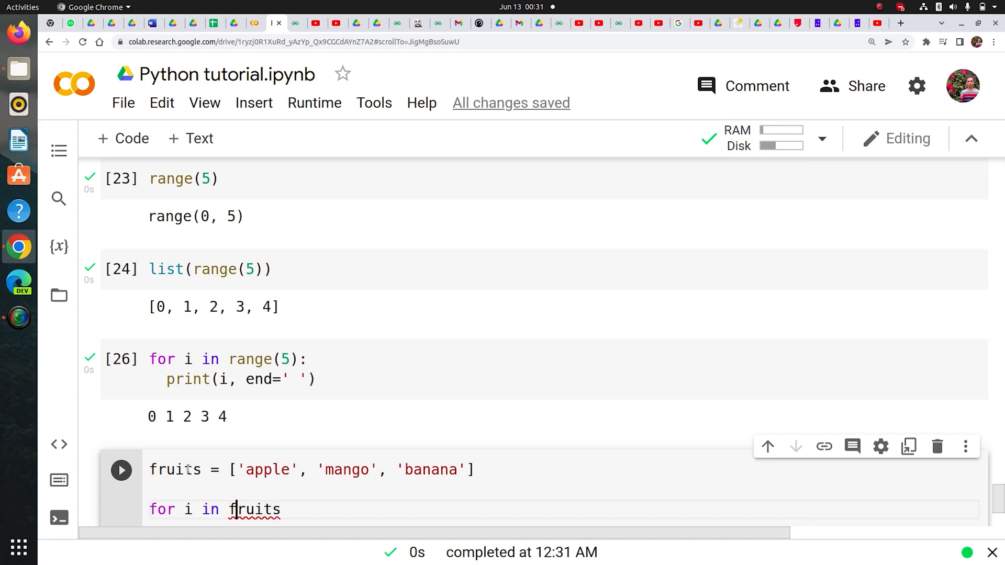
{"action": "type", "text": ":"}
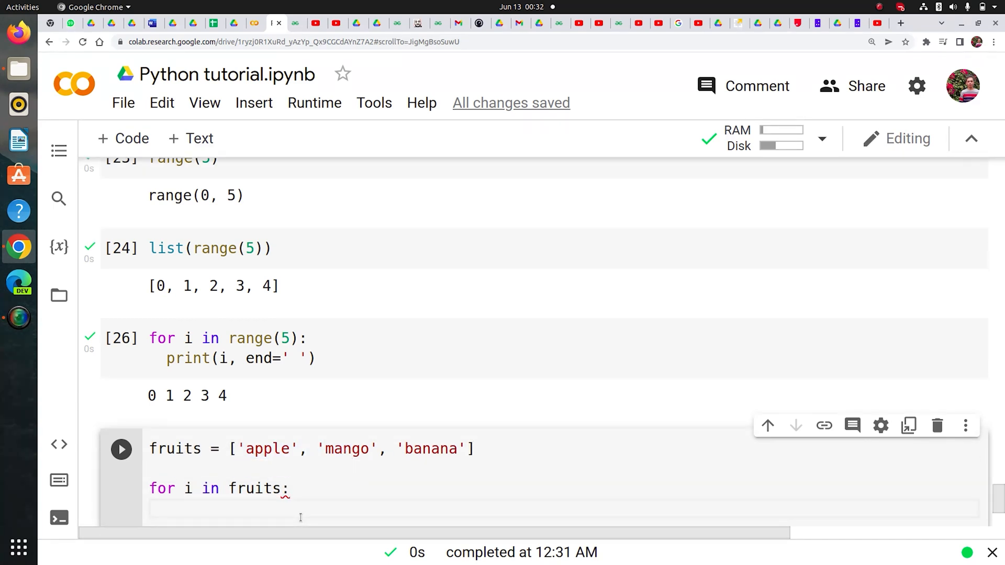
{"action": "type", "text": "print(i)"}
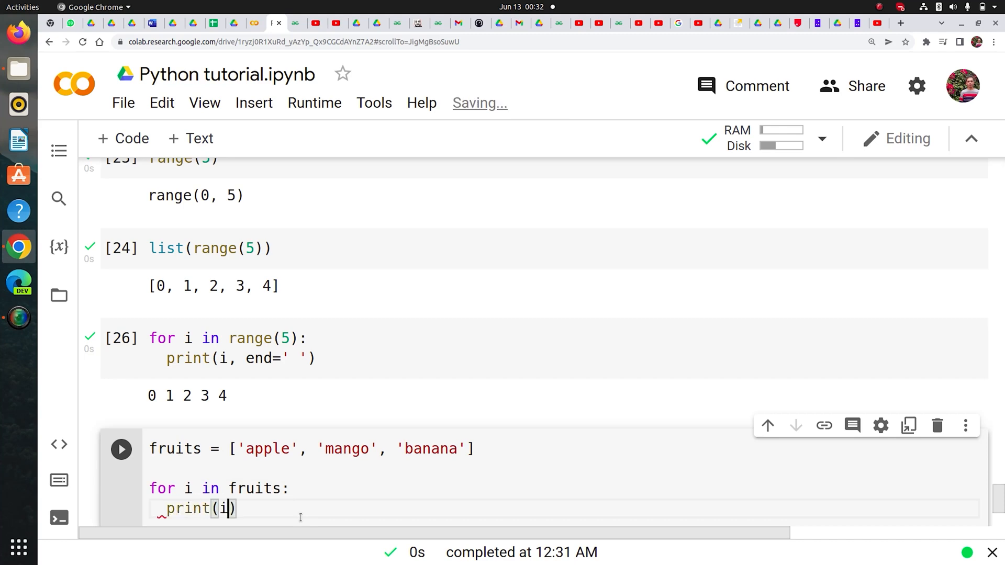
{"action": "left_click", "coordinate": [121, 448]}
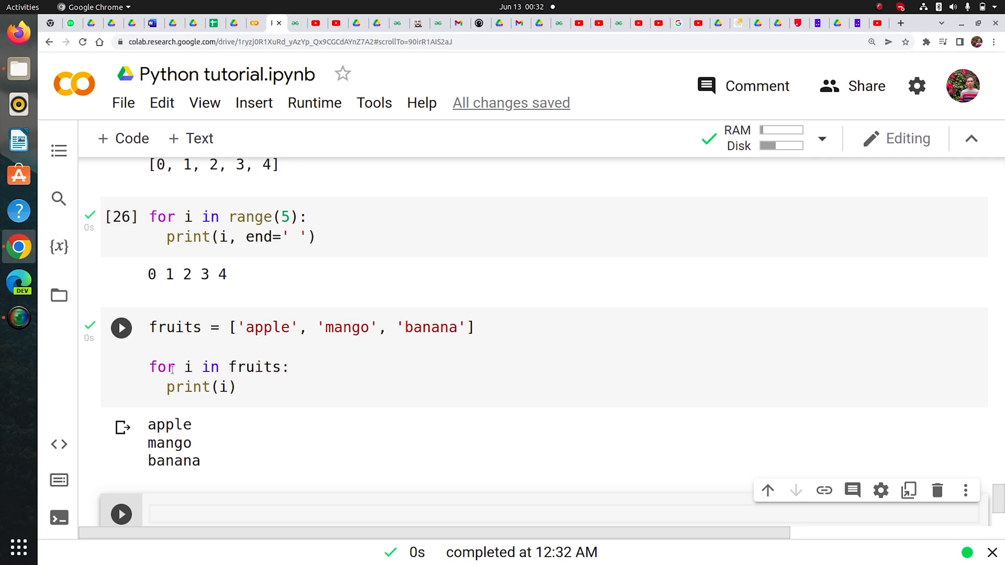
Write the loop header for i in range(len(fruits)): in the next empty cell
{"action": "left_click", "coordinate": [121, 328]}
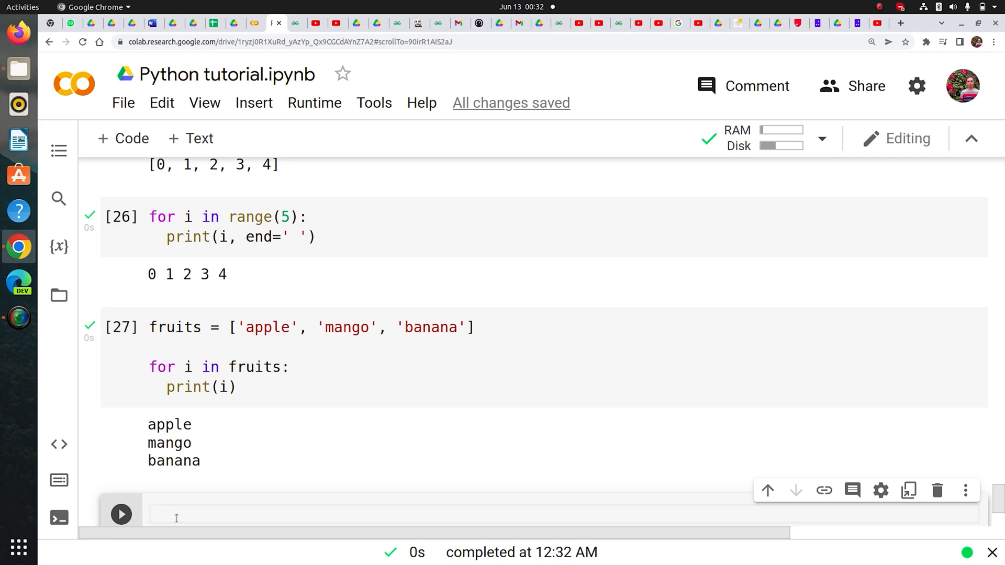
{"action": "type", "text": "for i in"}
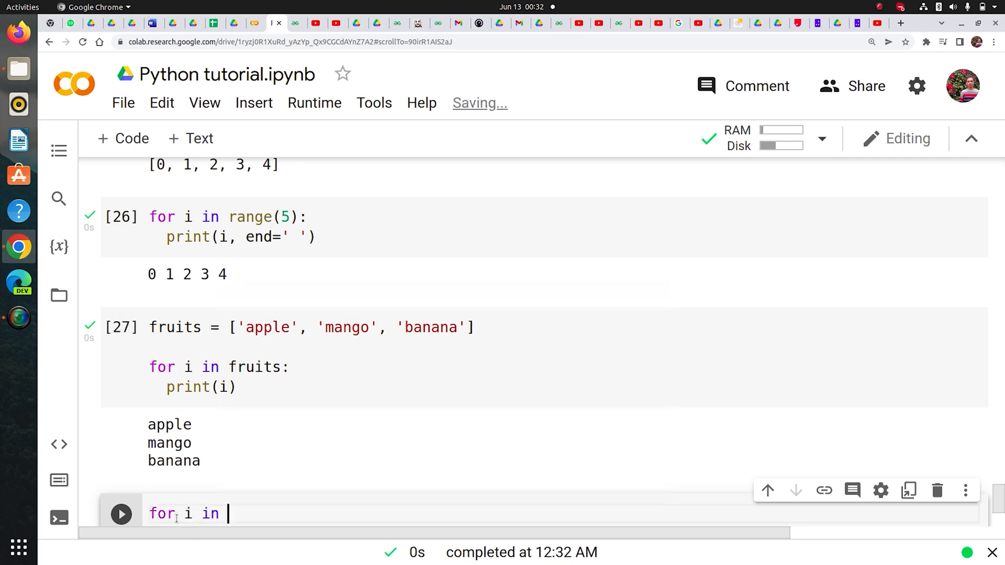
{"action": "type", "text": "range"}
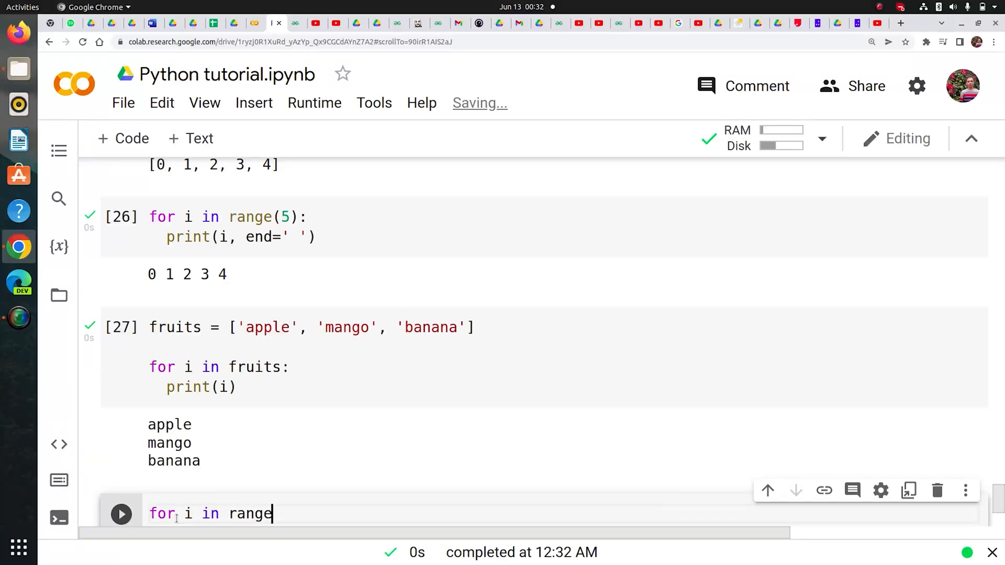
{"action": "type", "text": "(len(f"}
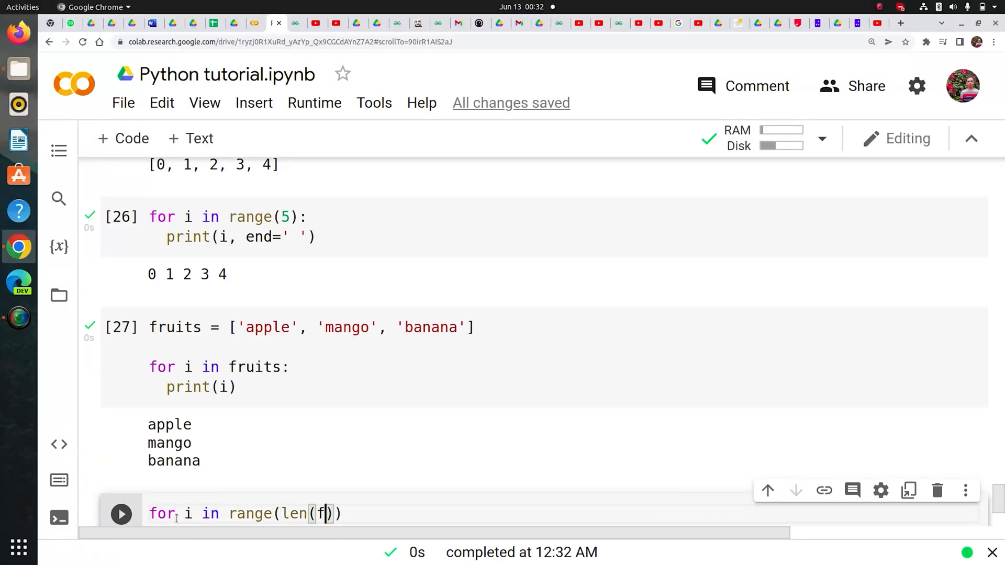
{"action": "type", "text": "ruits"}
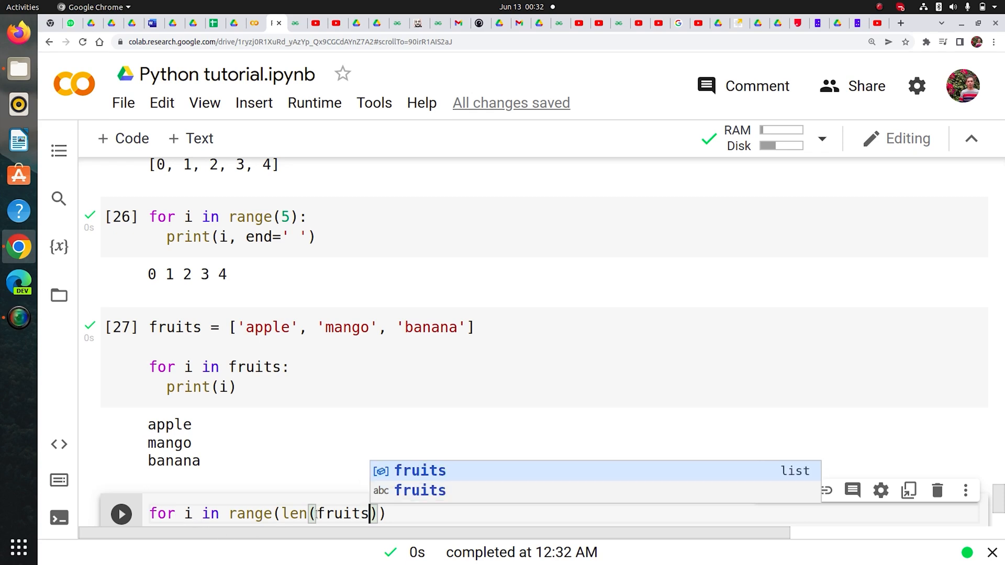
{"action": "type", "text": ":"}
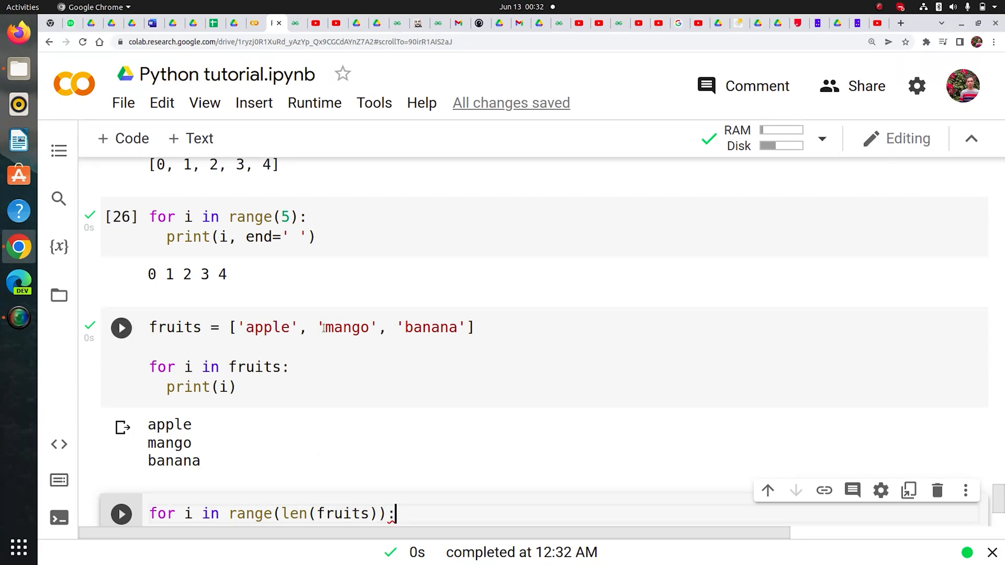
Add the comment '# for i in range(3): equivalent to' and the print(fruits[i]) body
{"action": "left_click", "coordinate": [121, 328]}
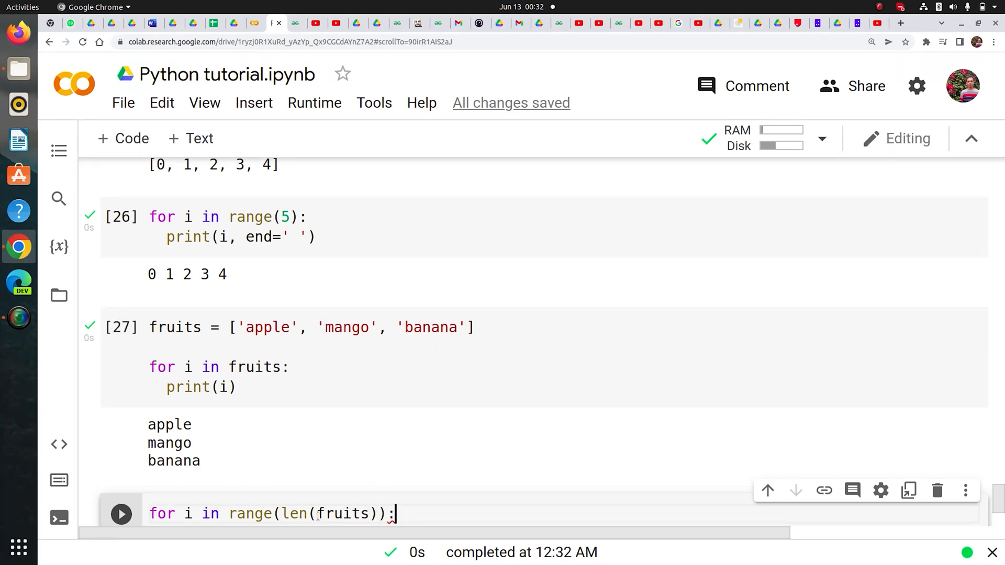
{"action": "type", "text": "#"}
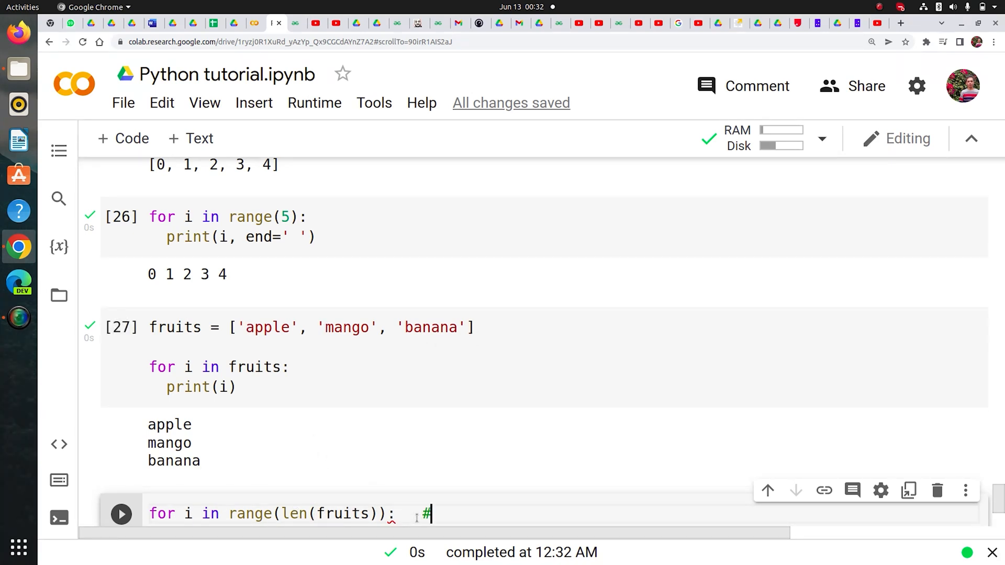
{"action": "type", "text": "for i in"}
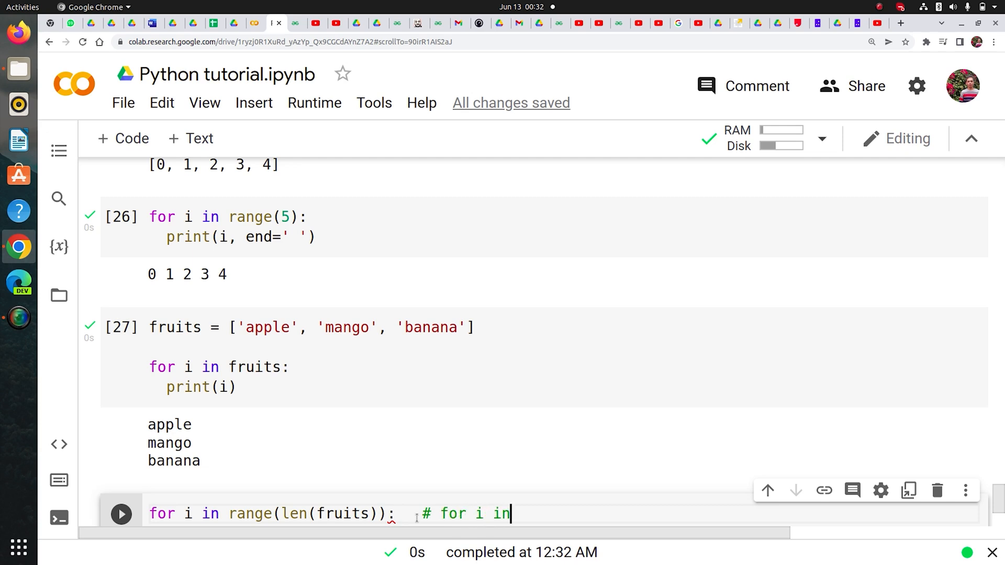
{"action": "type", "text": "range(3)"}
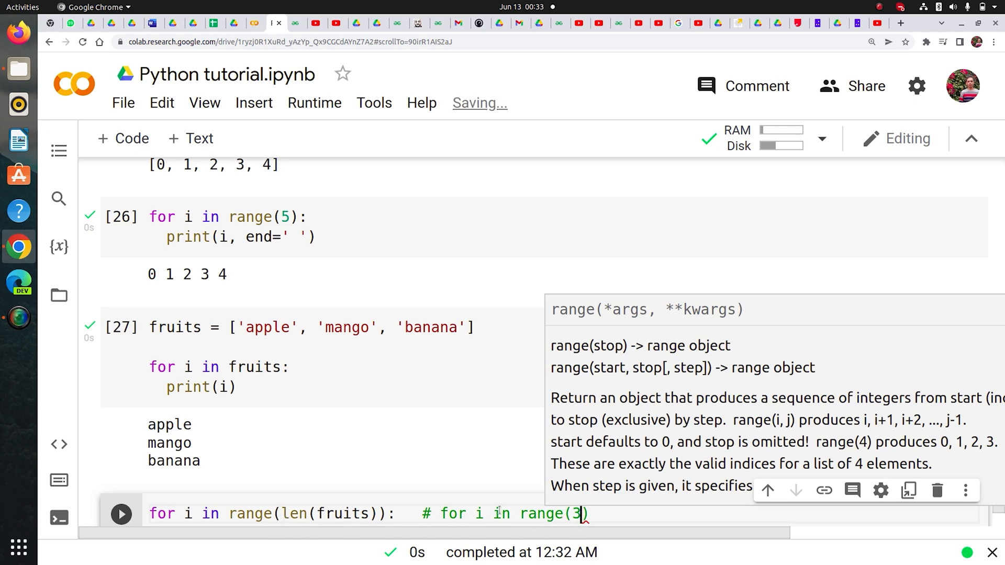
{"action": "type", "text": ":"}
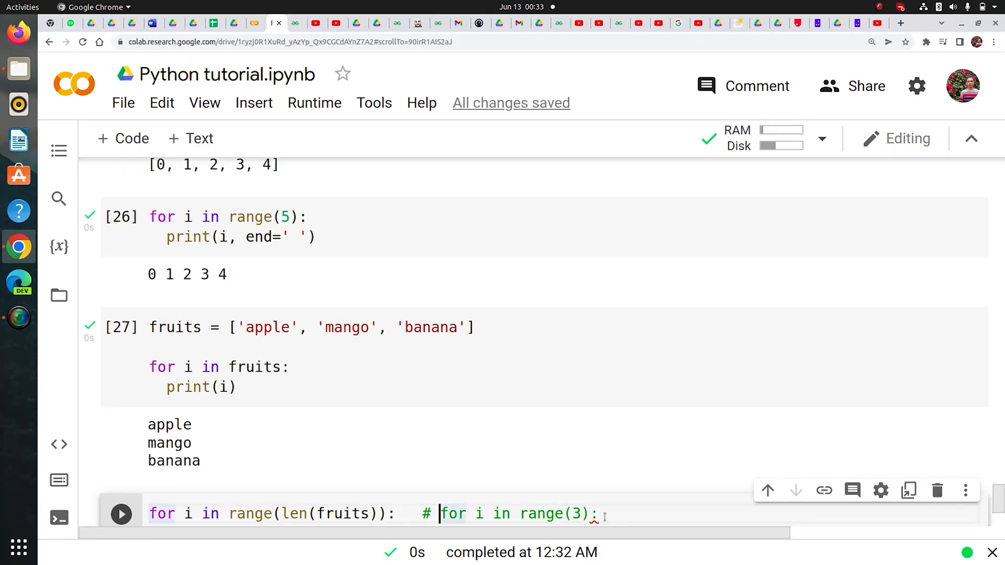
{"action": "type", "text": "equivalent"}
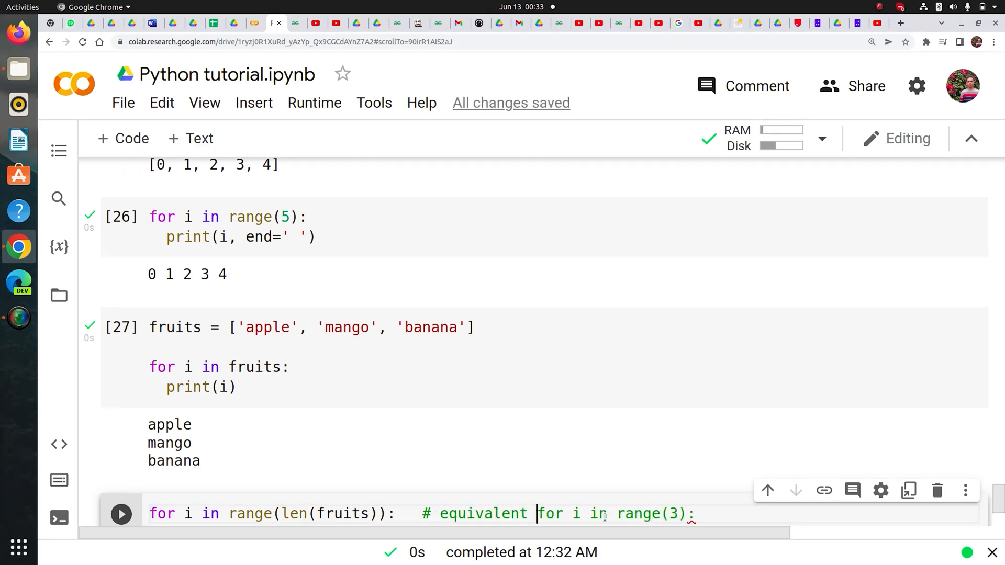
{"action": "type", "text": "to"}
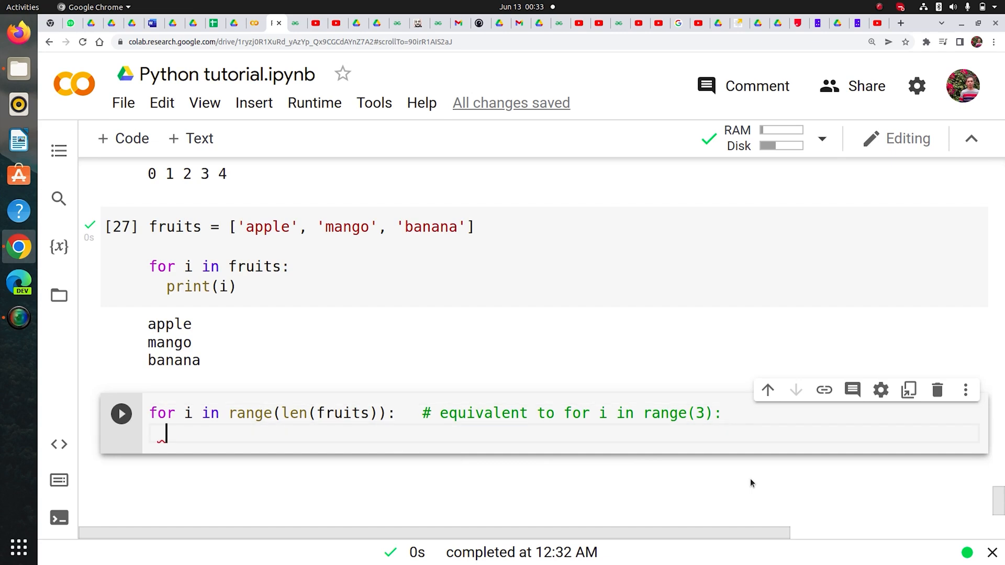
{"action": "mouse_move", "coordinate": [249, 428]}
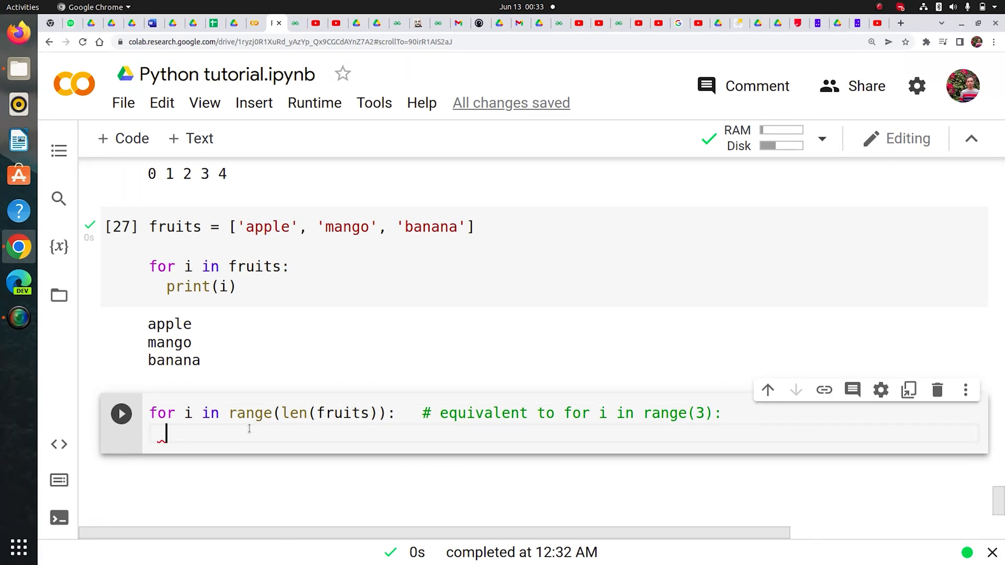
{"action": "type", "text": "print("}
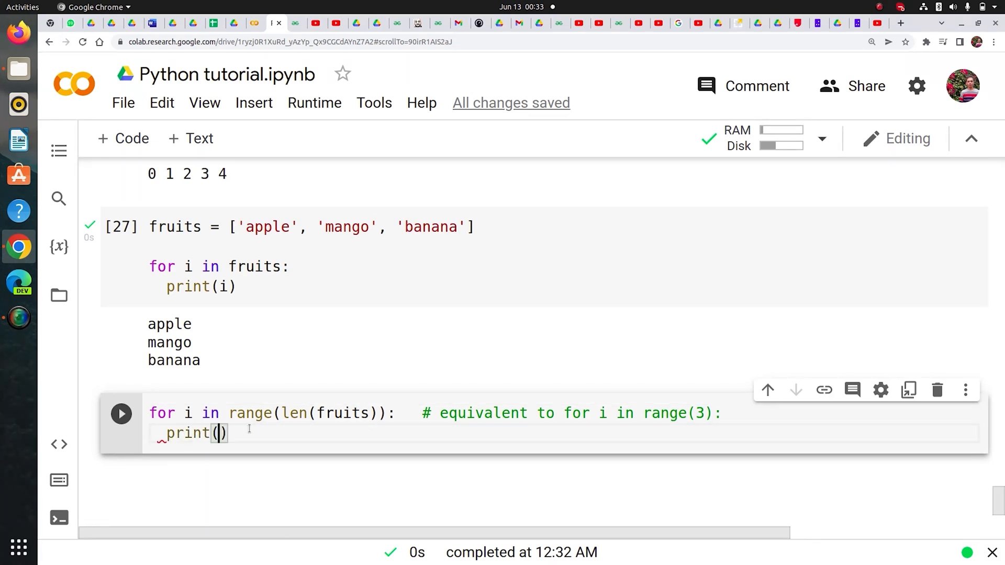
{"action": "type", "text": "fruits"}
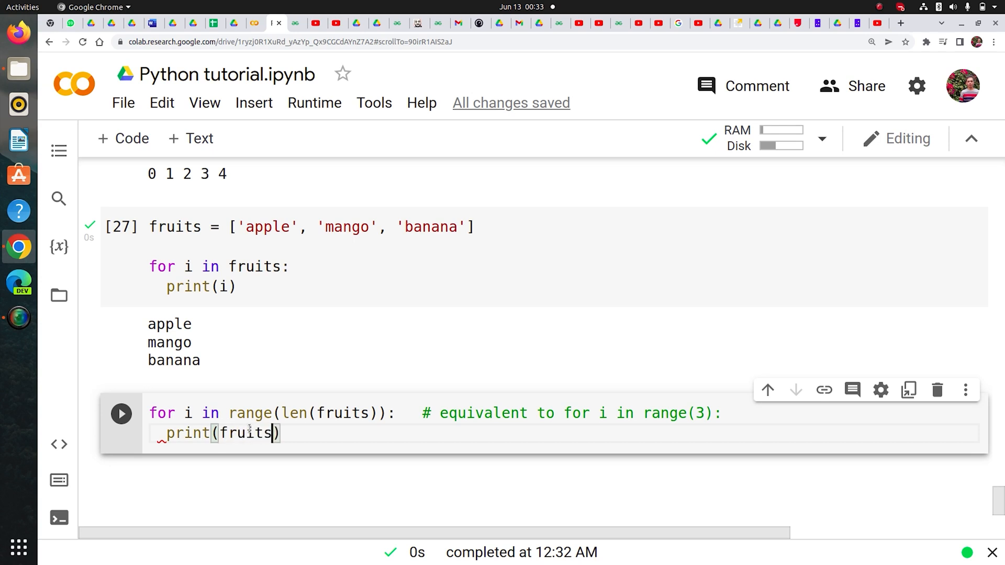
{"action": "type", "text": "[i]"}
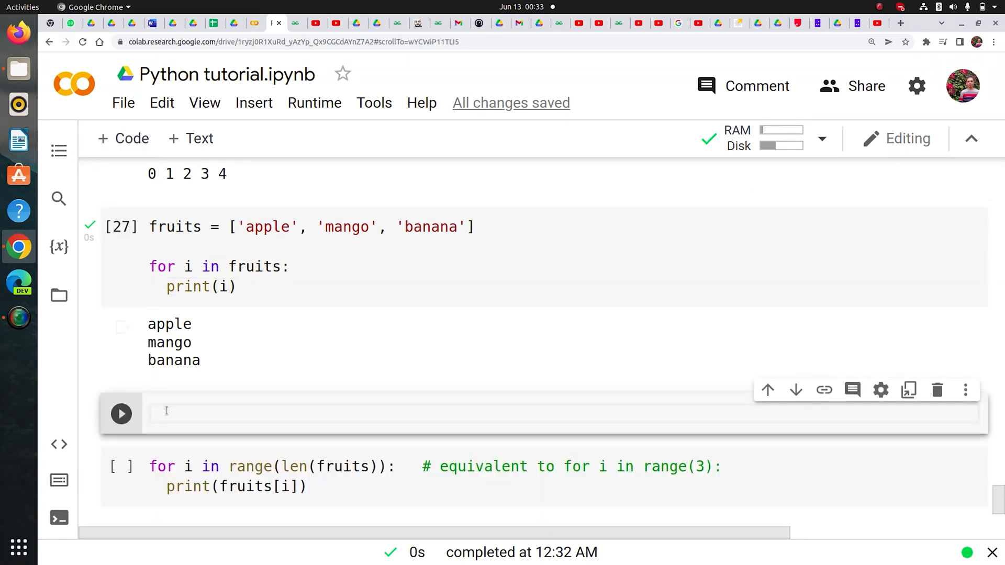
Enter print(fruits[0]) and print(fruits[1]) and run the cell, outputting apple and mango
{"action": "type", "text": "print"}
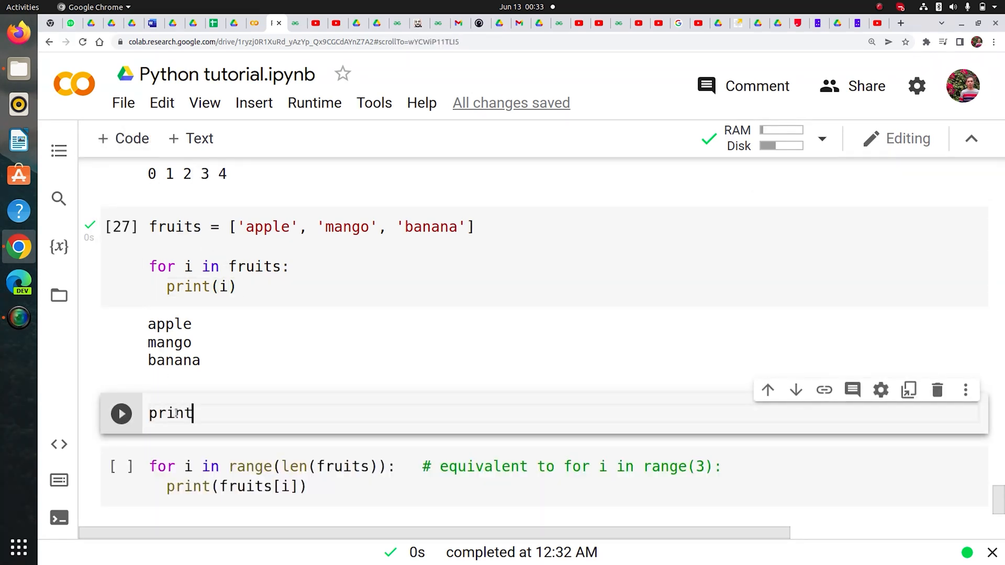
{"action": "type", "text": "(fruits[]"}
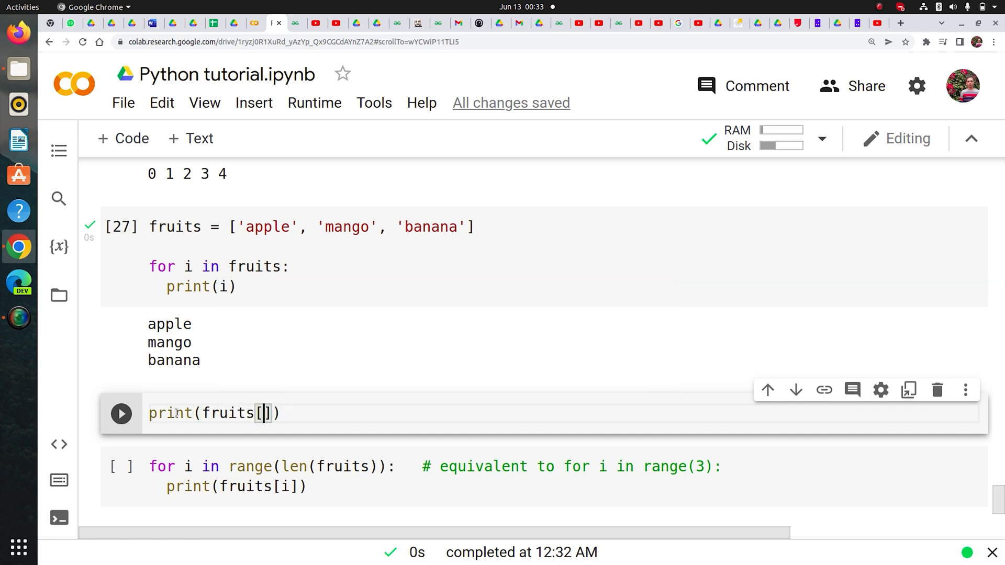
{"action": "type", "text": "0"}
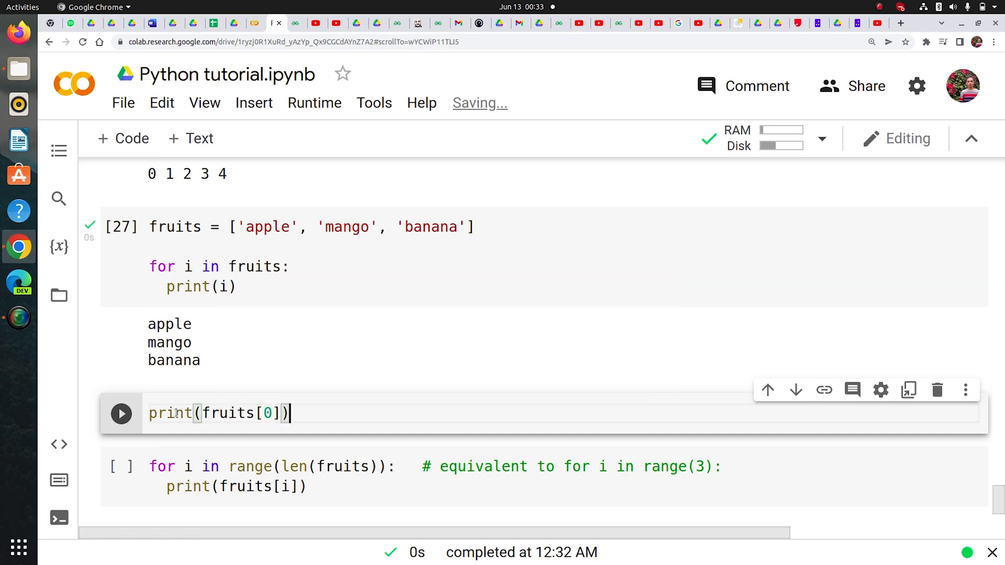
{"action": "type", "text": "print(fruits["}
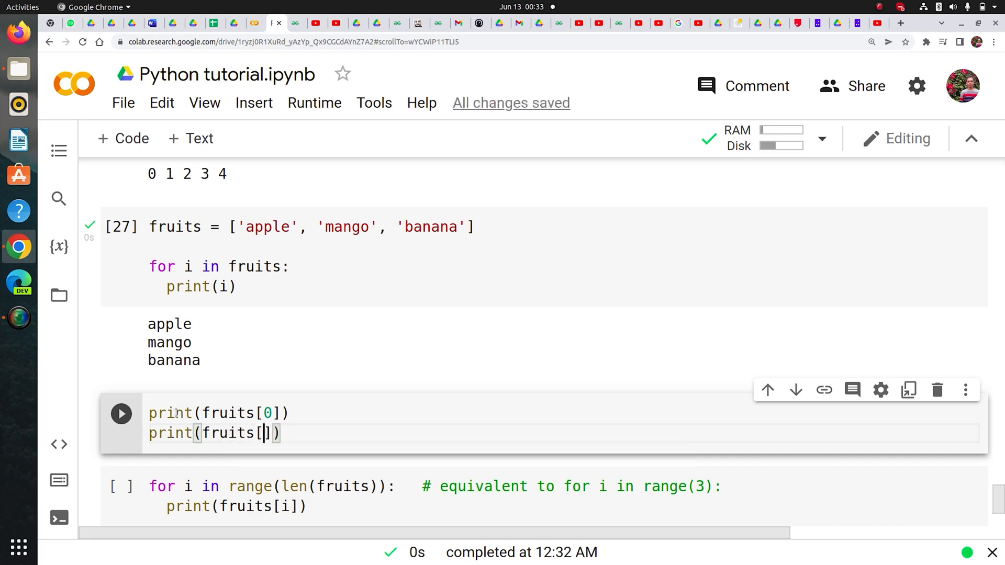
{"action": "type", "text": "1"}
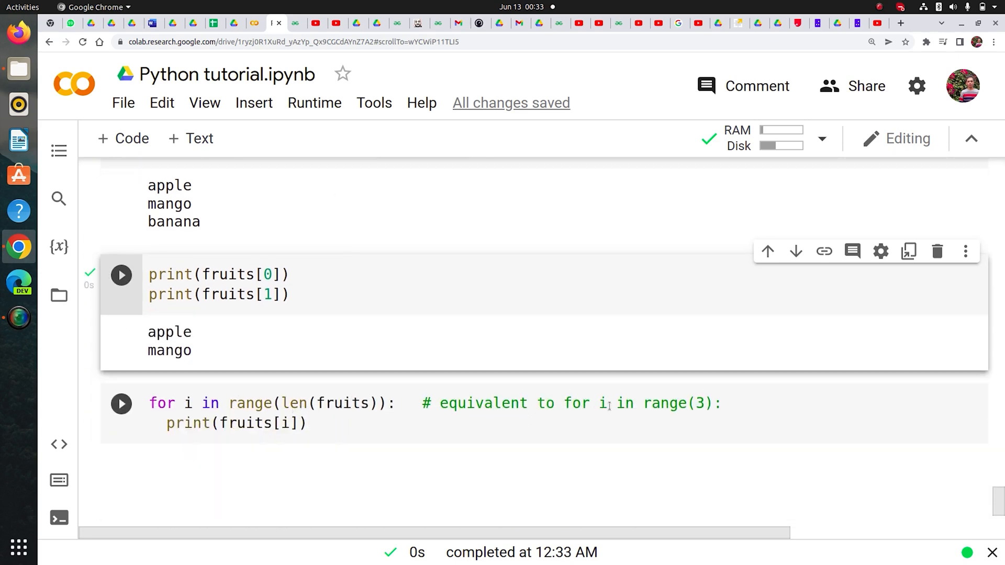
{"action": "left_click", "coordinate": [121, 403]}
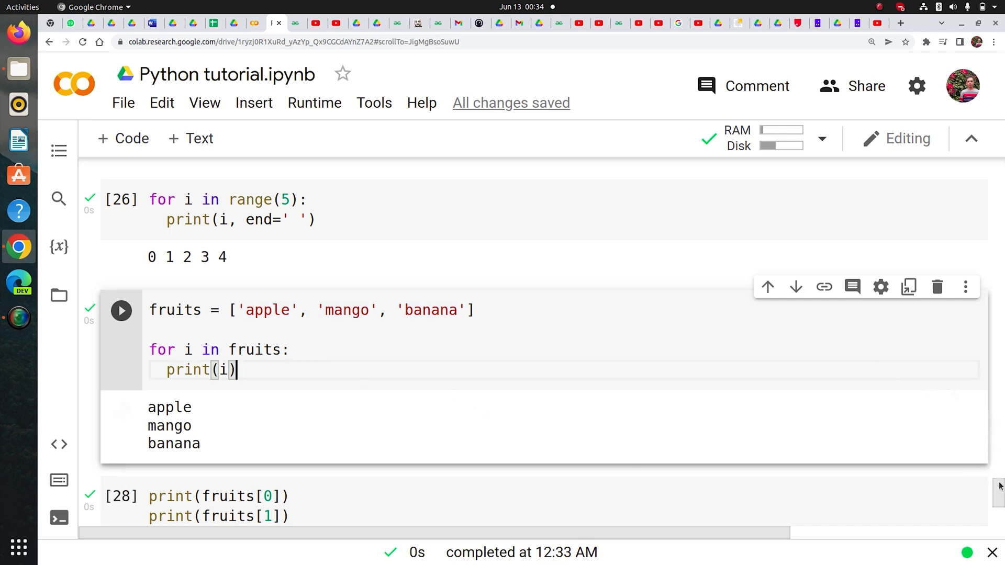
Scroll down to the index loop's apple, mango, banana output and the empty cell below
{"action": "scroll", "scroll_direction": "down", "scroll_amount": 3}
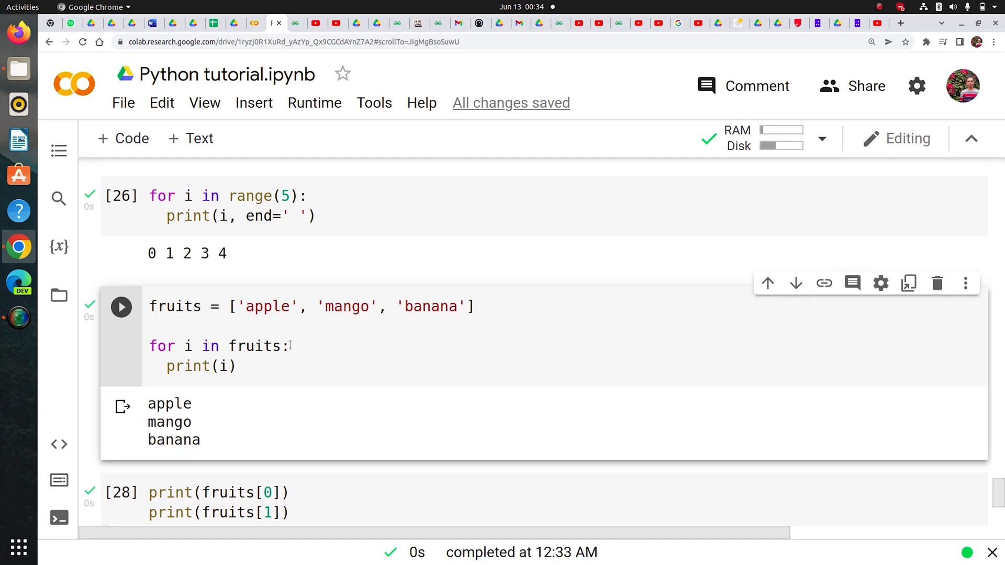
{"action": "mouse_move", "coordinate": [996, 485]}
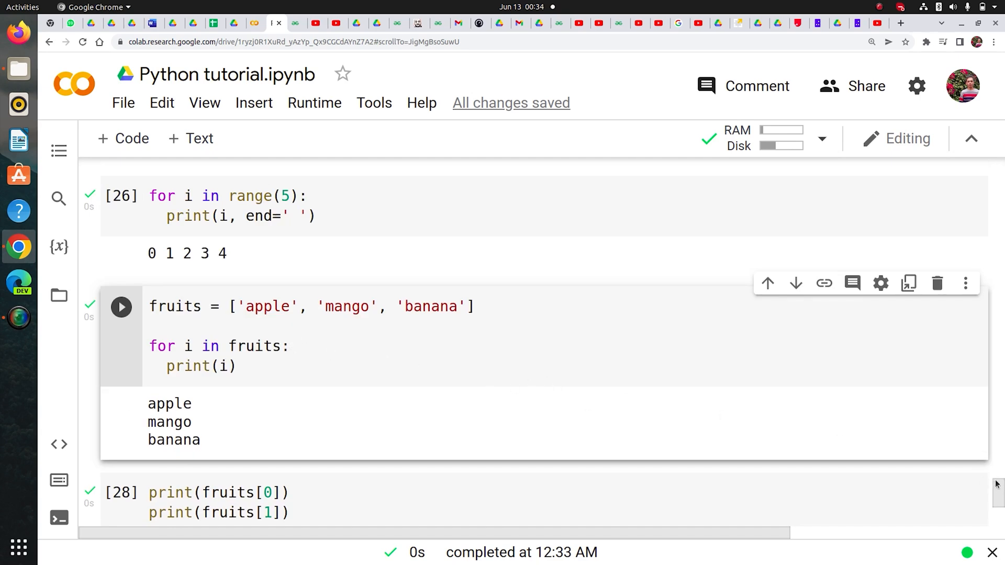
{"action": "scroll", "scroll_direction": "down", "scroll_amount": 3}
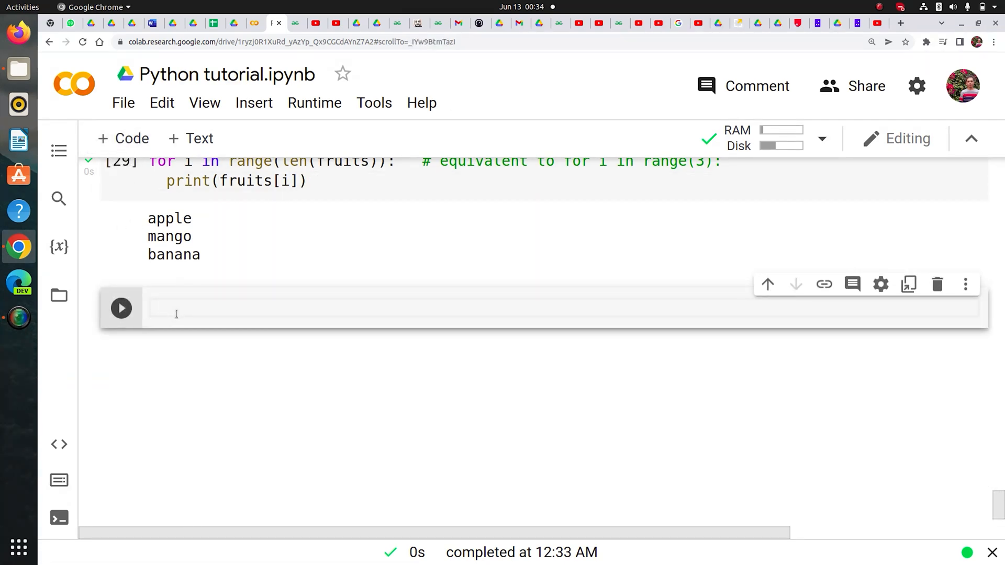
Assign name = 'welcome to cloudyml', loop over it printing each character, and run the cell
{"action": "type", "text": "name"}
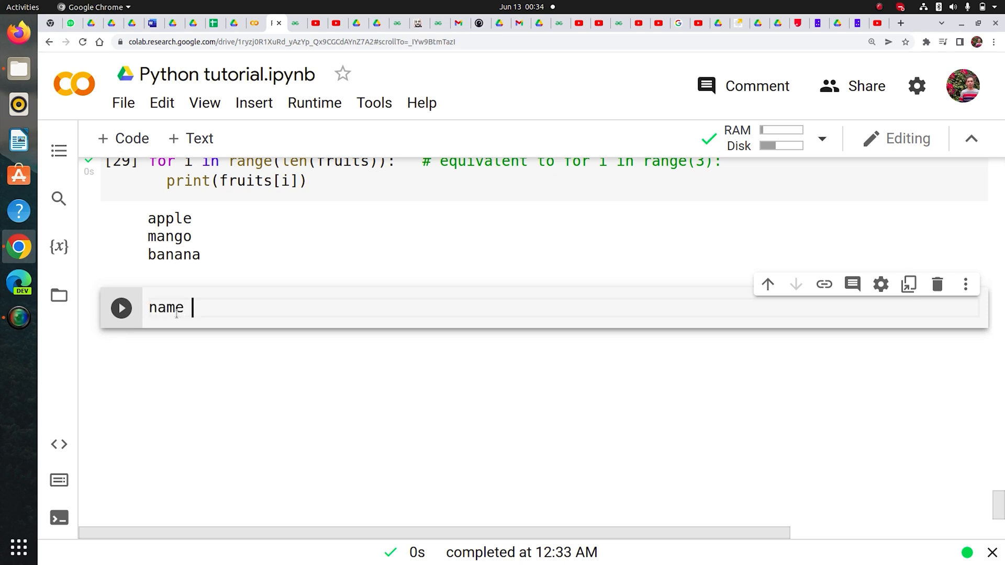
{"action": "type", "text": "="}
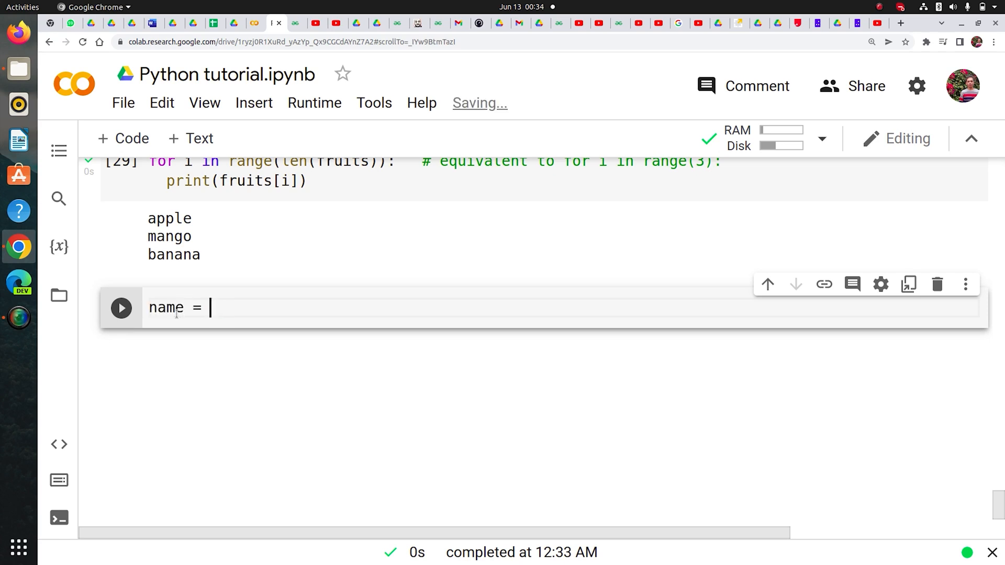
{"action": "type", "text": "'welcome '"}
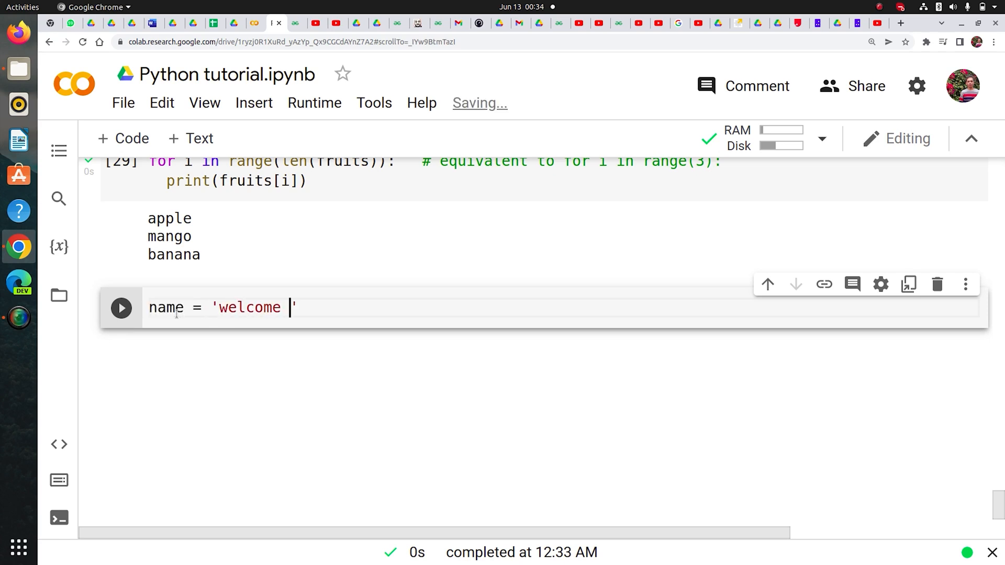
{"action": "type", "text": "to cloduy"}
{"action": "type", "text": "for "}
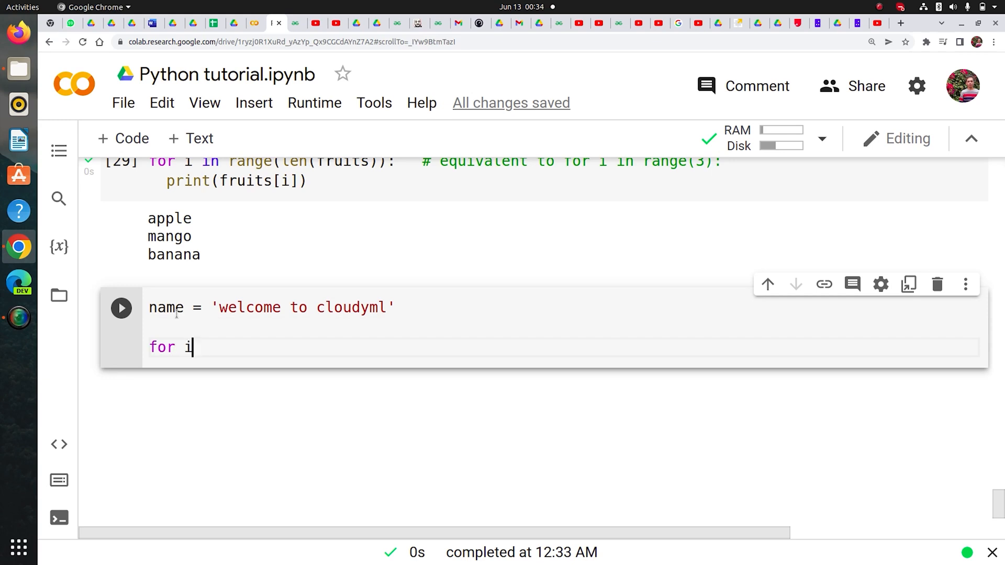
{"action": "type", "text": "in nam"}
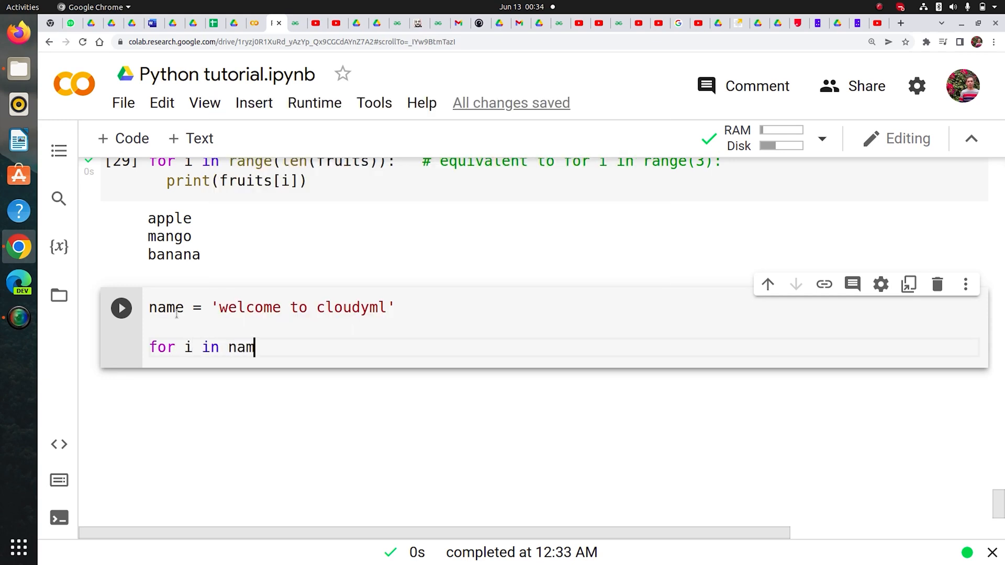
{"action": "type", "text": "e:"}
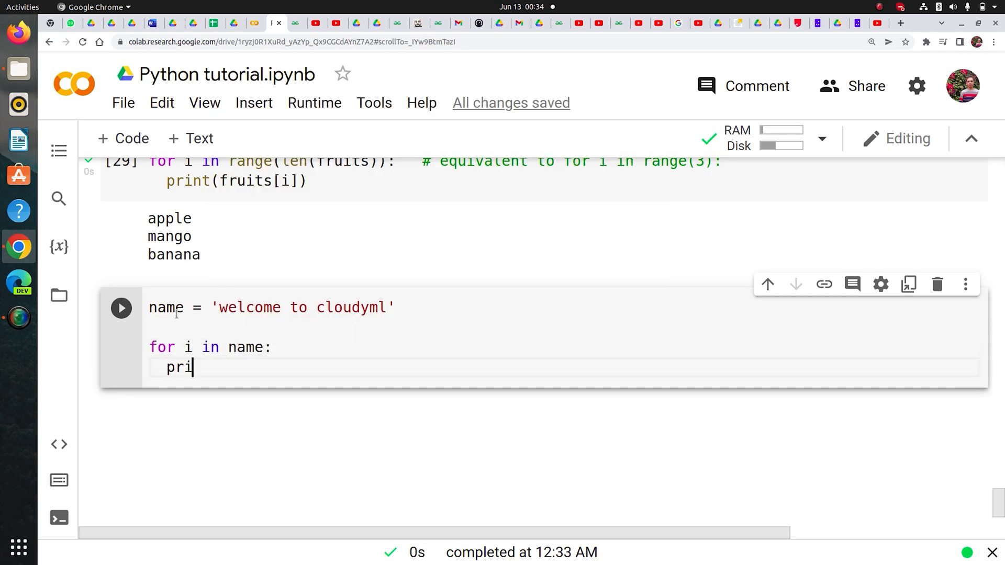
{"action": "type", "text": "nt(i)"}
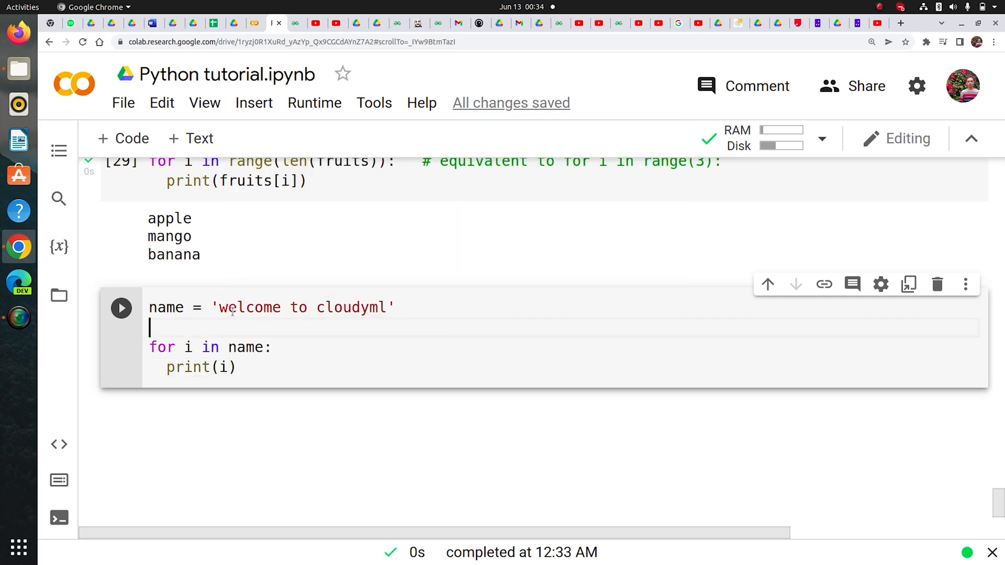
{"action": "left_click", "coordinate": [121, 309]}
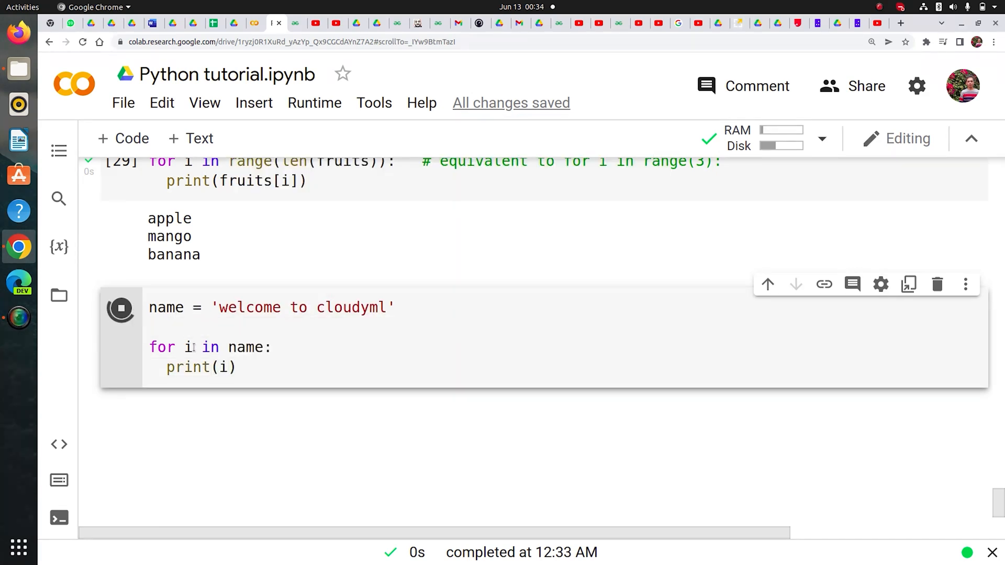
{"action": "left_click", "coordinate": [121, 307]}
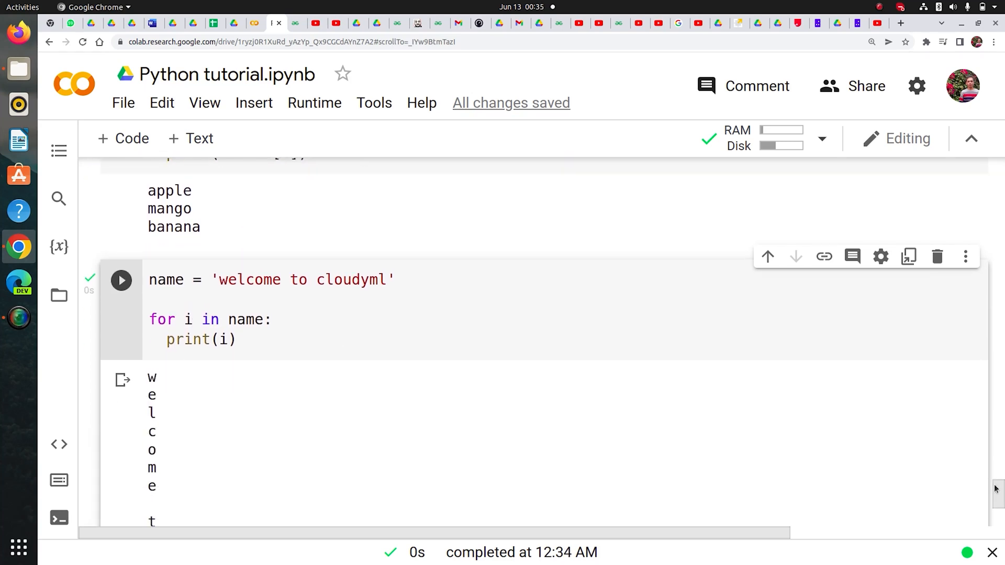
{"action": "scroll", "scroll_direction": "down", "scroll_amount": 3}
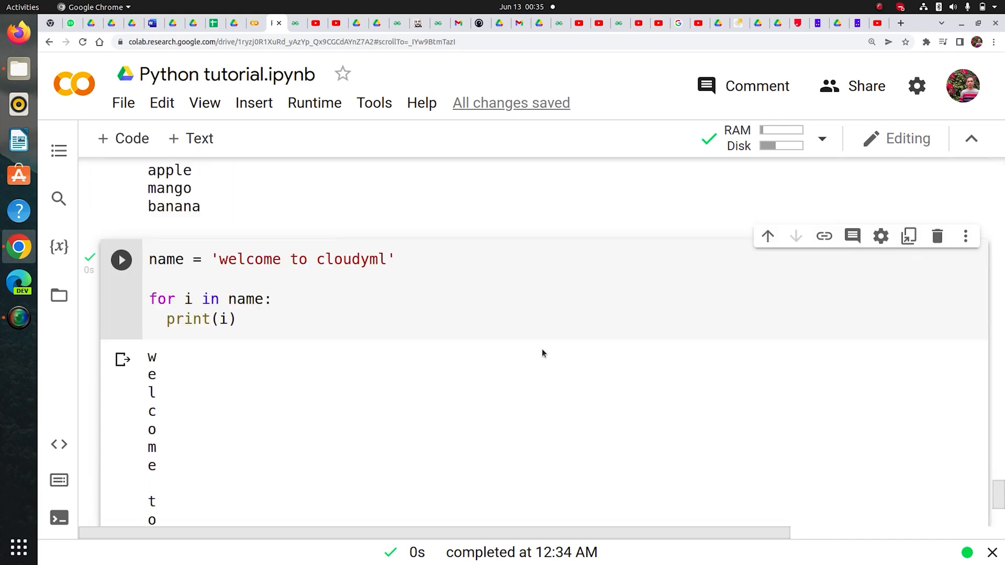
{"action": "mouse_move", "coordinate": [189, 451]}
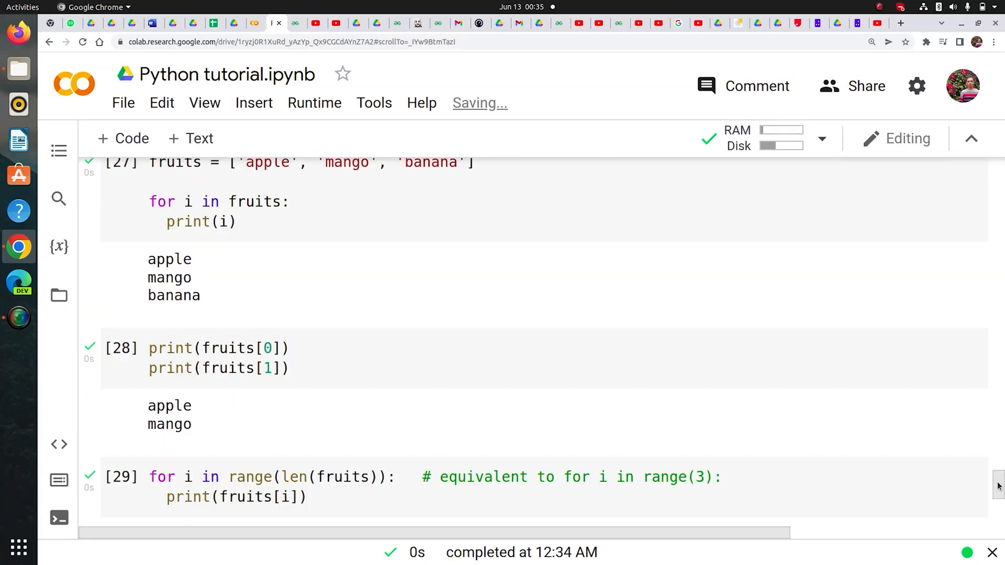
{"action": "scroll", "scroll_direction": "down", "scroll_amount": 3}
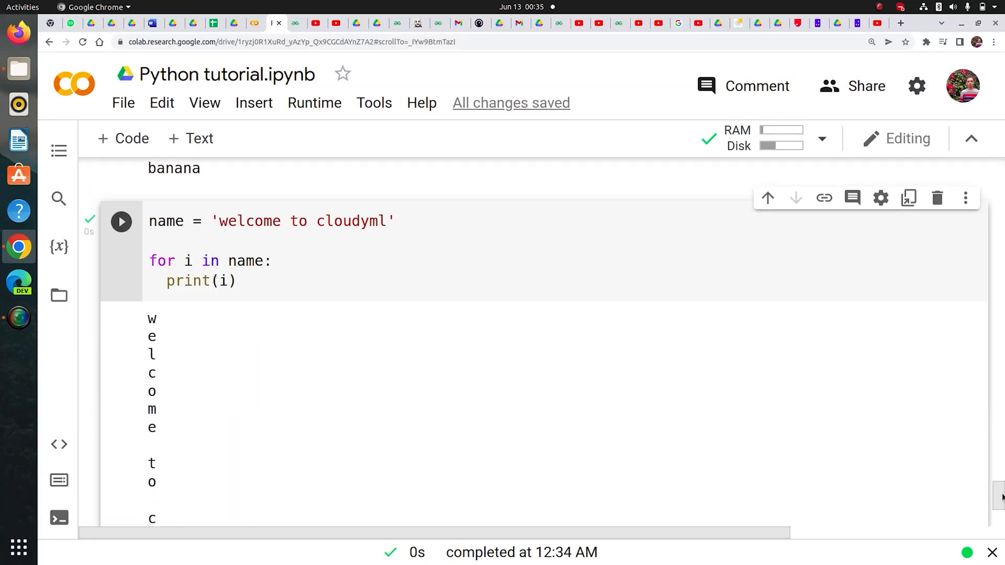
{"action": "mouse_move", "coordinate": [254, 102]}
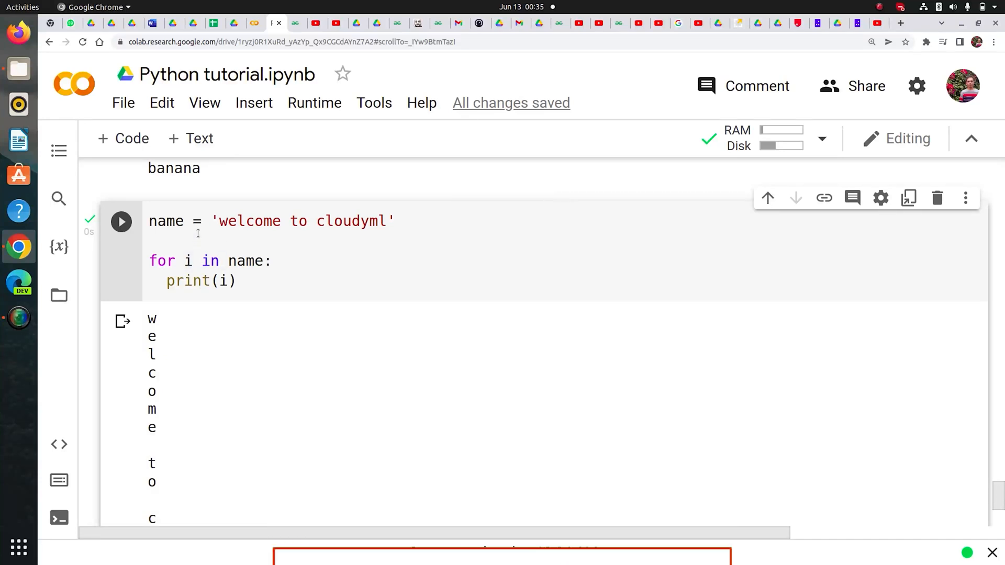
{"action": "left_click", "coordinate": [121, 221]}
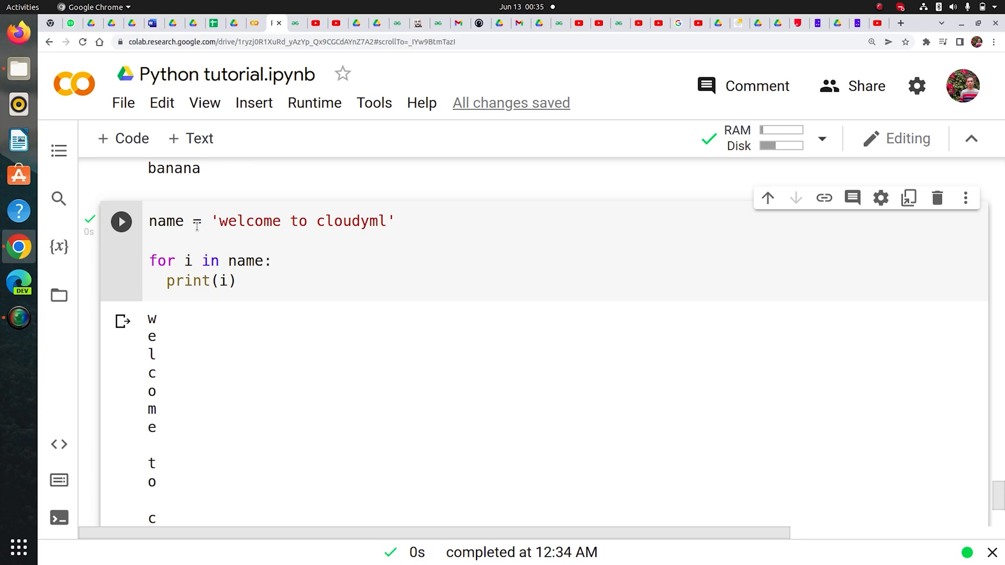
{"action": "mouse_move", "coordinate": [19, 319]}
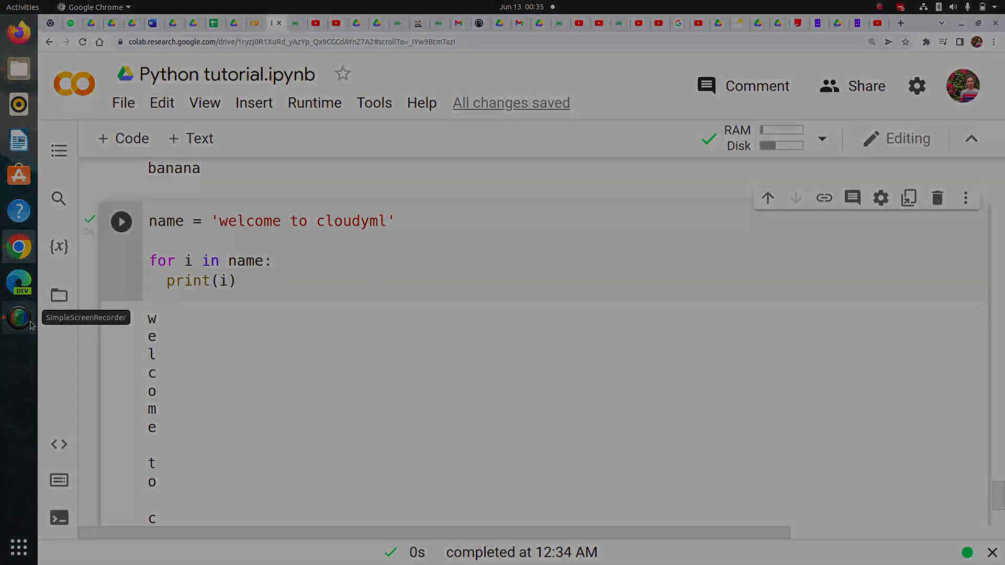
{"action": "left_click", "coordinate": [17, 319]}
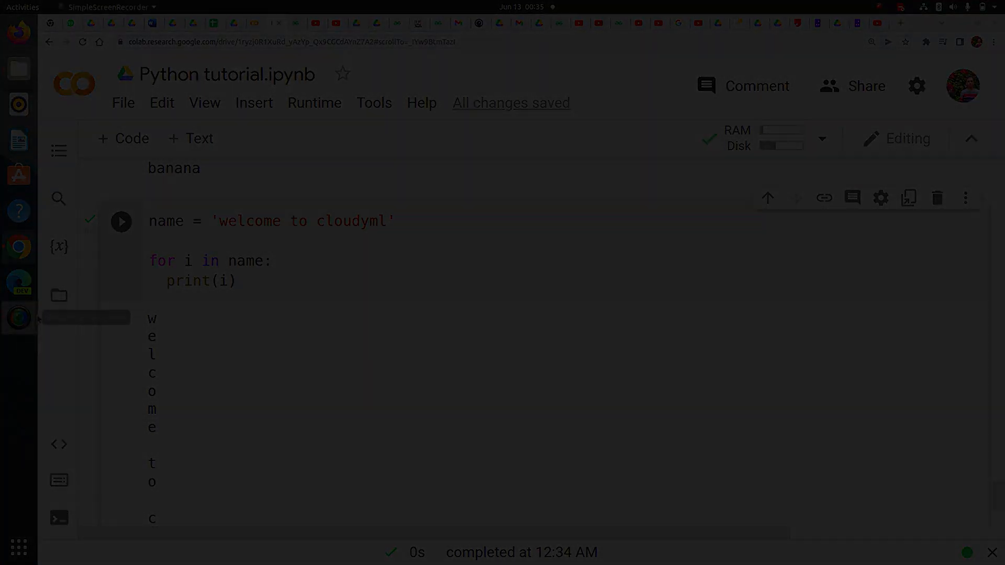